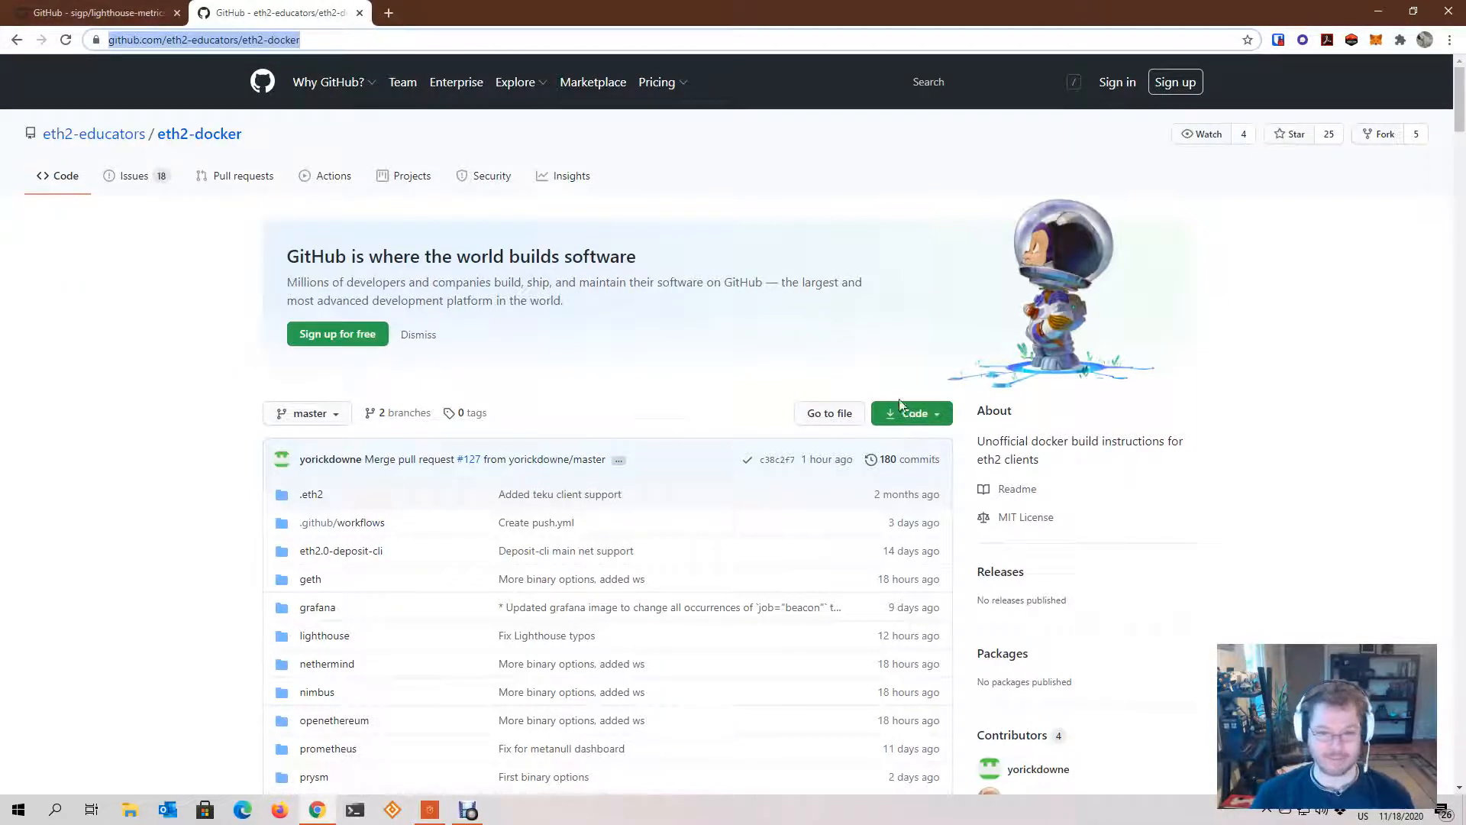
{"action": "mouse_move", "coordinate": [912, 413]}
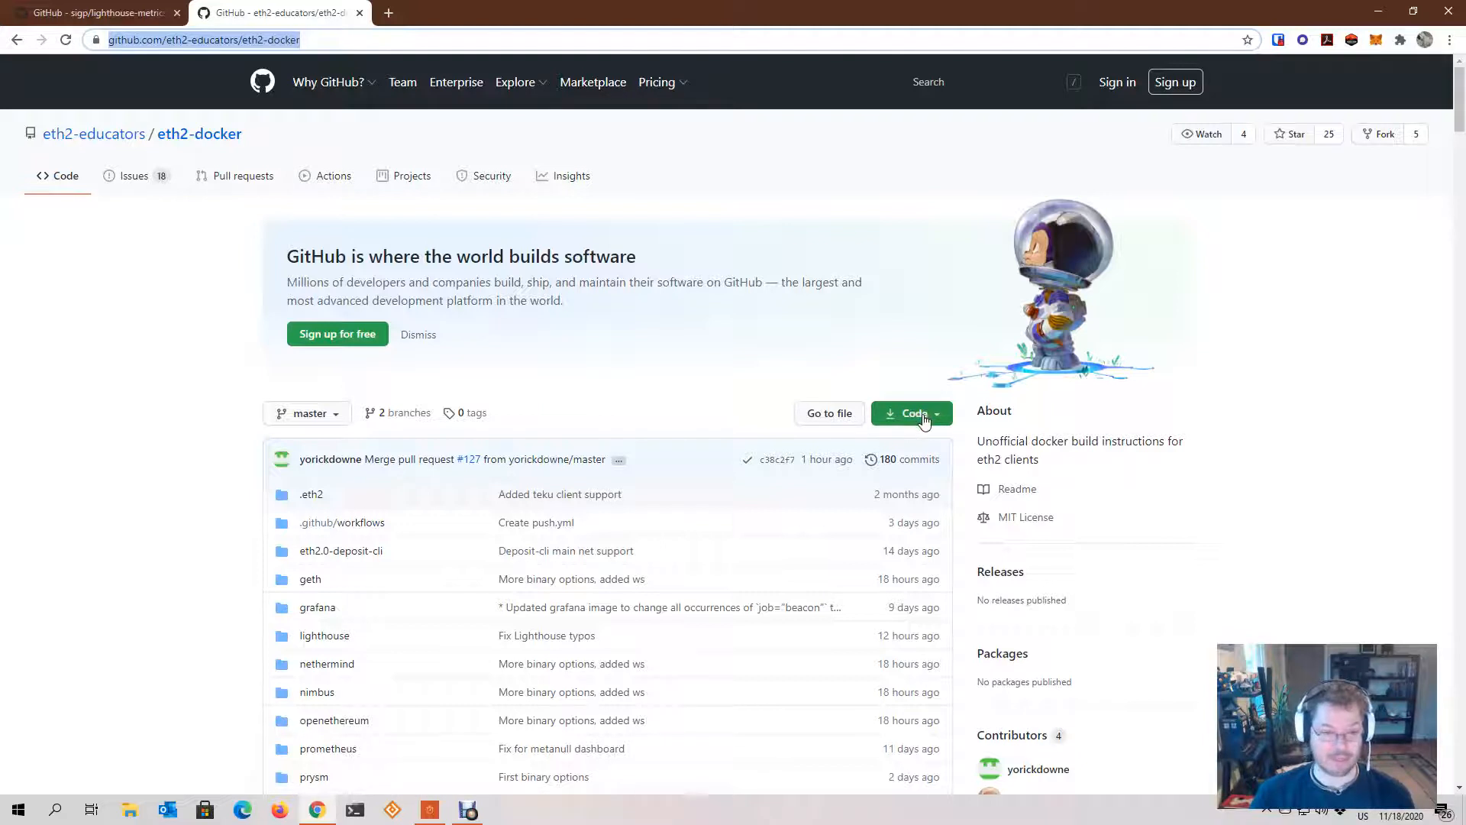
- Open the green Code dropdown on the eth2-docker GitHub repository page
{"action": "left_click", "coordinate": [909, 412]}
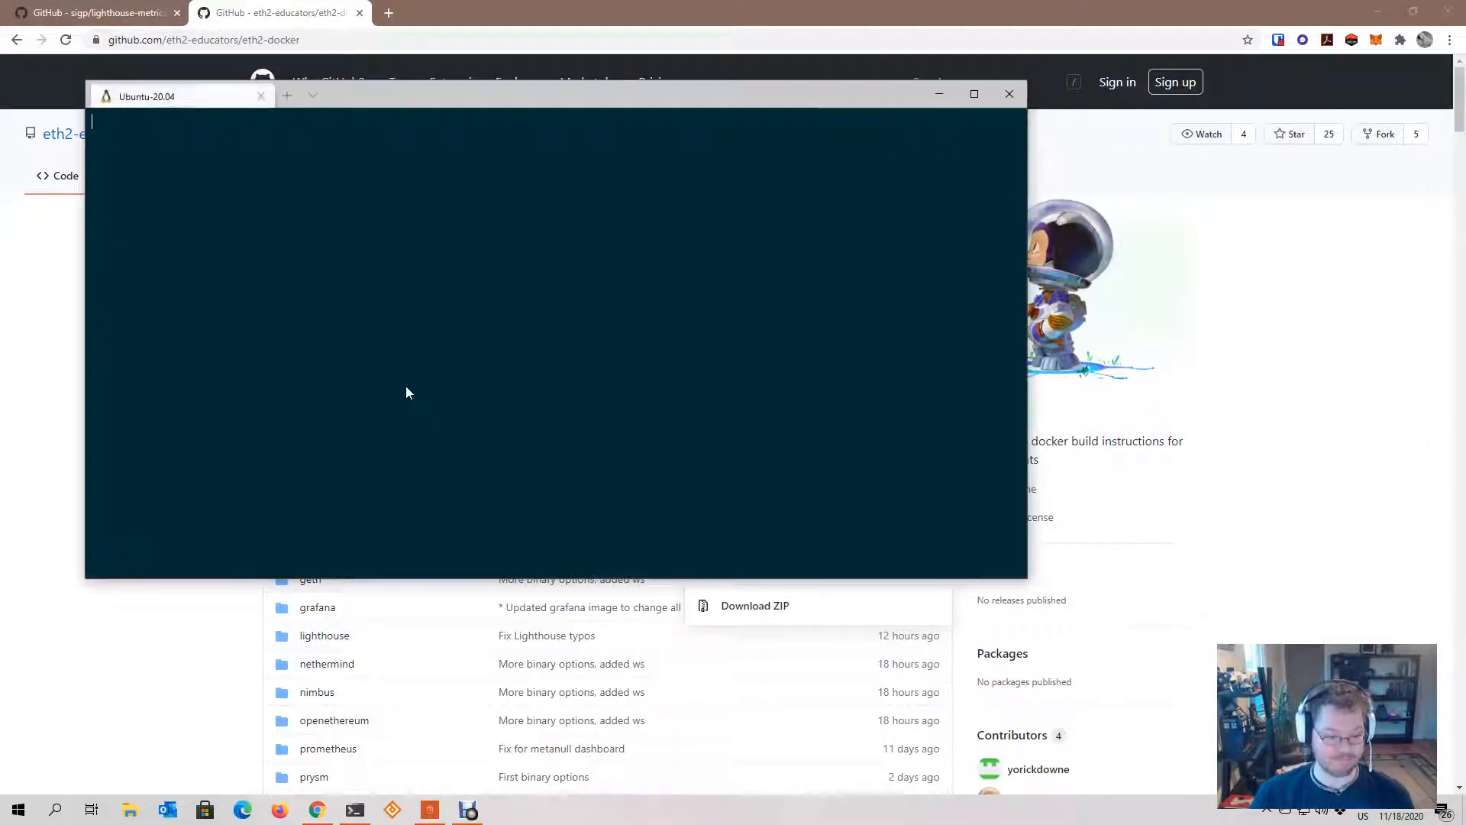
{"action": "type", "text": "ssh yorick@192.168.3.80"}
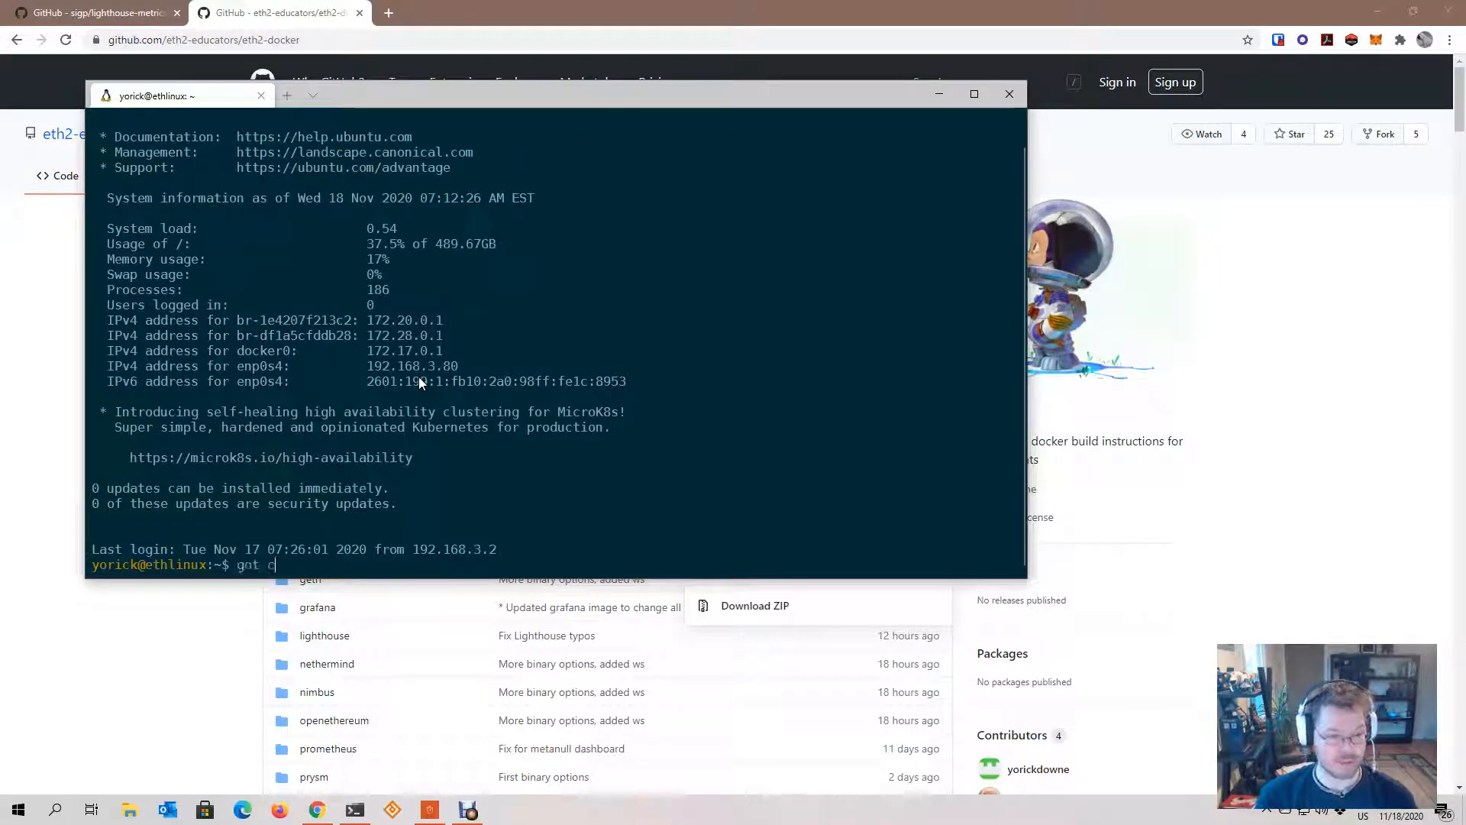
{"action": "type", "text": "cl"}
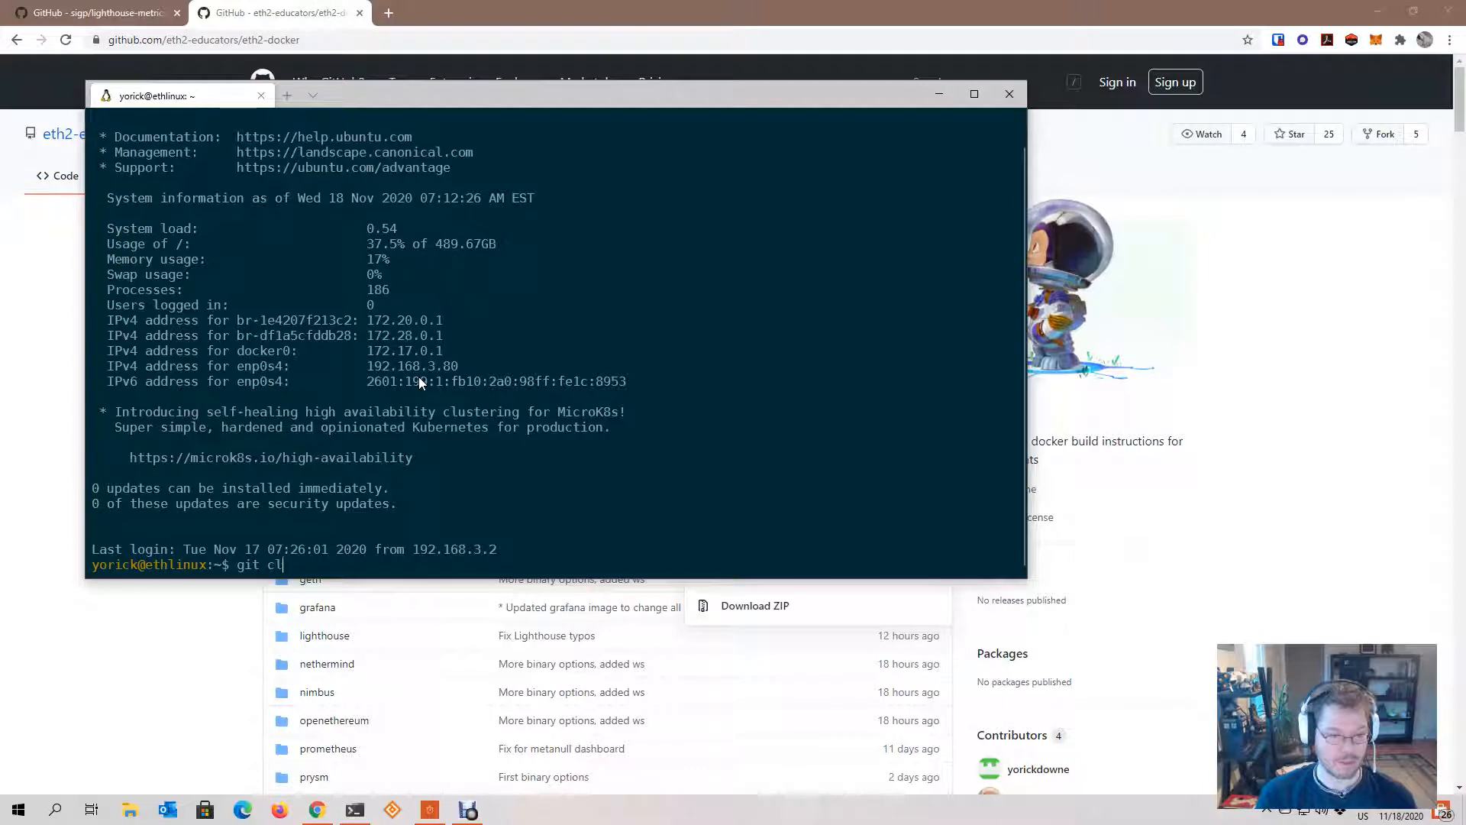
{"action": "type", "text": "one https://github.com/eth2-educators/eth2-docker.git"}
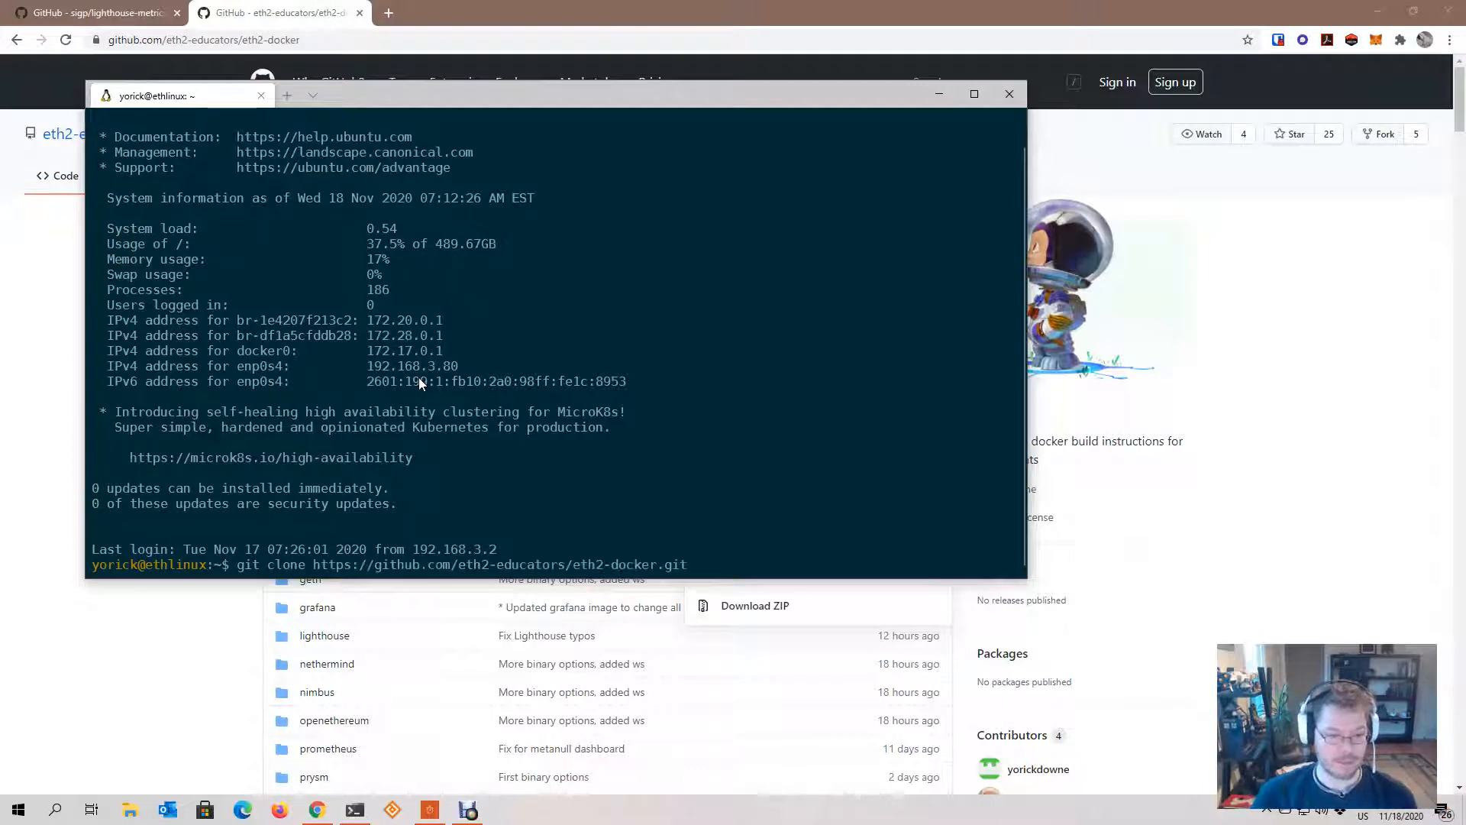
{"action": "type", "text": "eth2"}
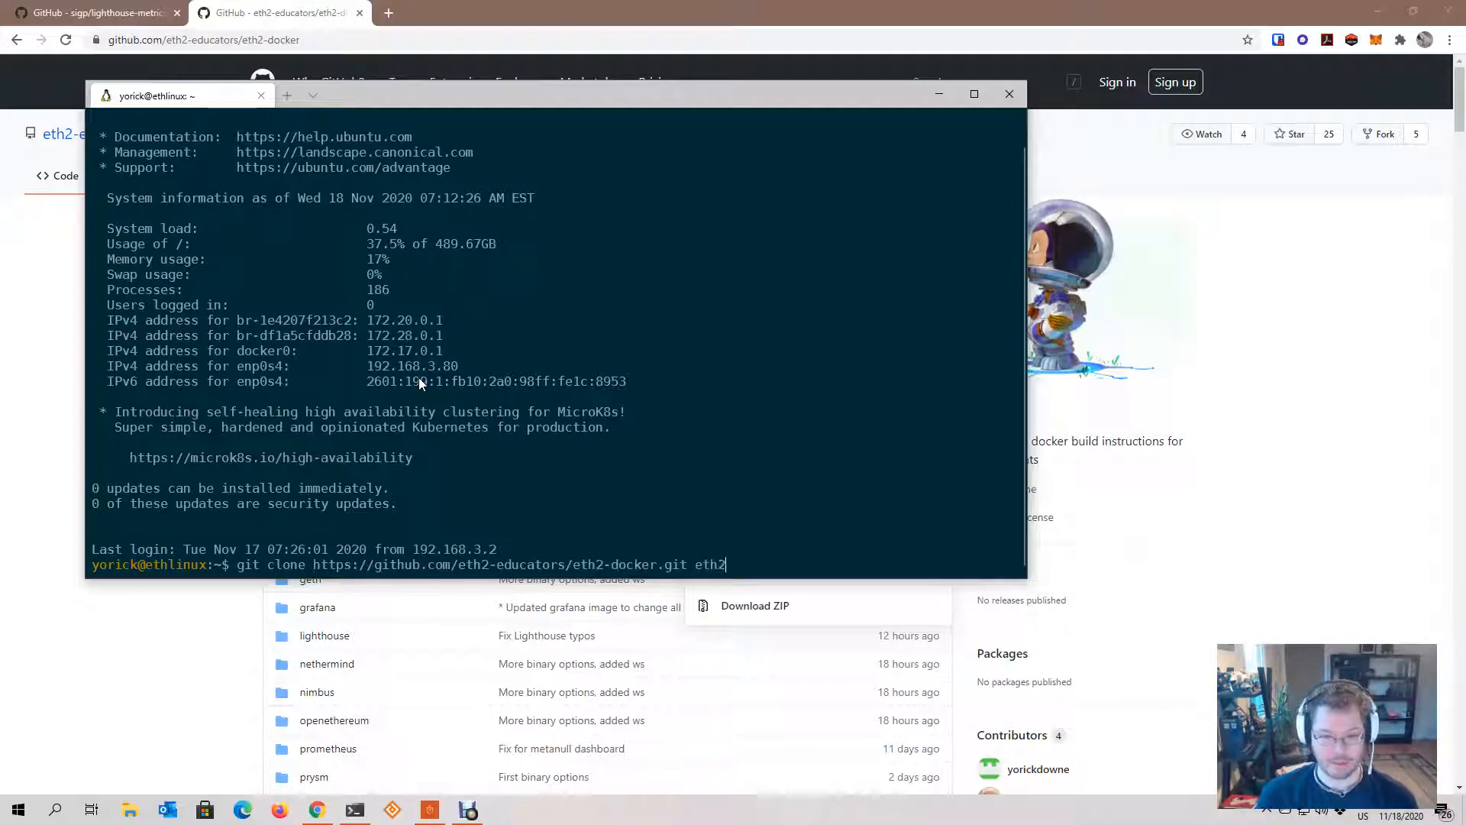
{"action": "type", "text": "-pyrmont"}
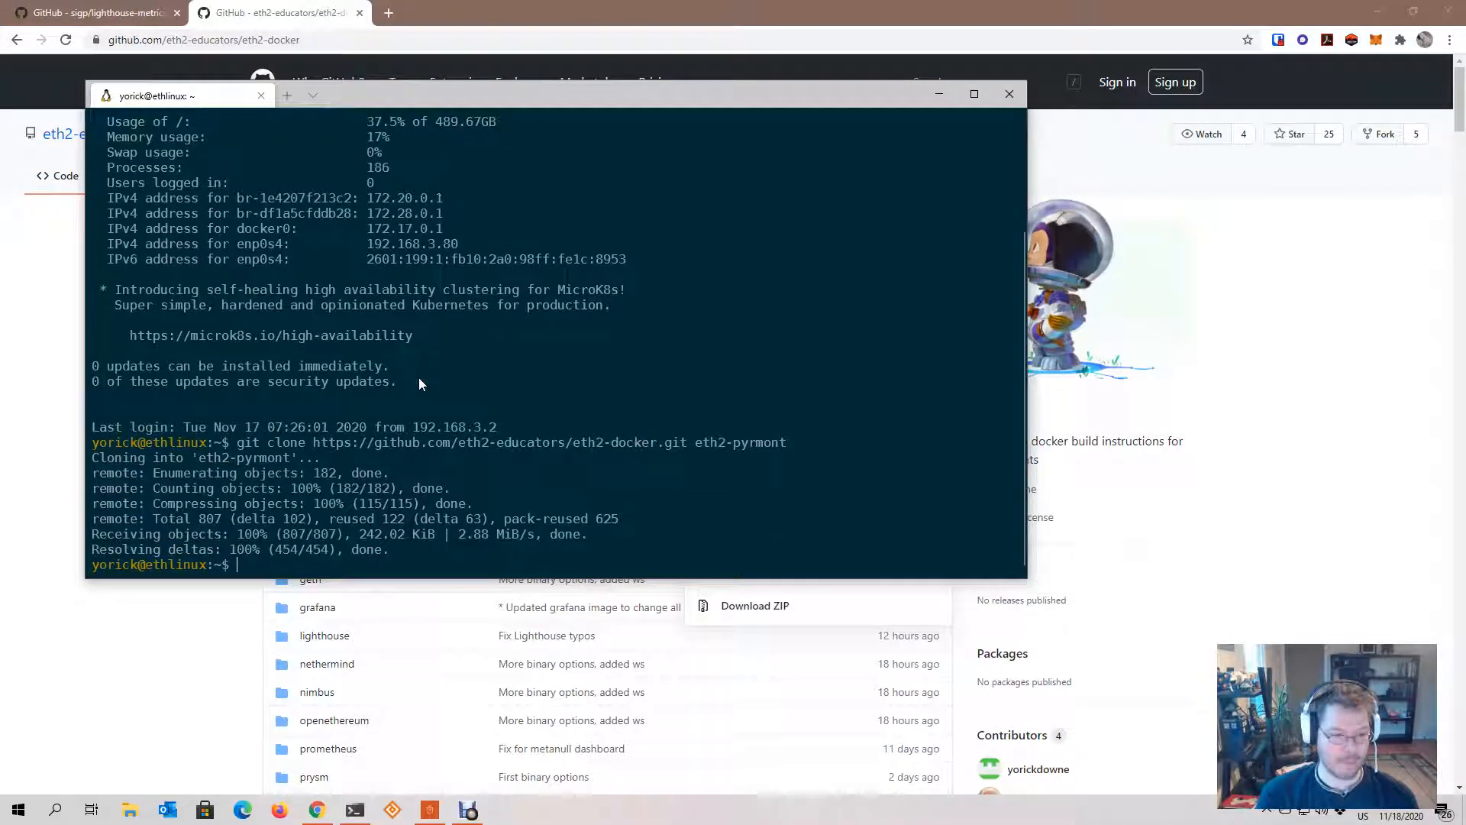
{"action": "type", "text": "cd eth2-pyrmont/"}
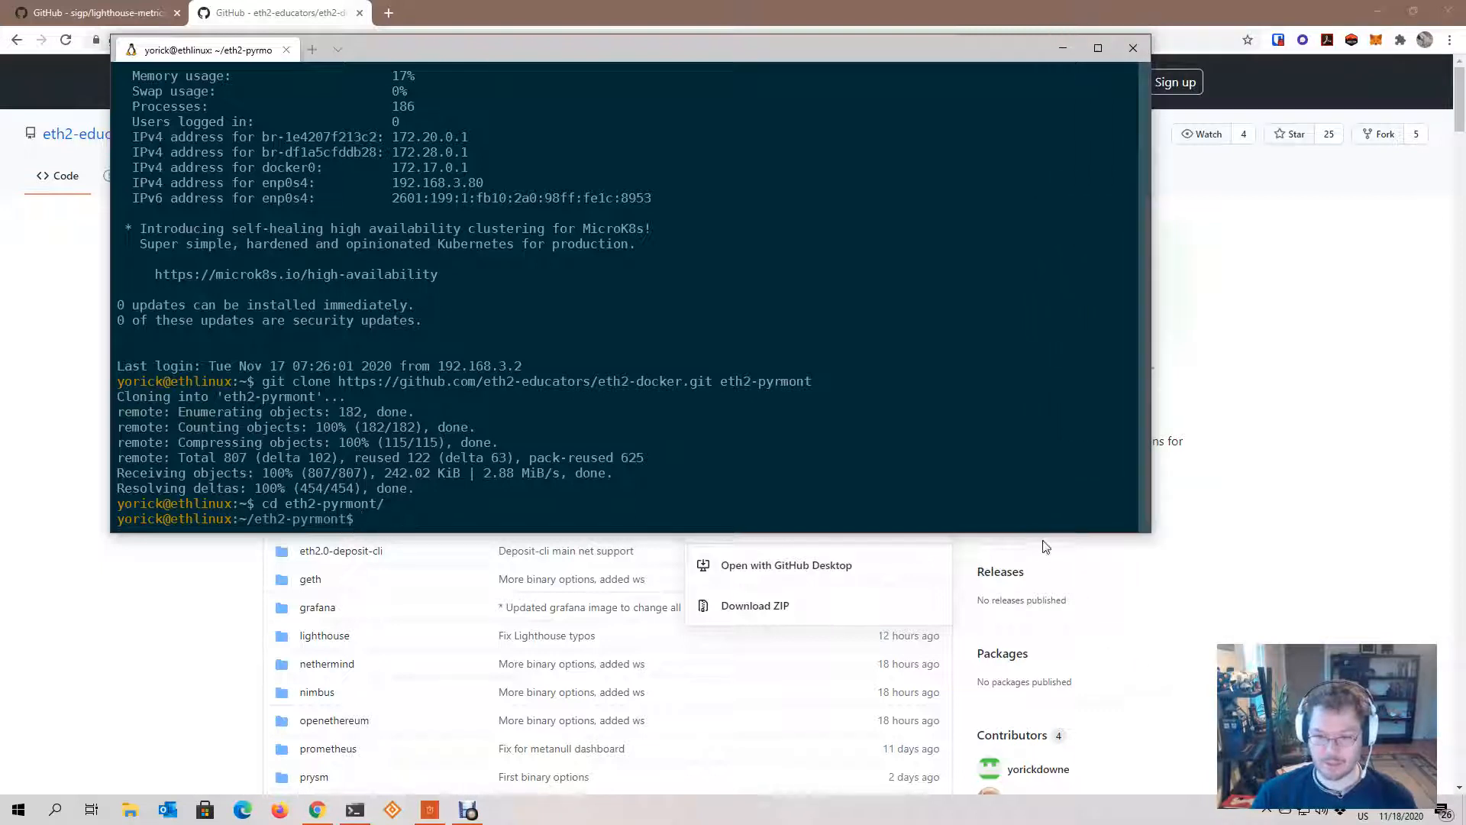
- Copy default.env to .env and scroll through it in vi, checking NETWORK=pyrmont
{"action": "type", "text": "cp def"}
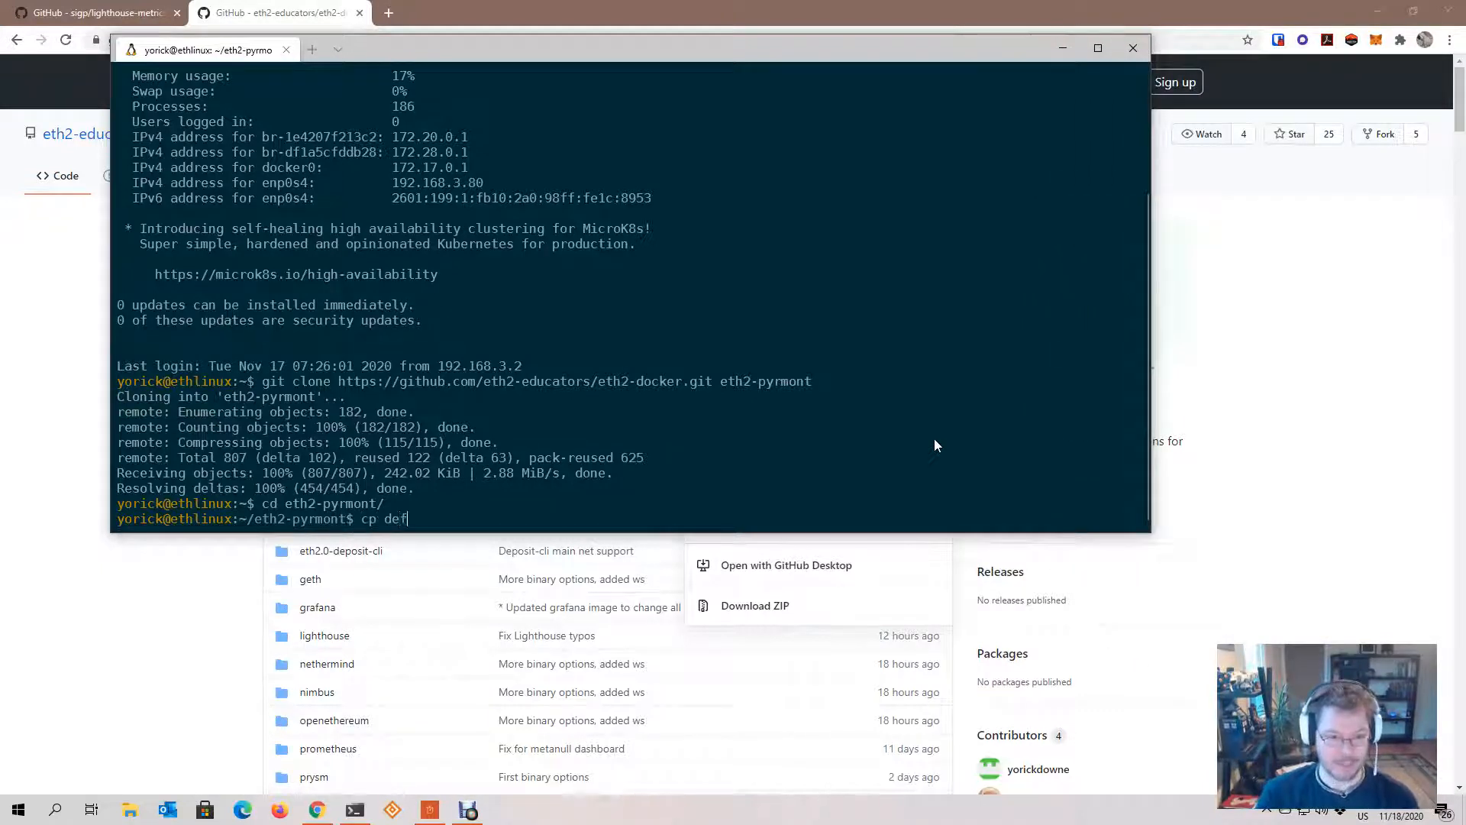
{"action": "type", "text": "ault.env .env"}
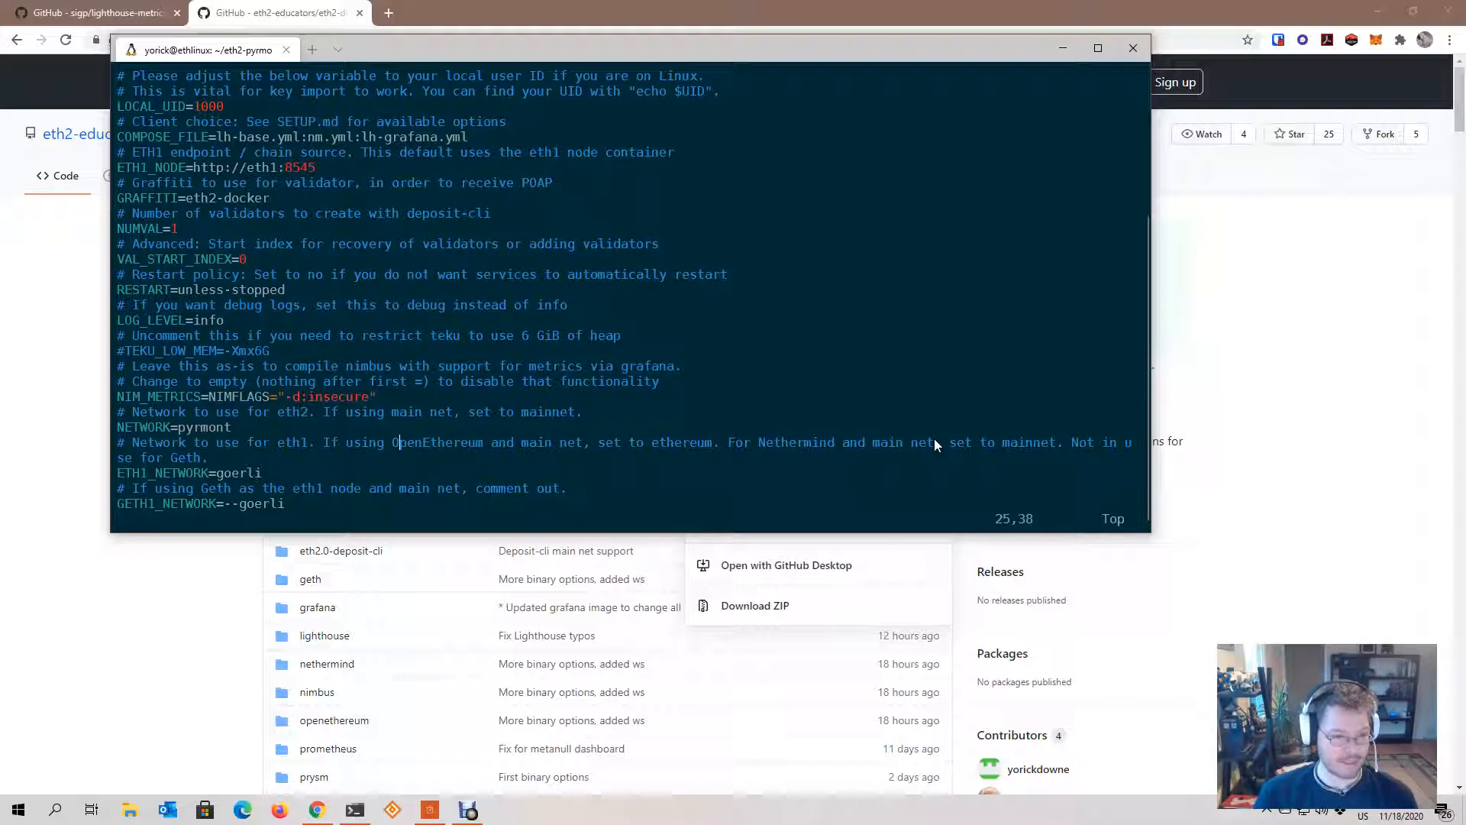
{"action": "scroll", "scroll_direction": "down", "scroll_amount": 3}
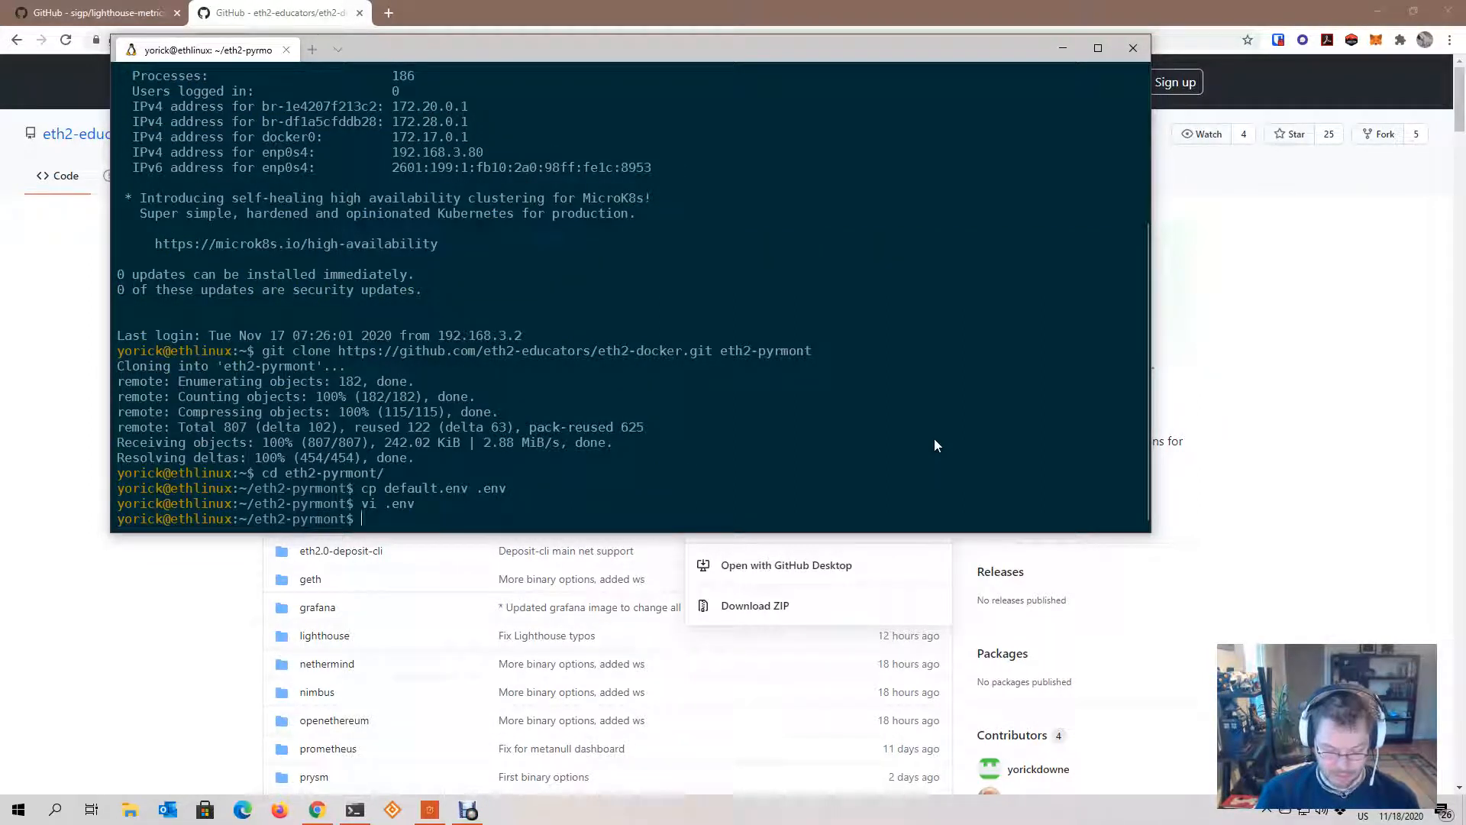
- Run docker-compose build, then docker-compose run deposit-cli and enter a keystore password
{"action": "type", "text": "docker-coi"}
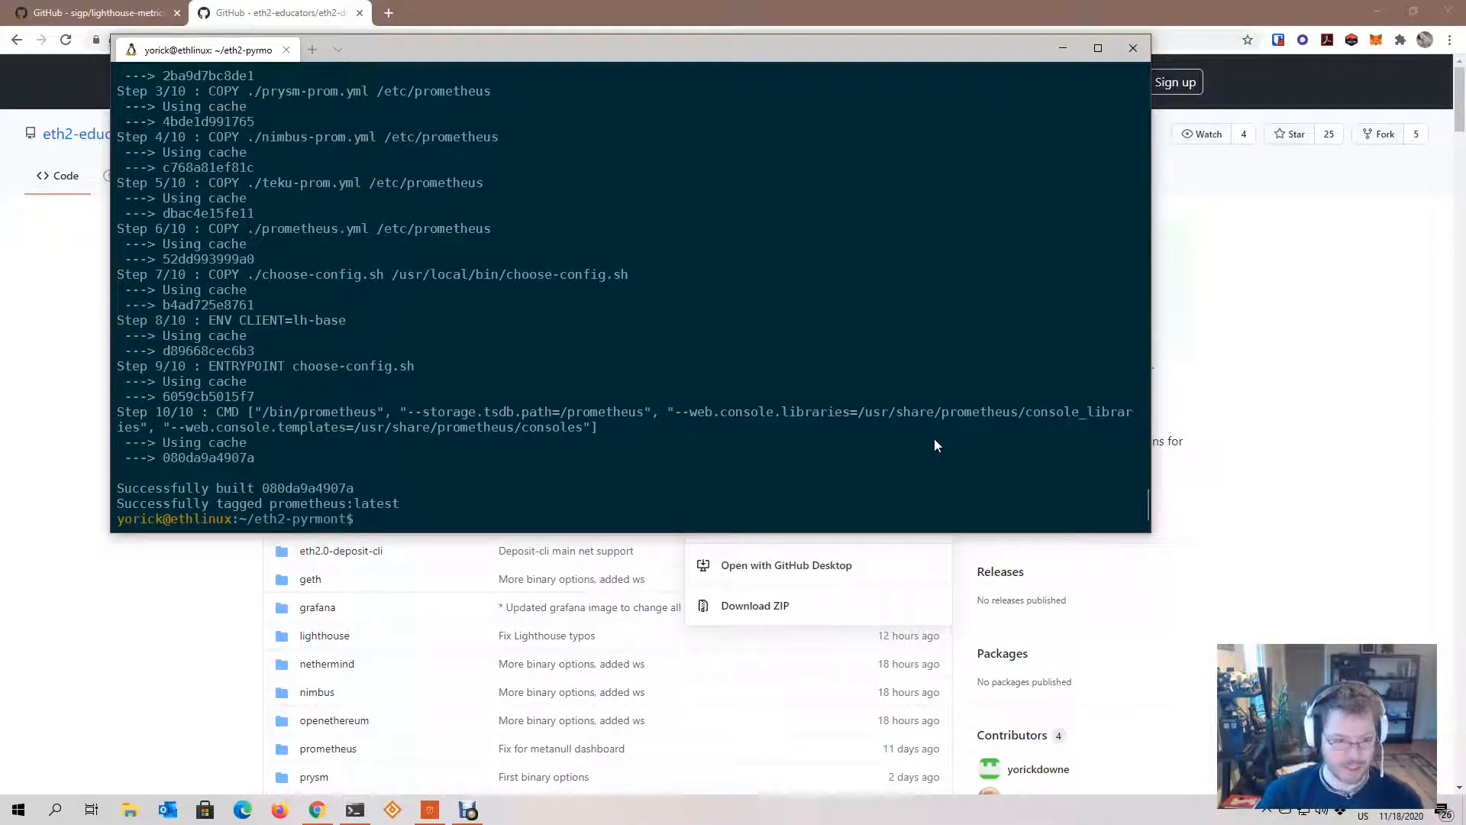
{"action": "type", "text": "docker-compose r"}
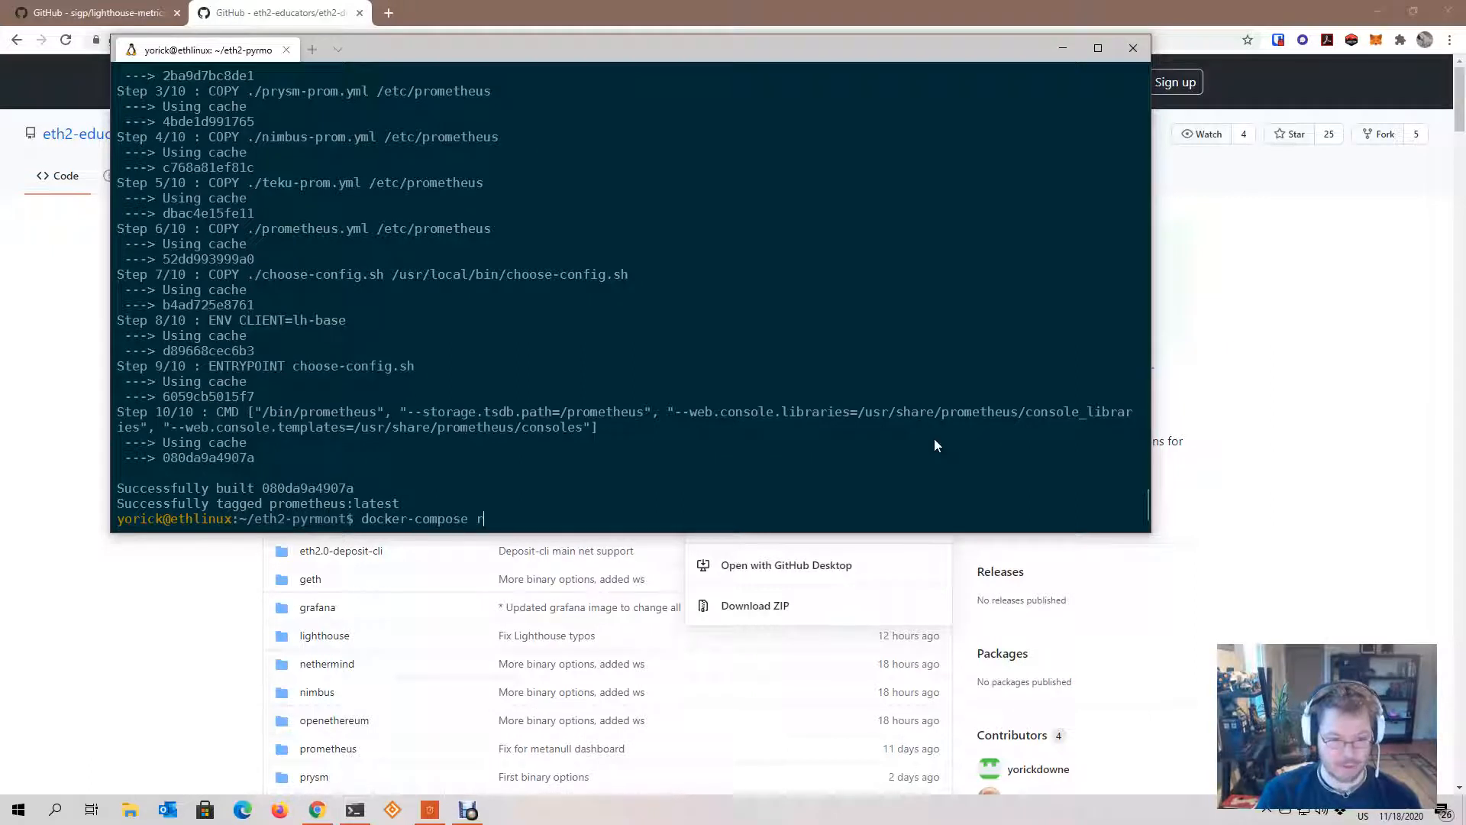
{"action": "type", "text": "un et"}
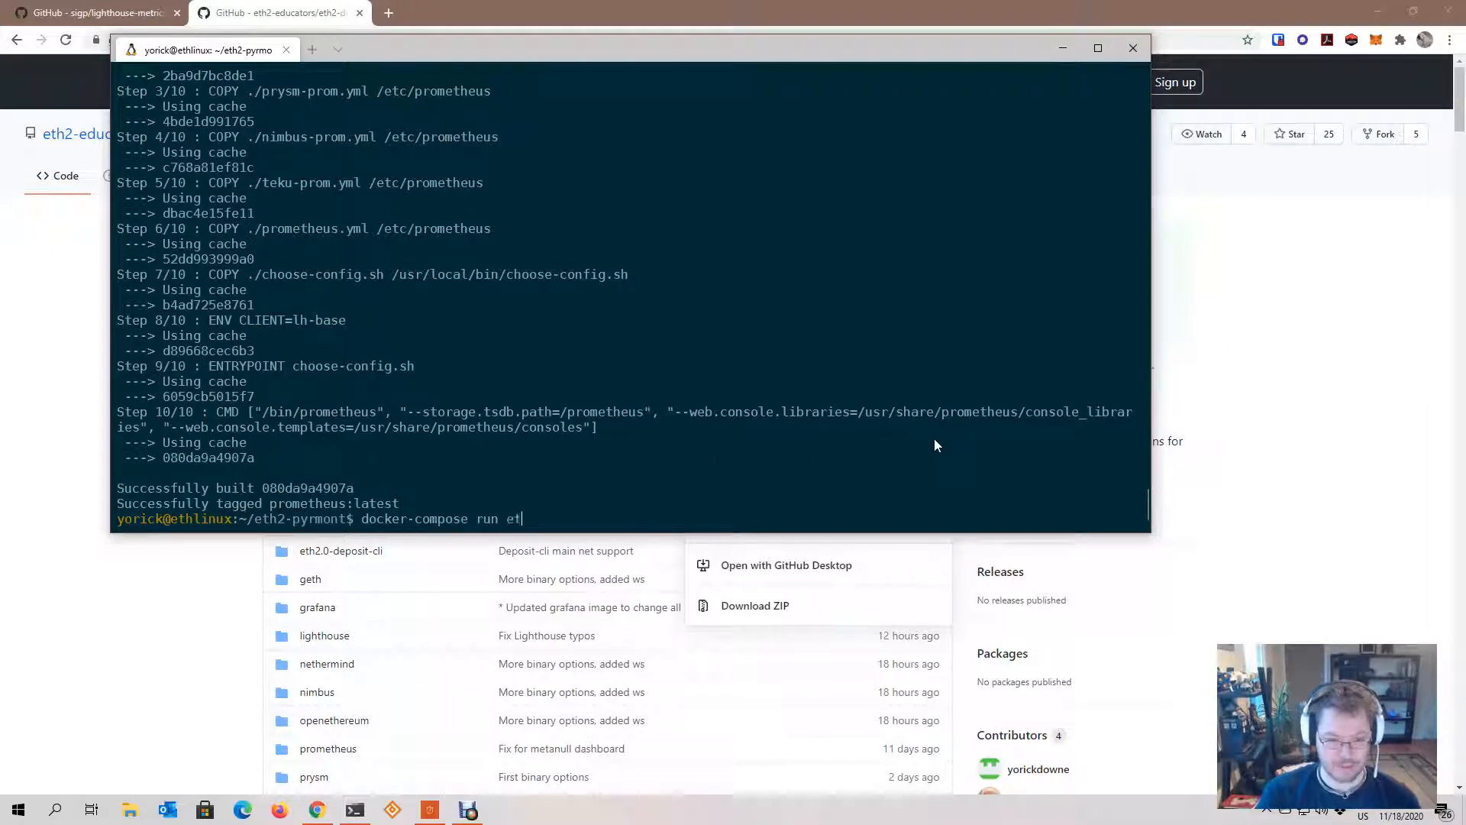
{"action": "type", "text": "deposit-cli"}
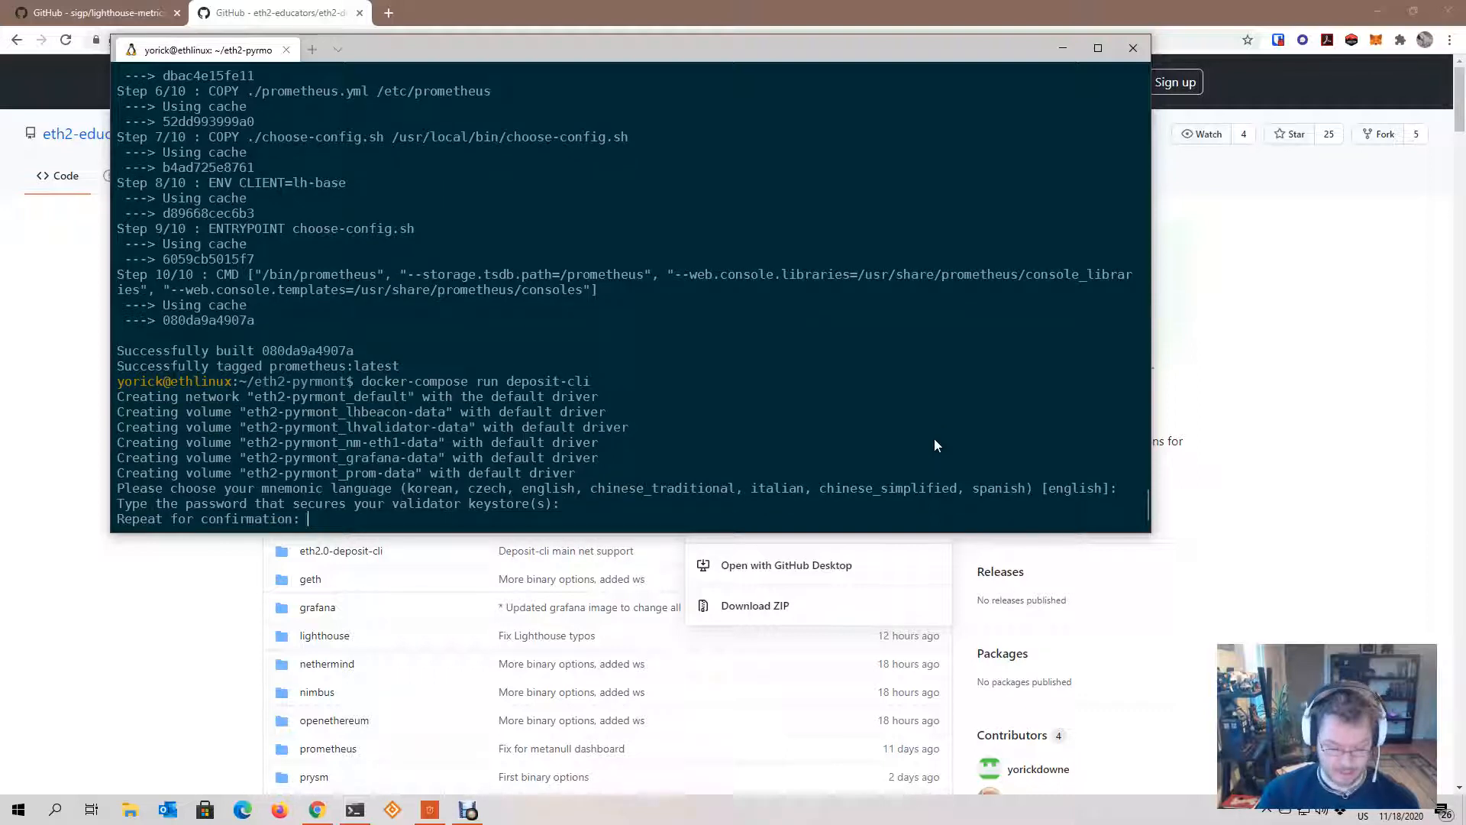
- Confirm the keystore password, then retype the shown mnemonic to generate the validator keys
{"action": "key", "text": "enter"}
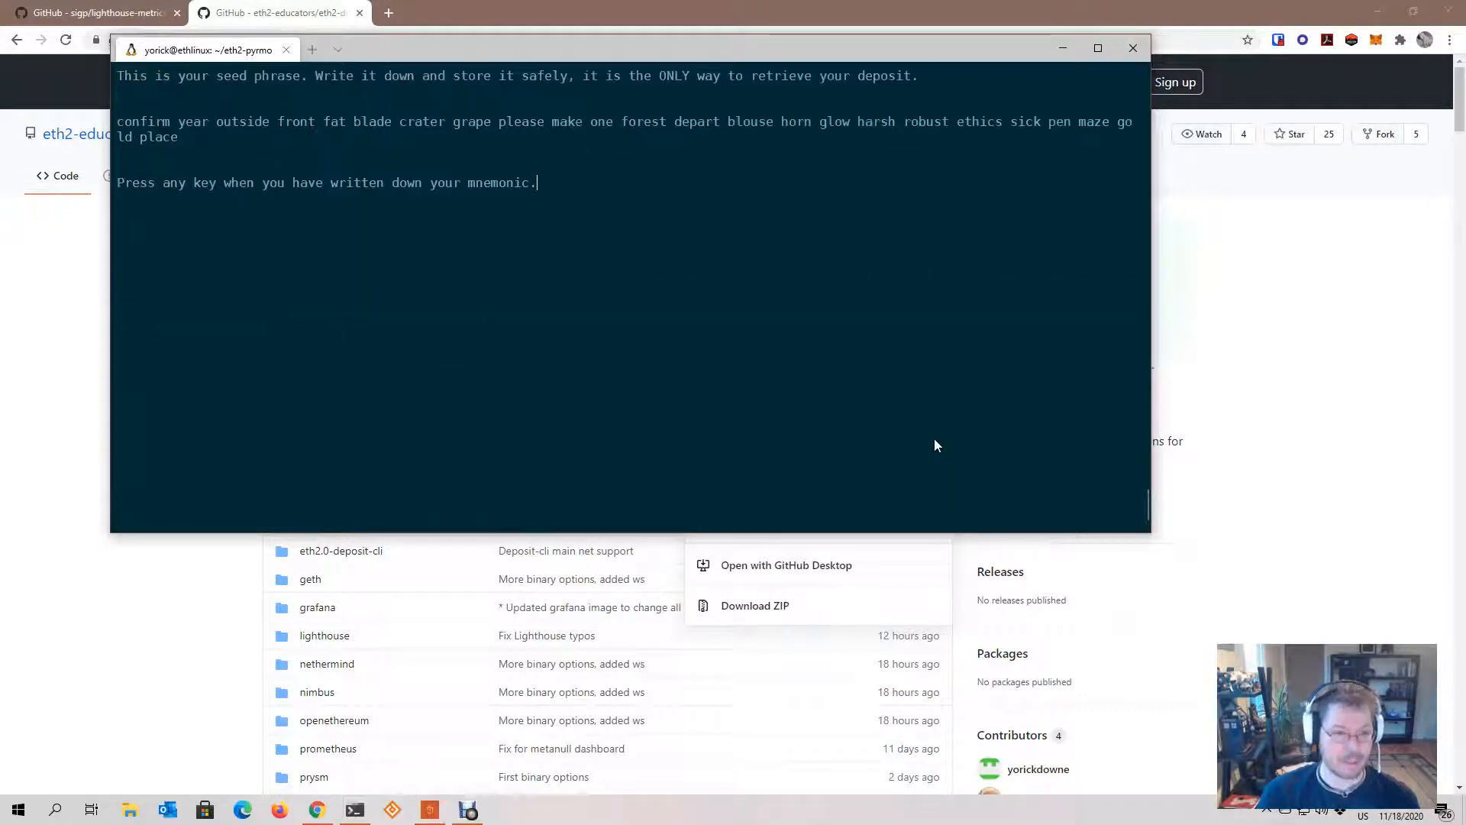
{"action": "mouse_move", "coordinate": [365, 171]}
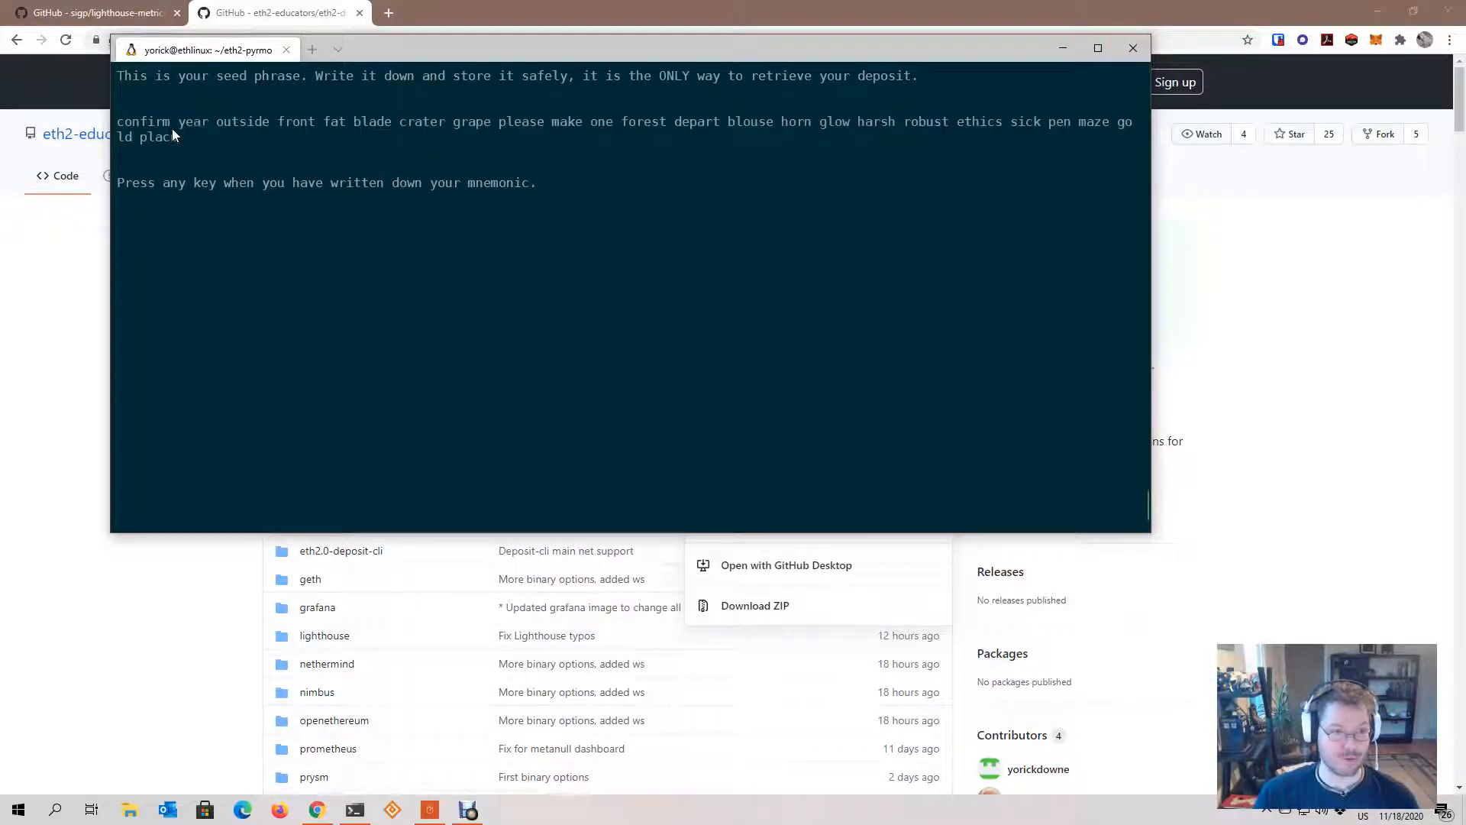
{"action": "key", "text": "enter"}
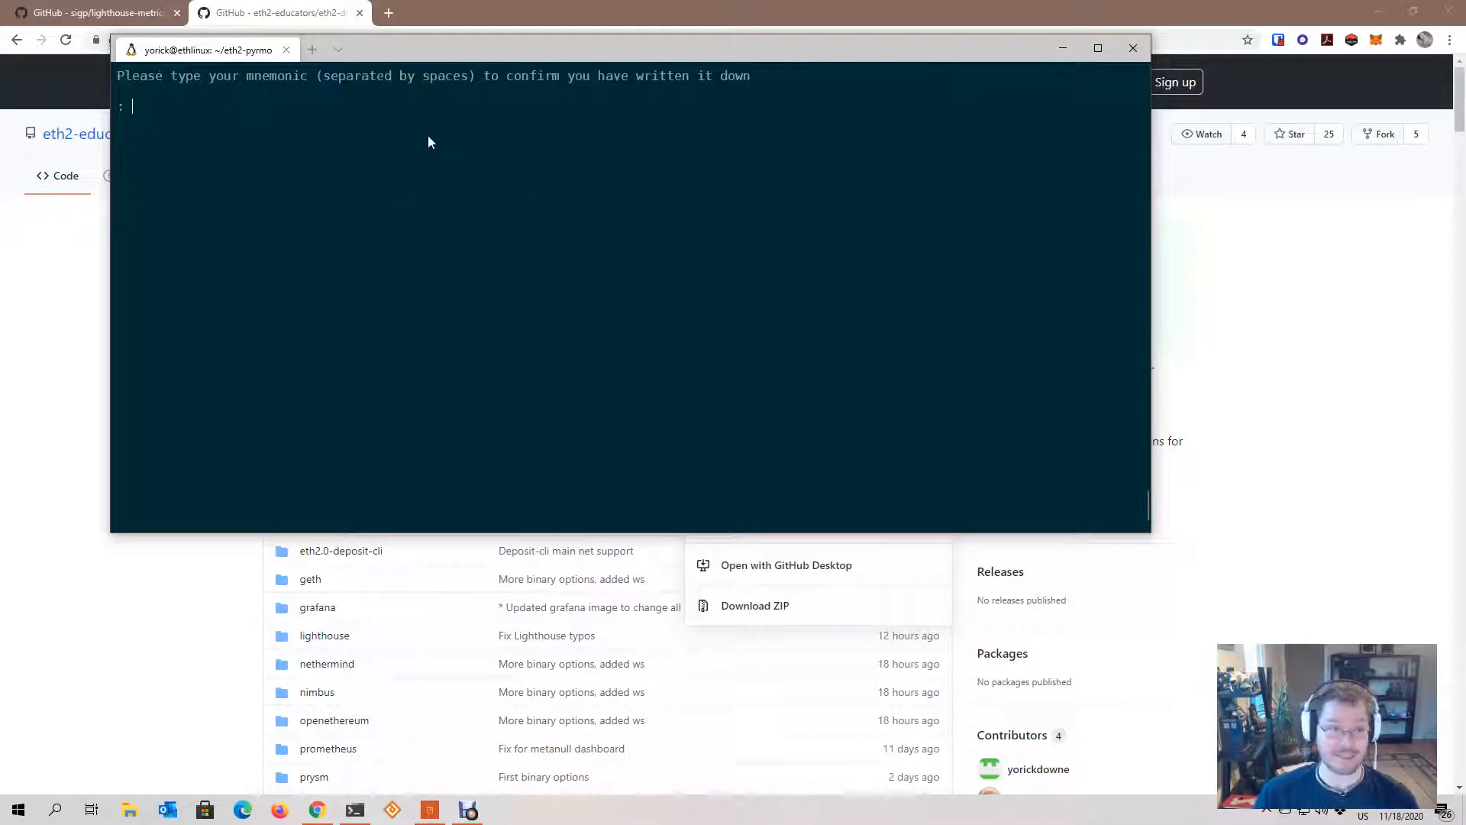
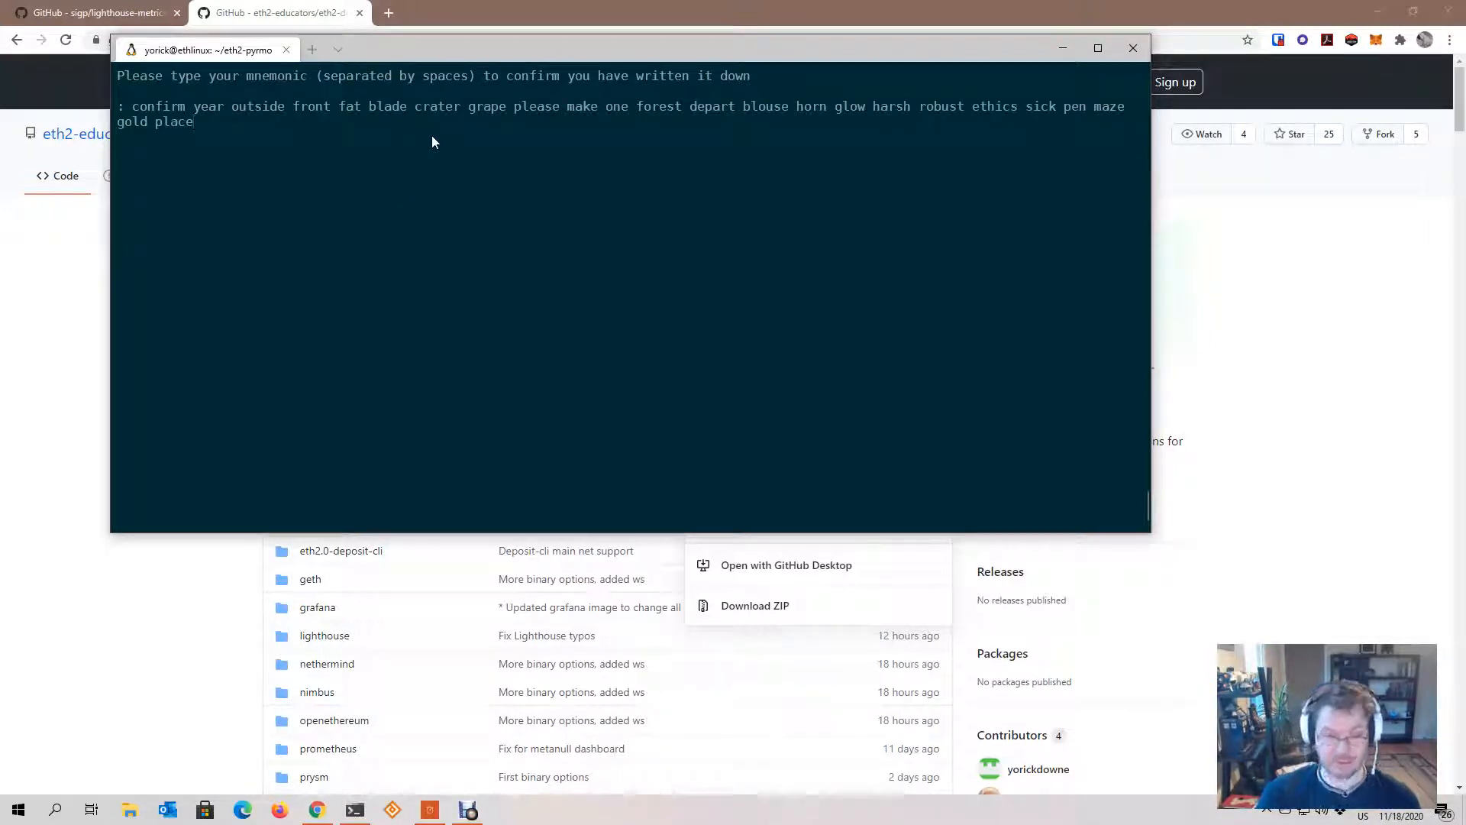
{"action": "key", "text": "enter"}
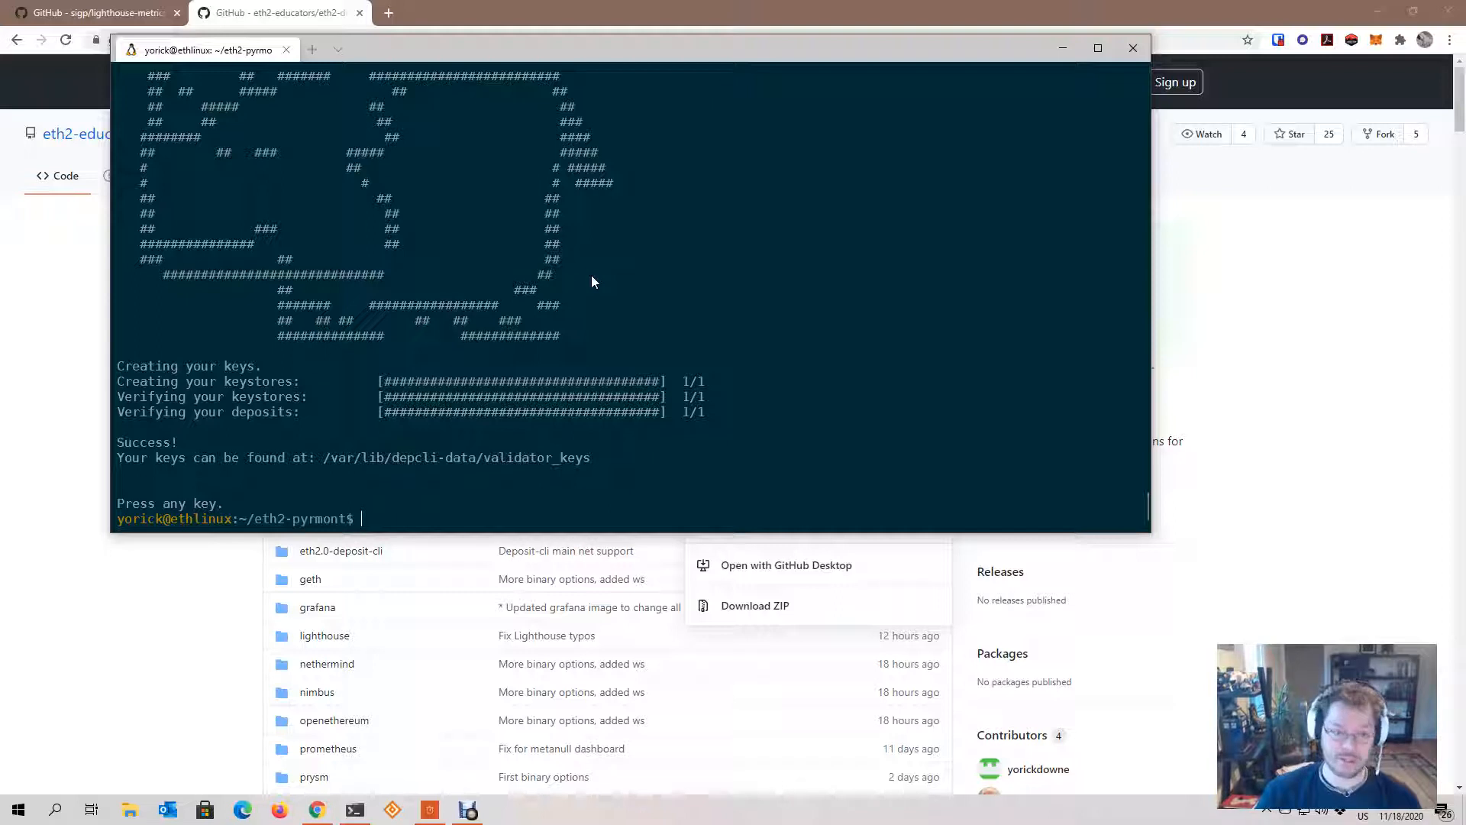
- List .eth2/validator_keys and delete the newly generated key files
{"action": "type", "text": "ls ./"}
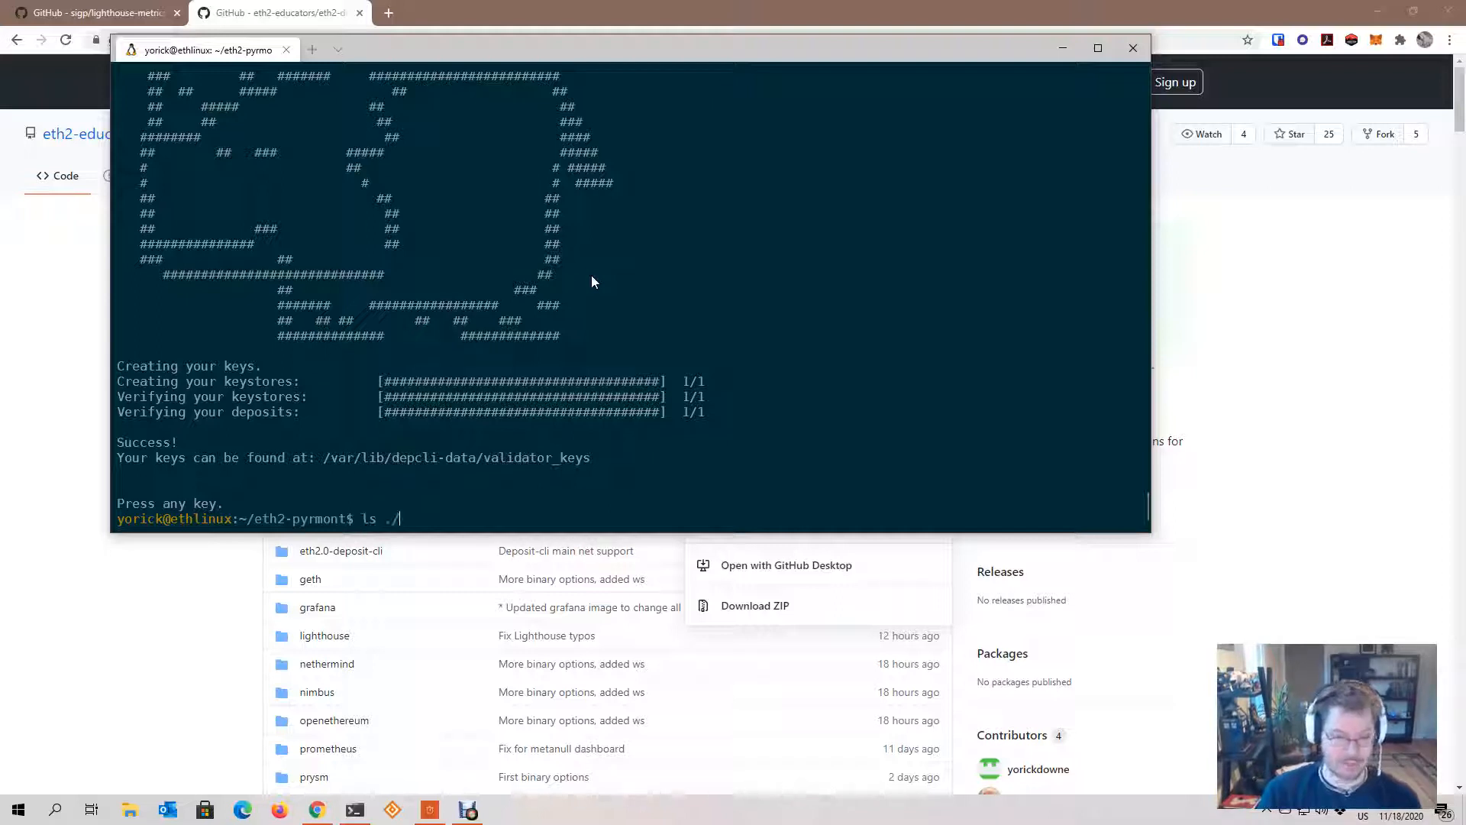
{"action": "type", "text": "eth2/"}
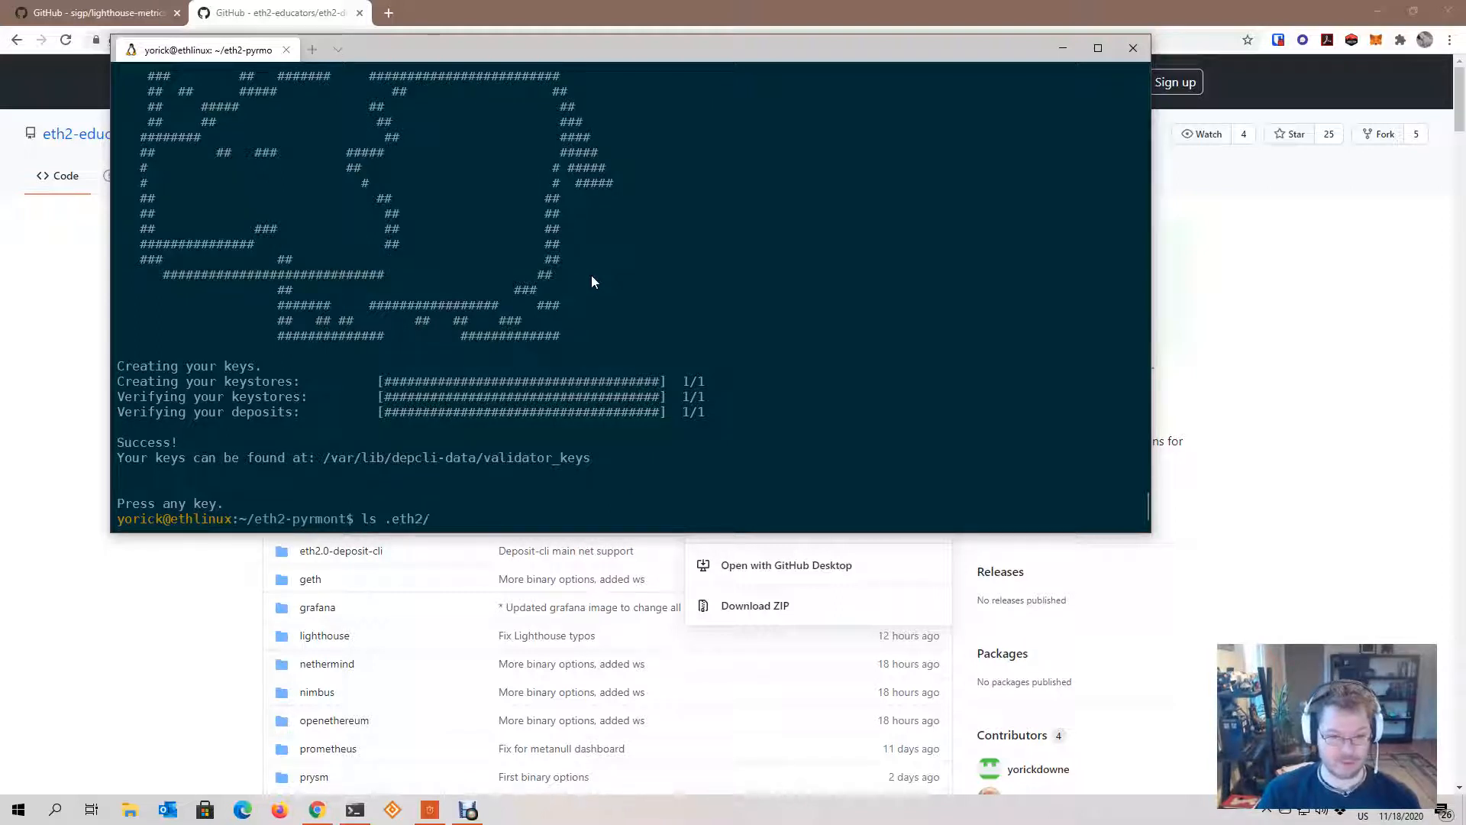
{"action": "type", "text": "validator_keys/"}
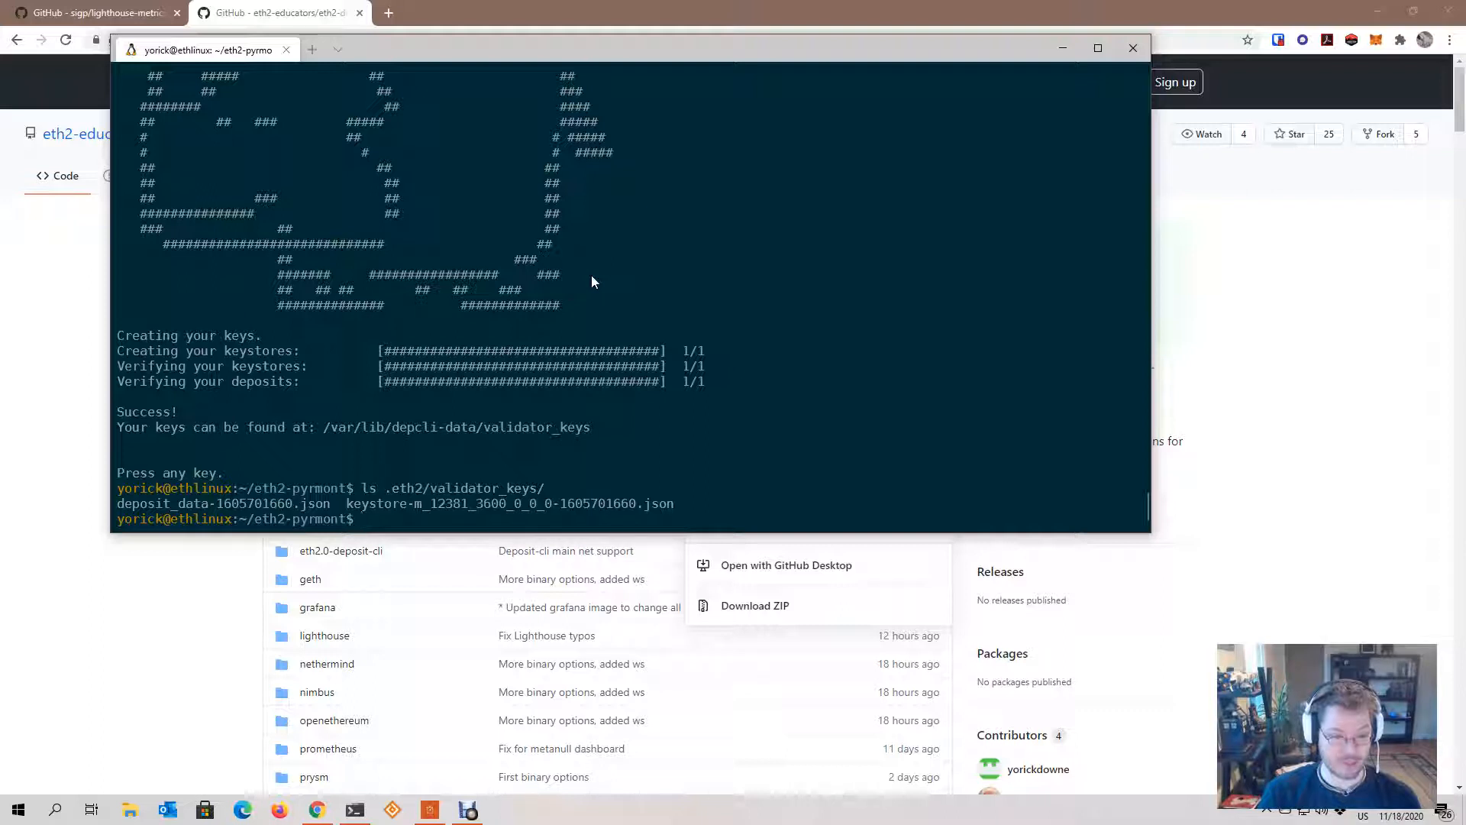
{"action": "type", "text": "rm .eth2/validator_keys/*"}
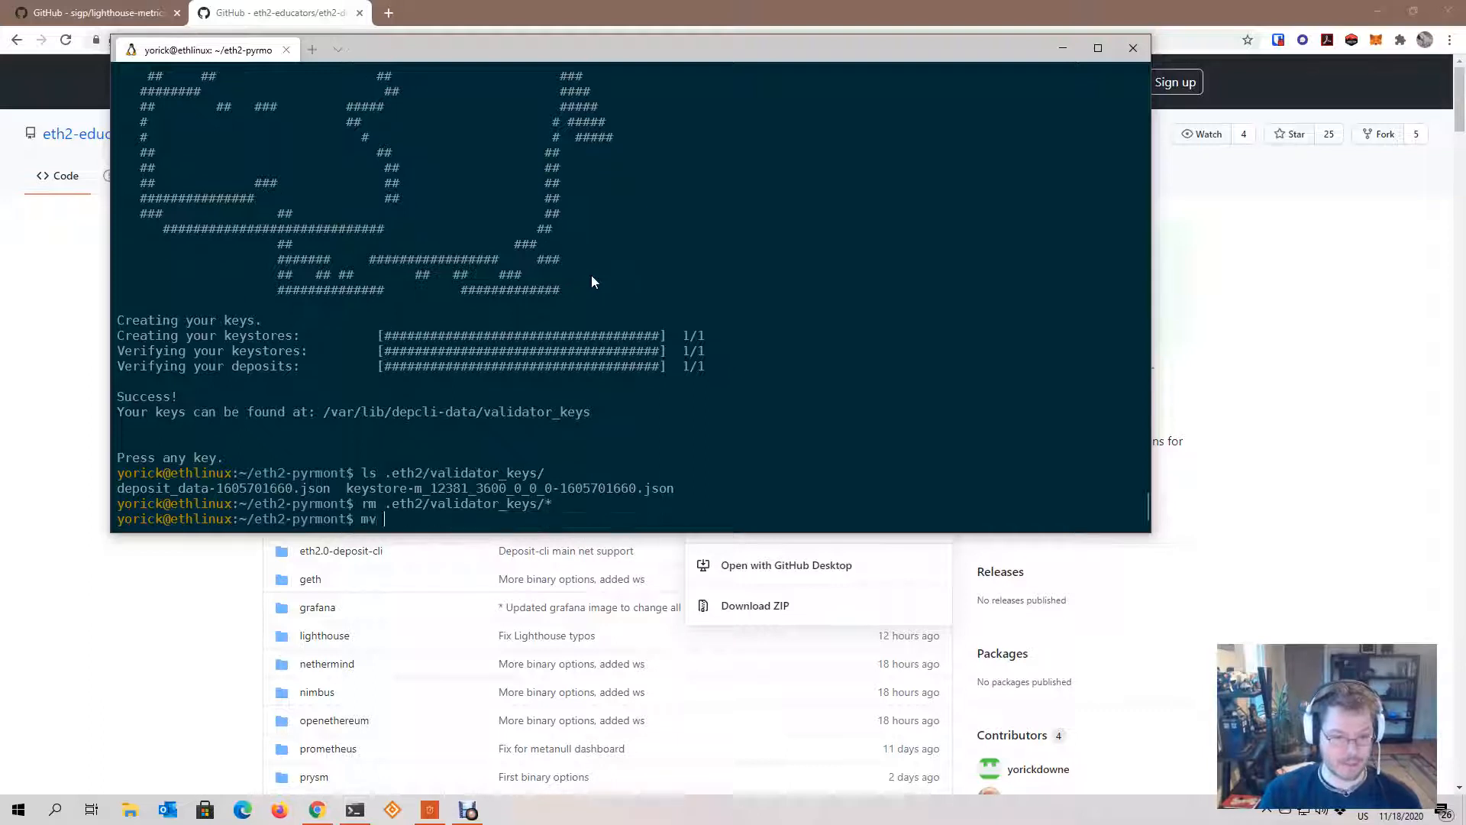
- Move keys from ~/eth2-docker-devel/.eth2/validator_keys into .eth2/validator_keys and list it
{"action": "type", "text": "~/"}
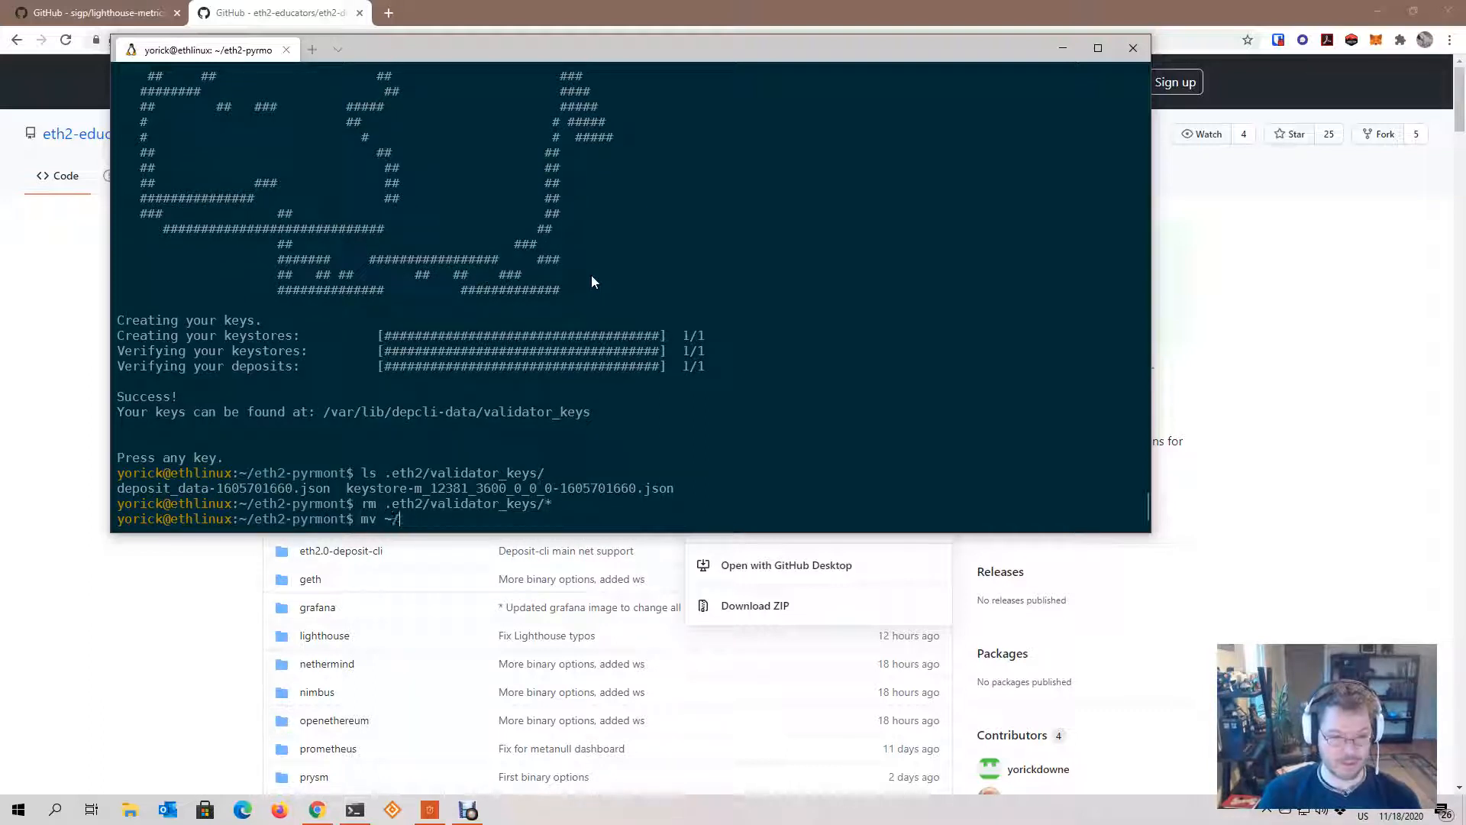
{"action": "type", "text": "etg"}
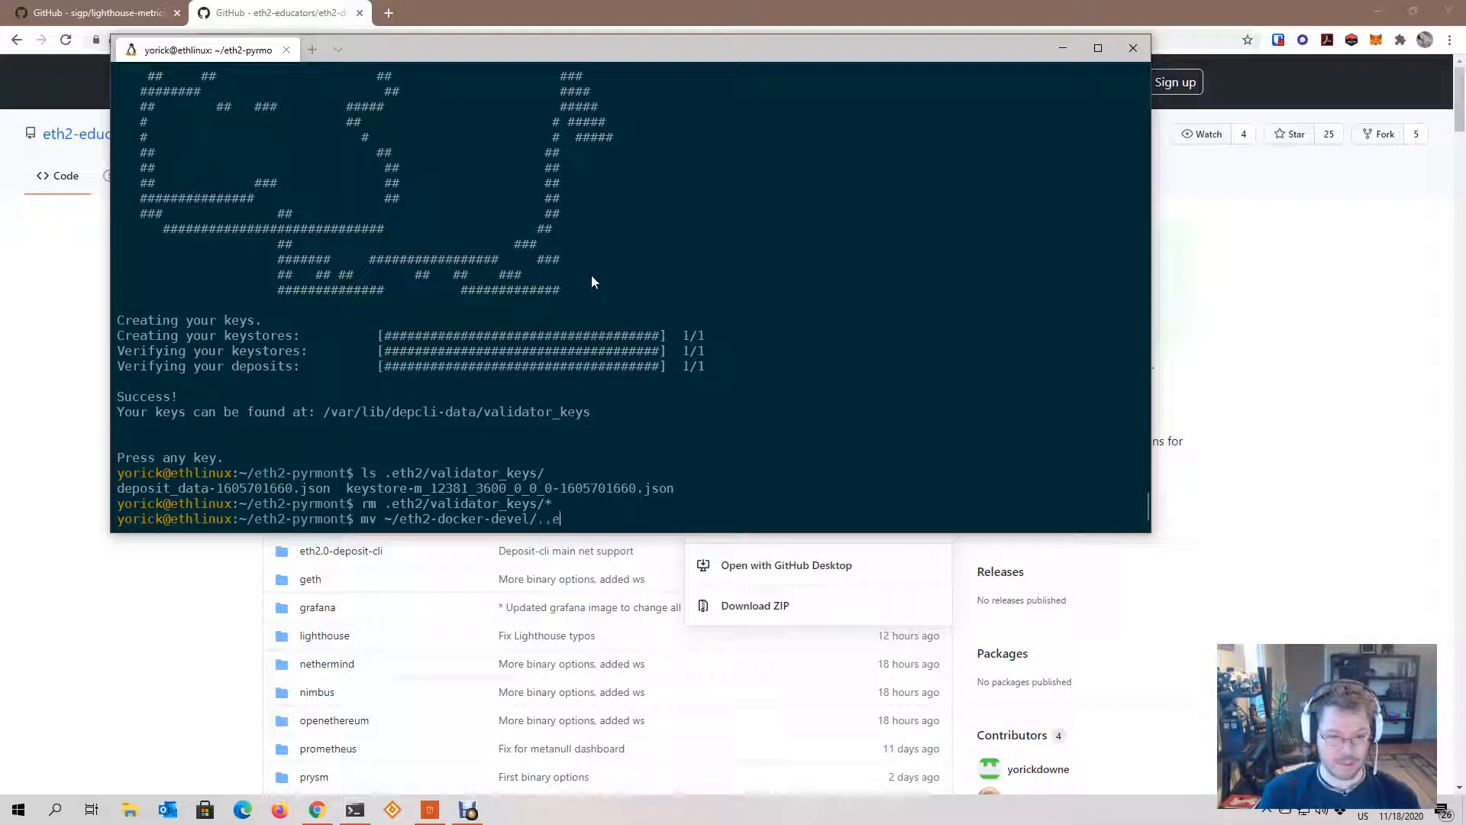
{"action": "type", "text": ".eth2/"}
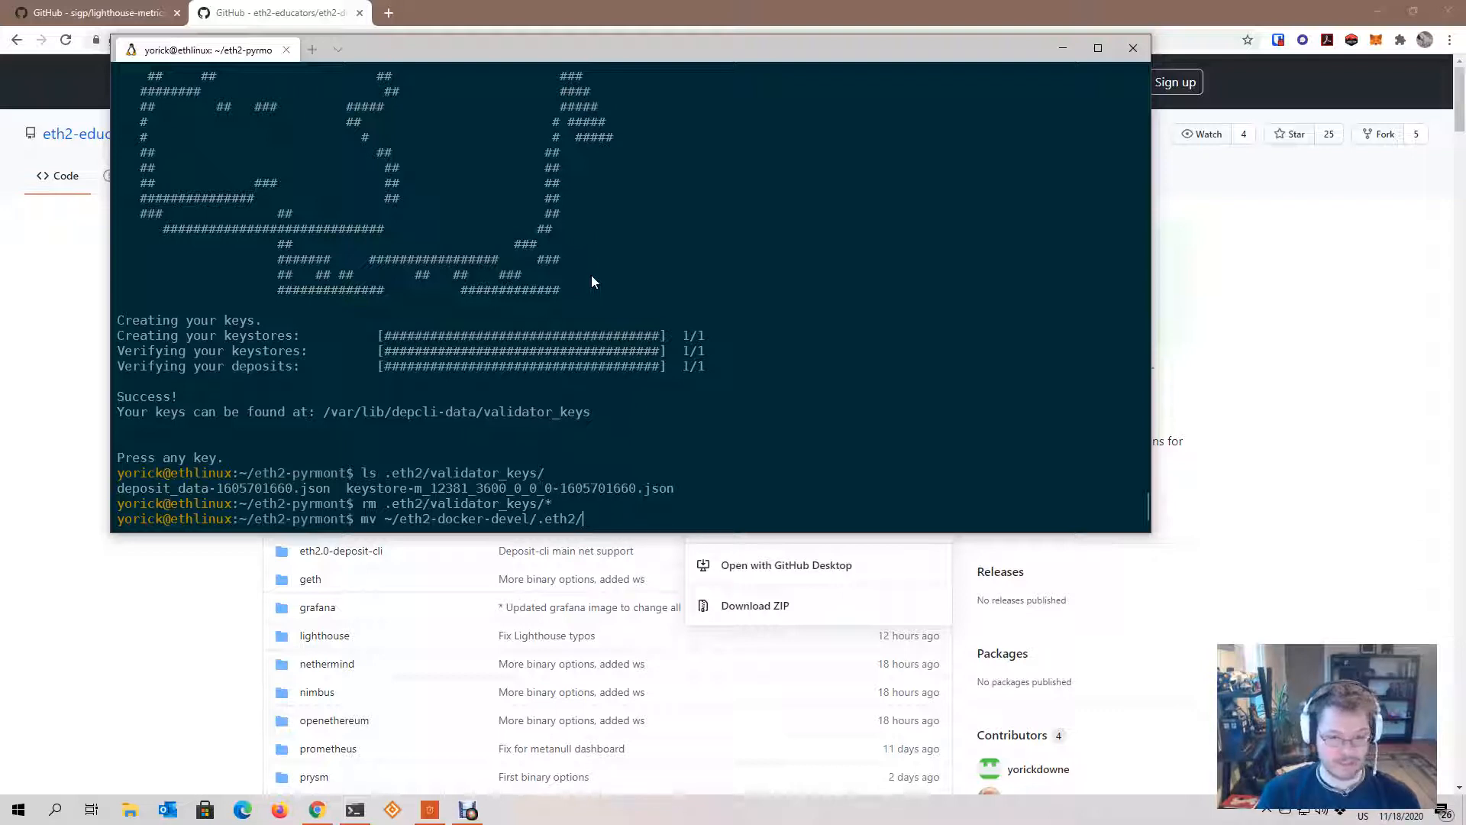
{"action": "type", "text": "validator_keys/*"}
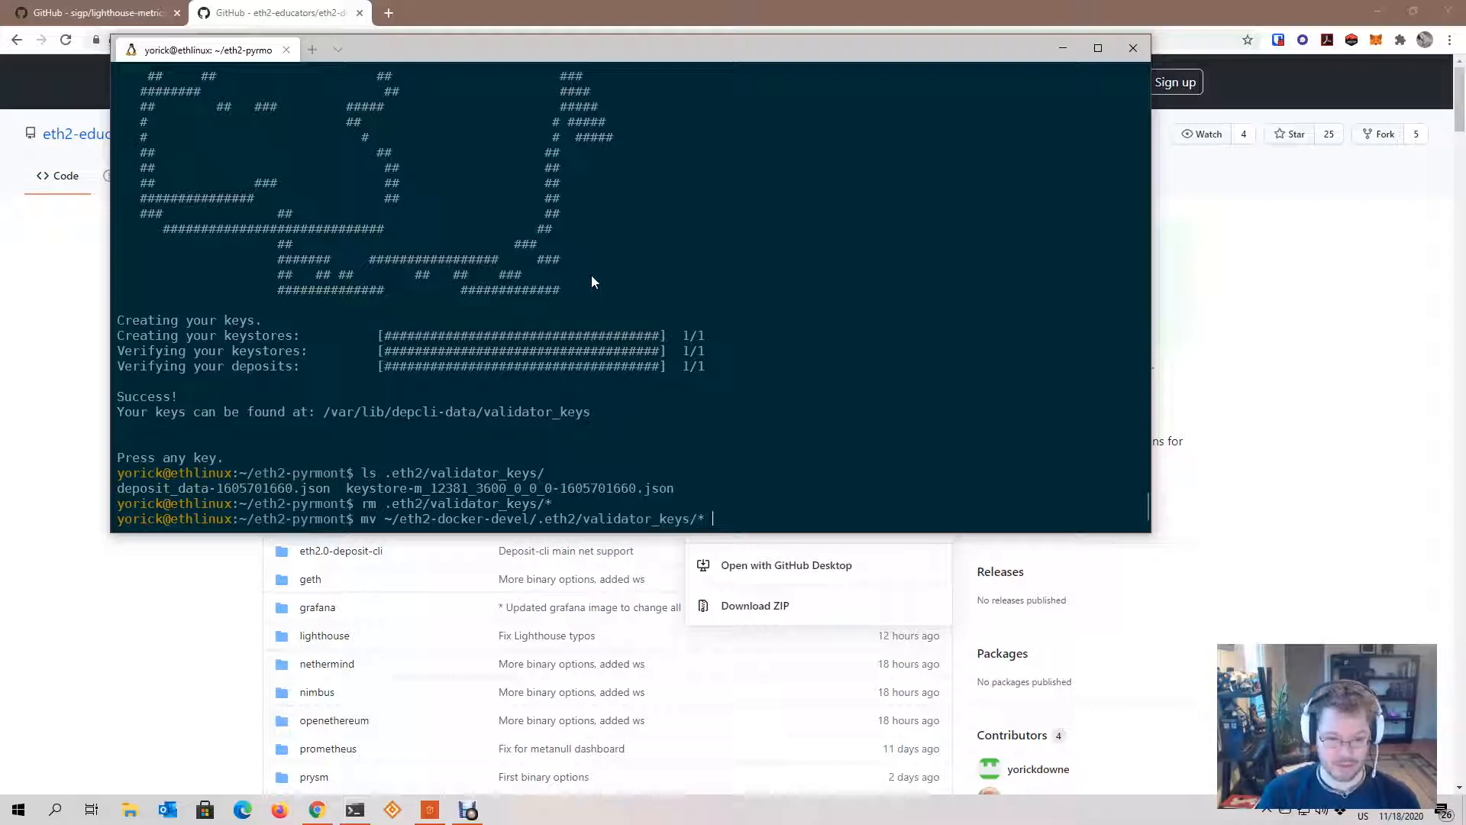
{"action": "type", "text": ".eth2/validator_keys/"}
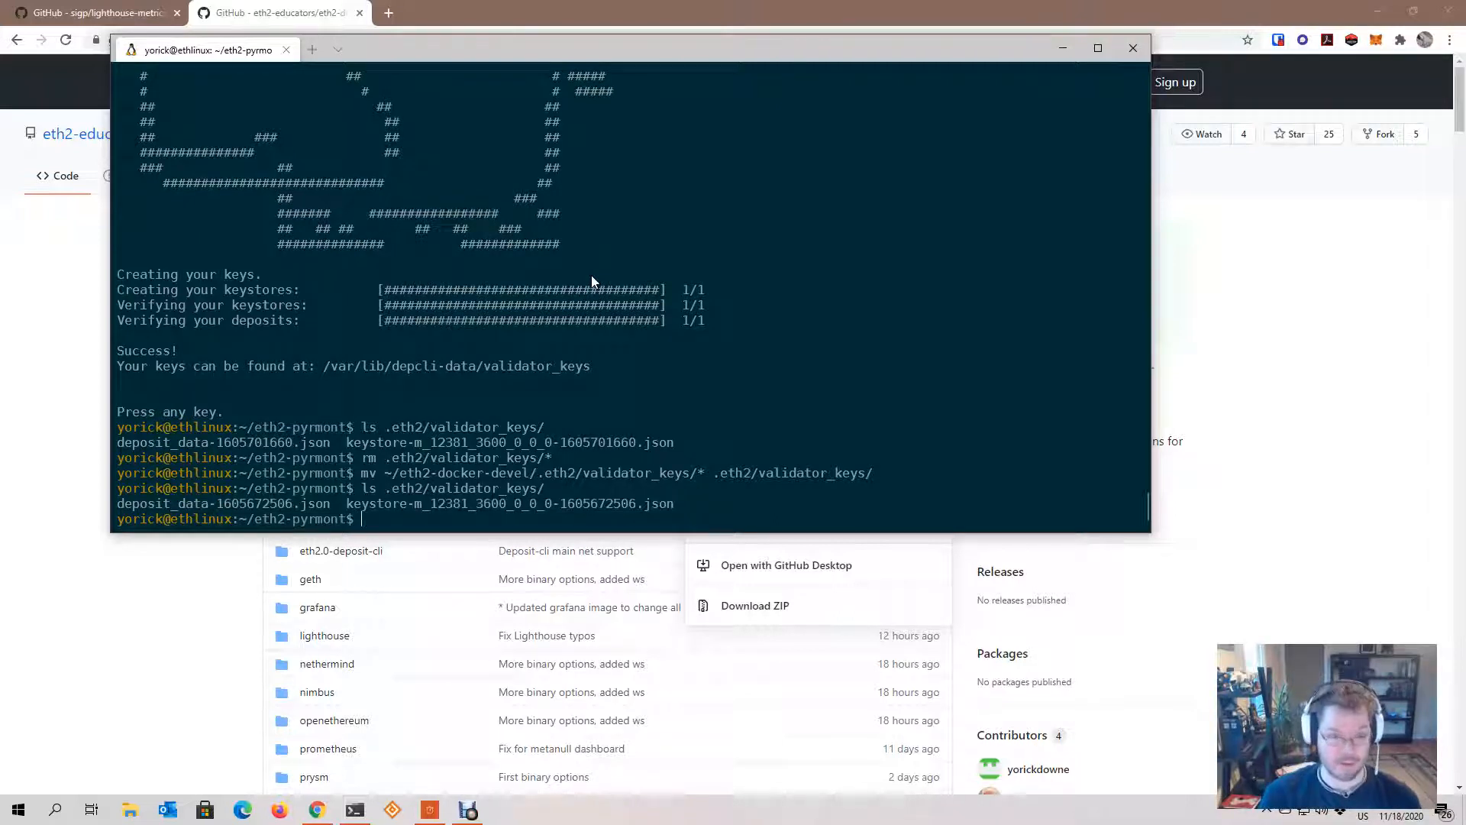
- Run docker-compose run validator-import, answer y, and enter the keystore password
{"action": "type", "text": "docker-compose run"}
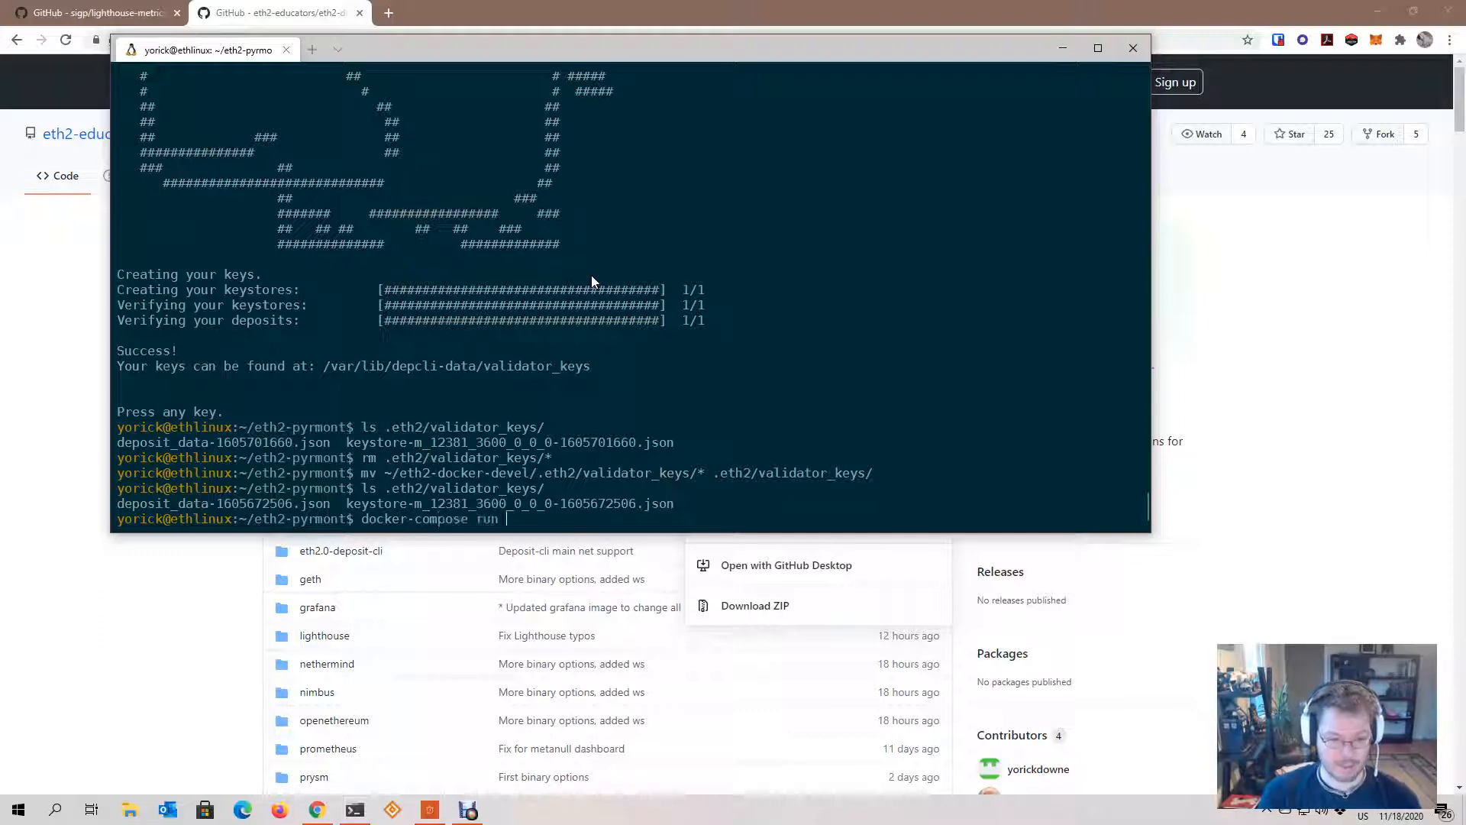
{"action": "type", "text": "validat"}
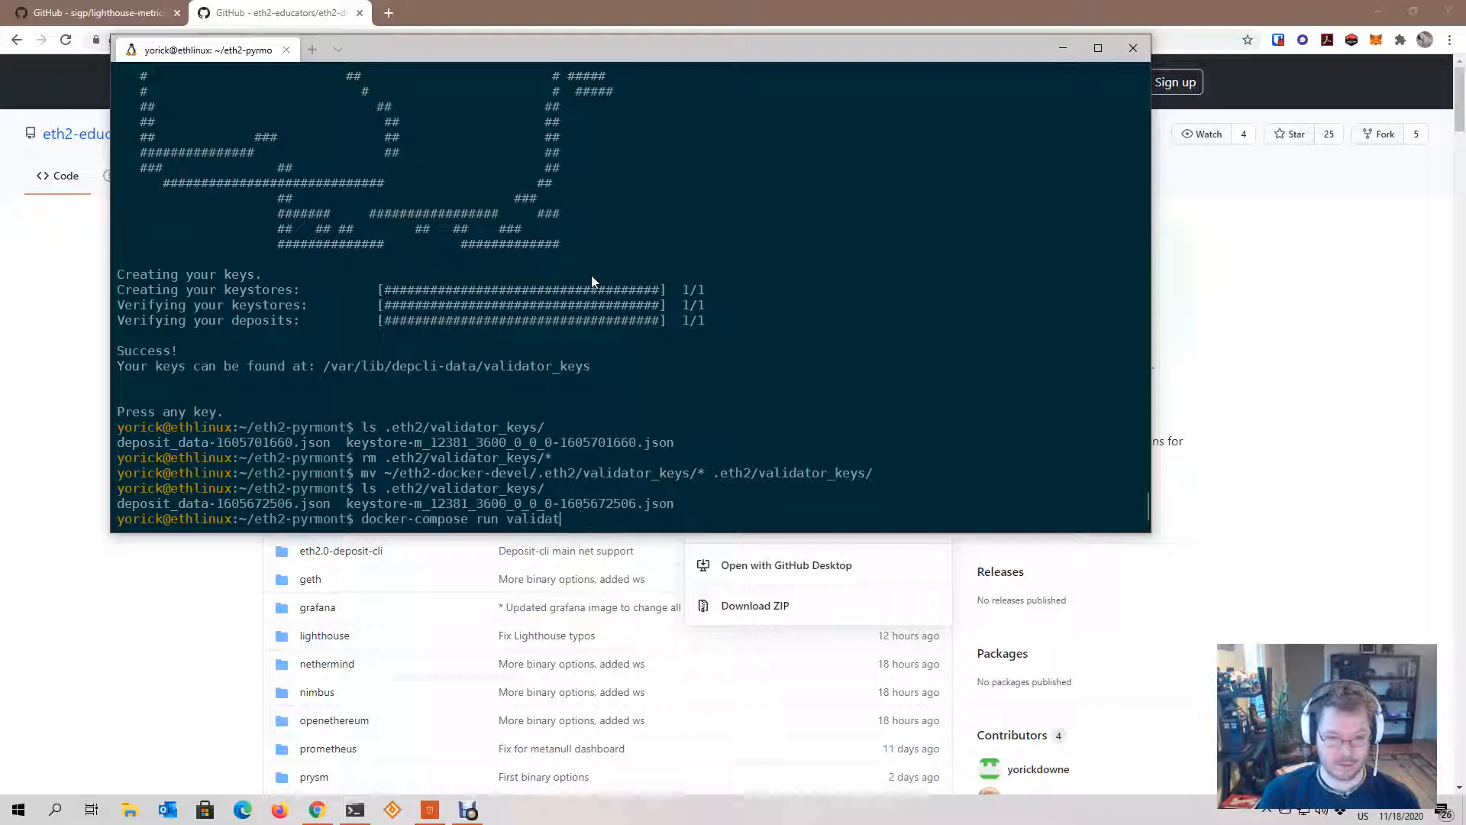
{"action": "type", "text": "or-import"}
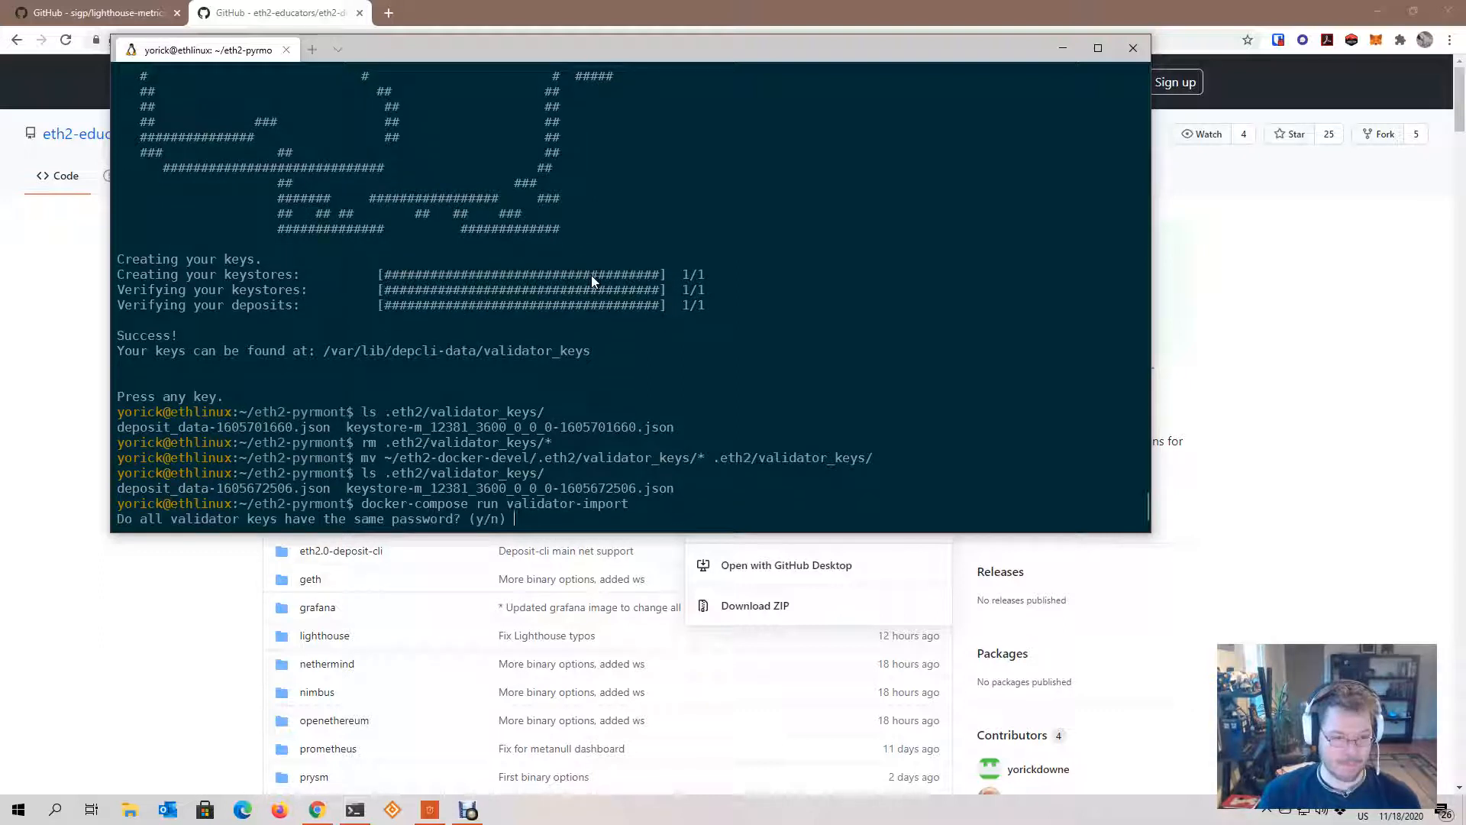
{"action": "type", "text": "y"}
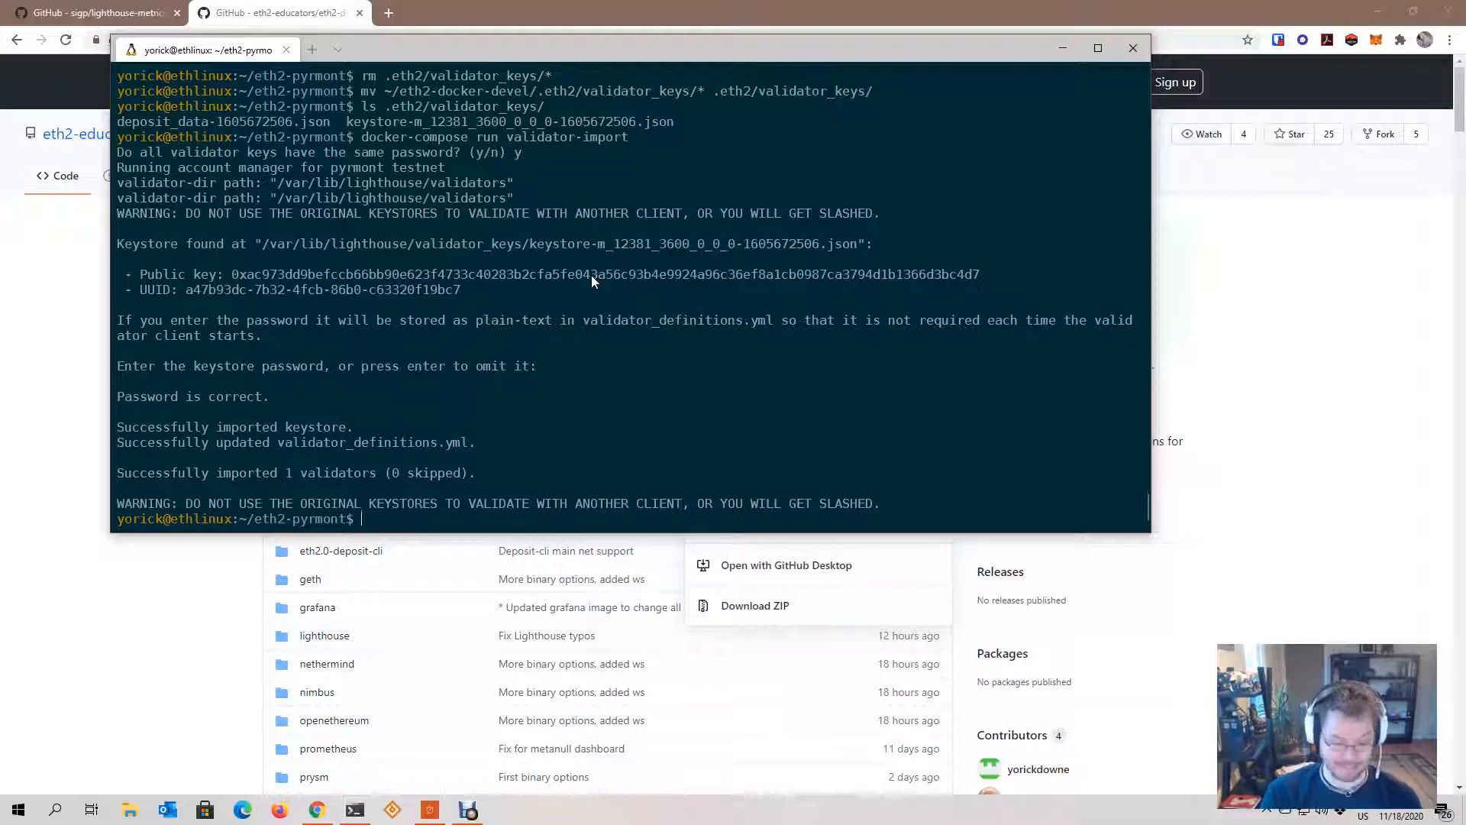
{"action": "type", "text": "docker-compose up -d e"}
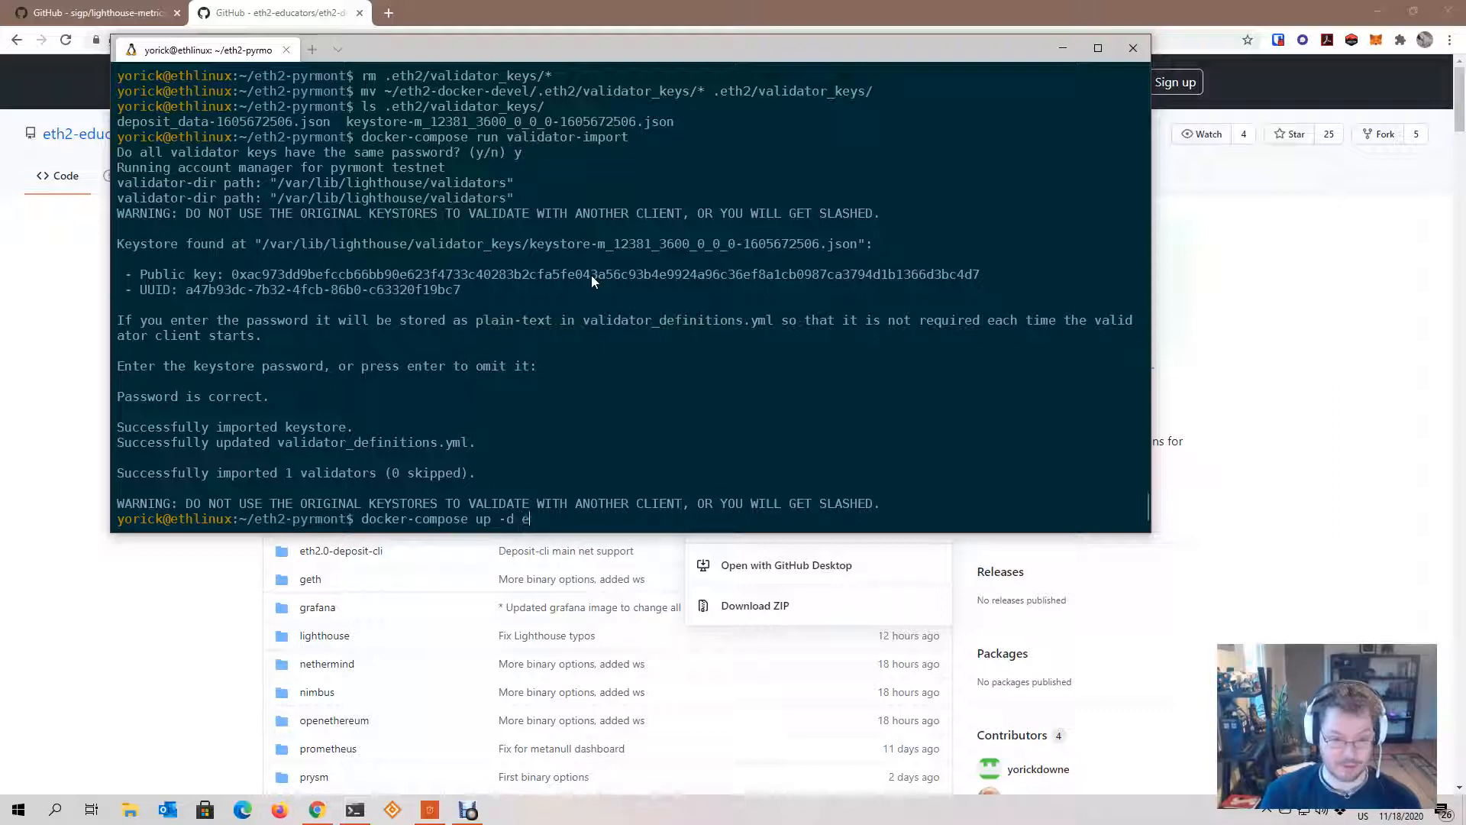
- Run docker-compose up -d eth2 to create all the stack's containers in the background
{"action": "type", "text": "th2"}
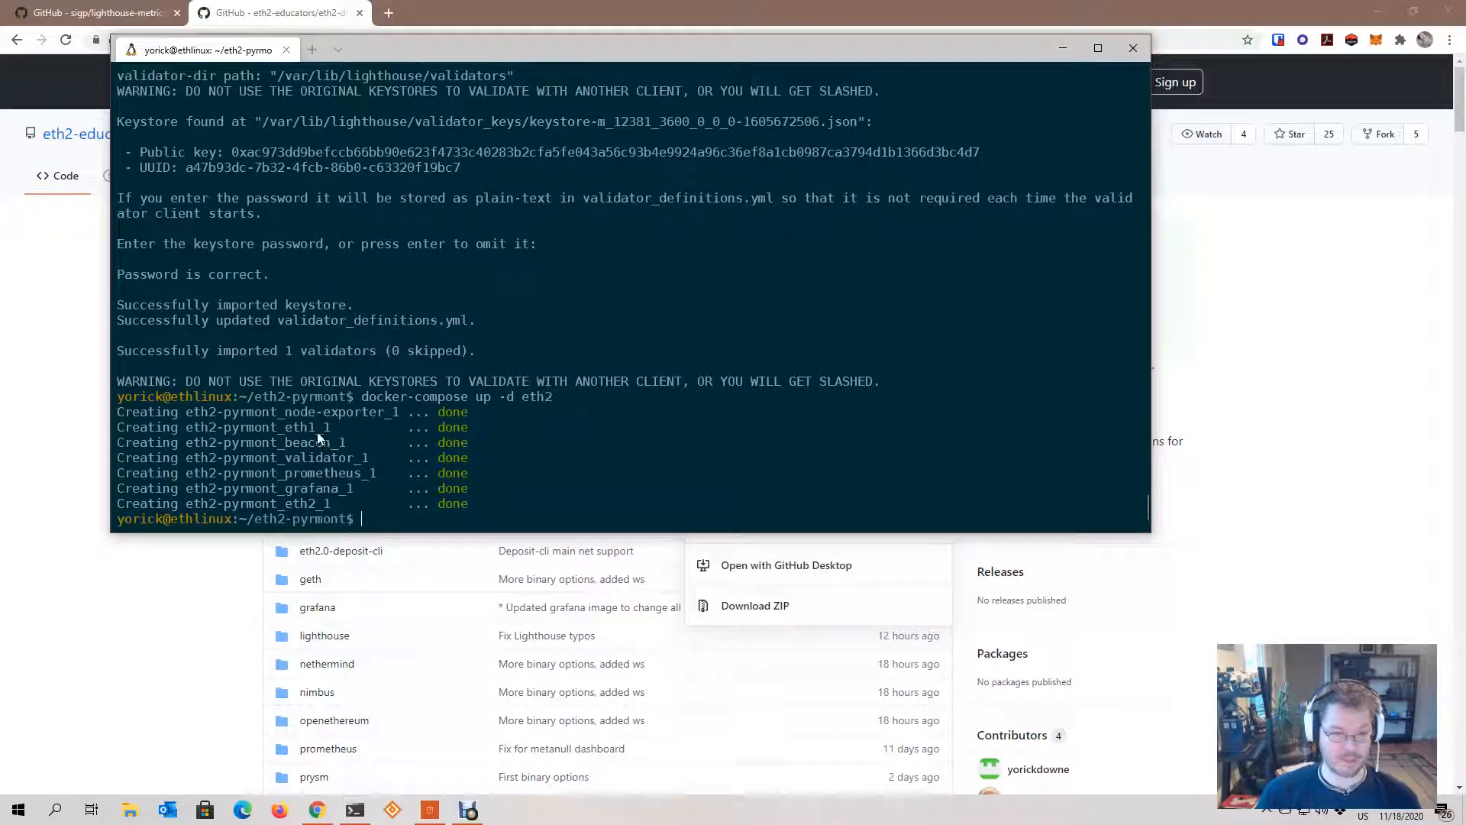
{"action": "mouse_move", "coordinate": [328, 491]}
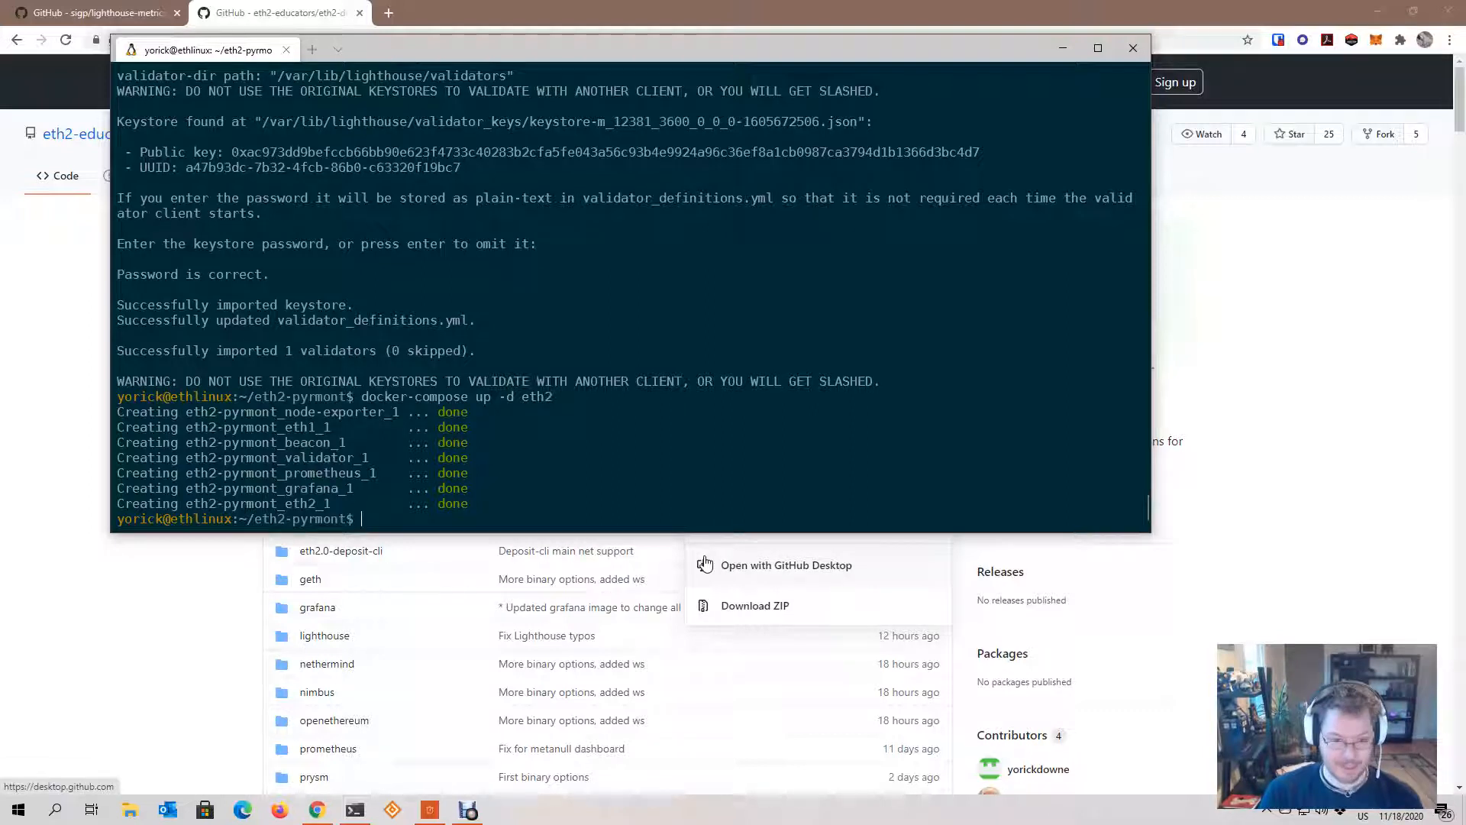
{"action": "mouse_move", "coordinate": [379, 788]}
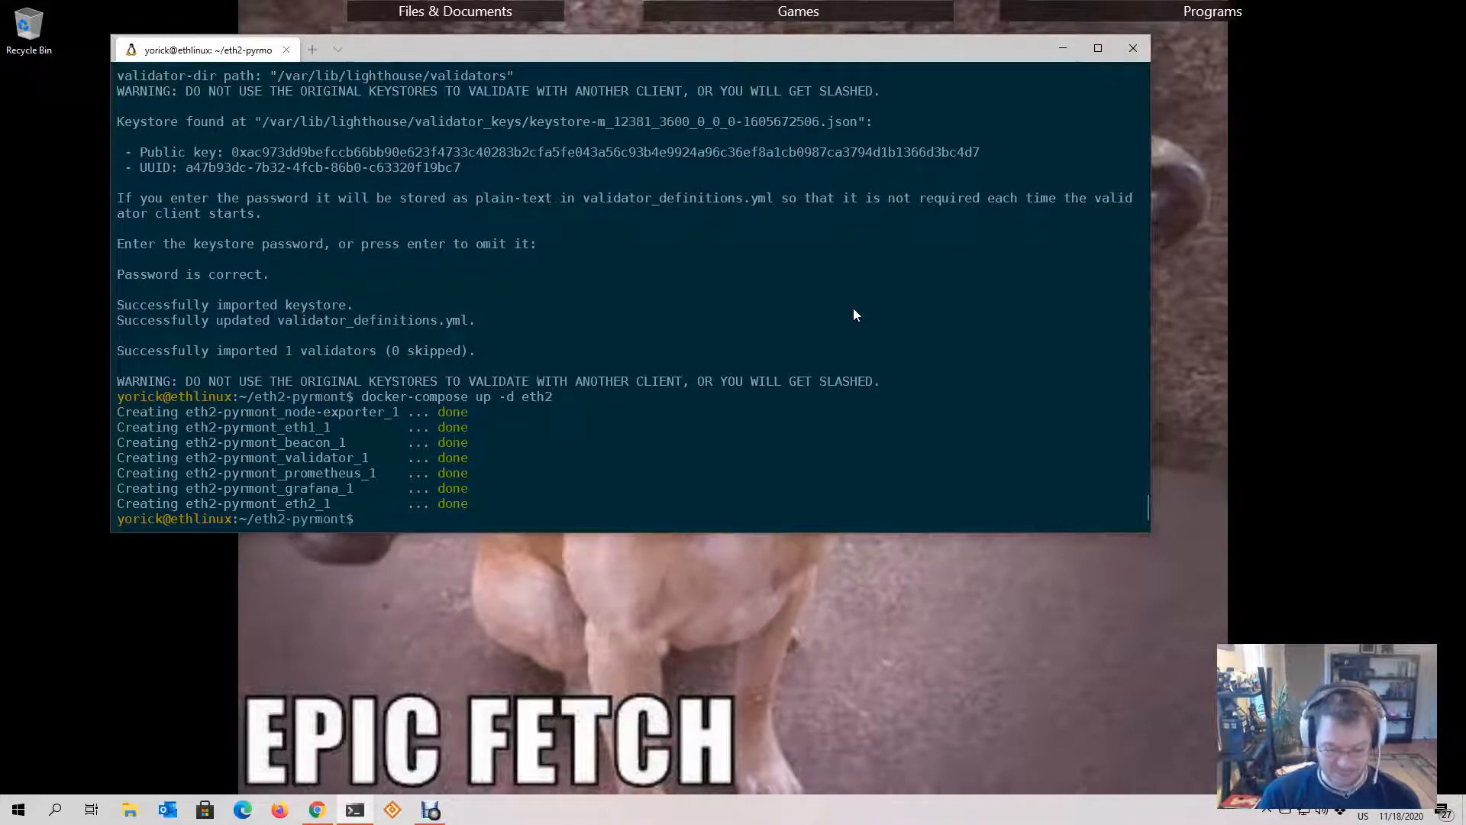
- Follow the eth1, beacon and validator logs in turn, stopping each with Ctrl+C
{"action": "type", "text": "docker-compose logs"}
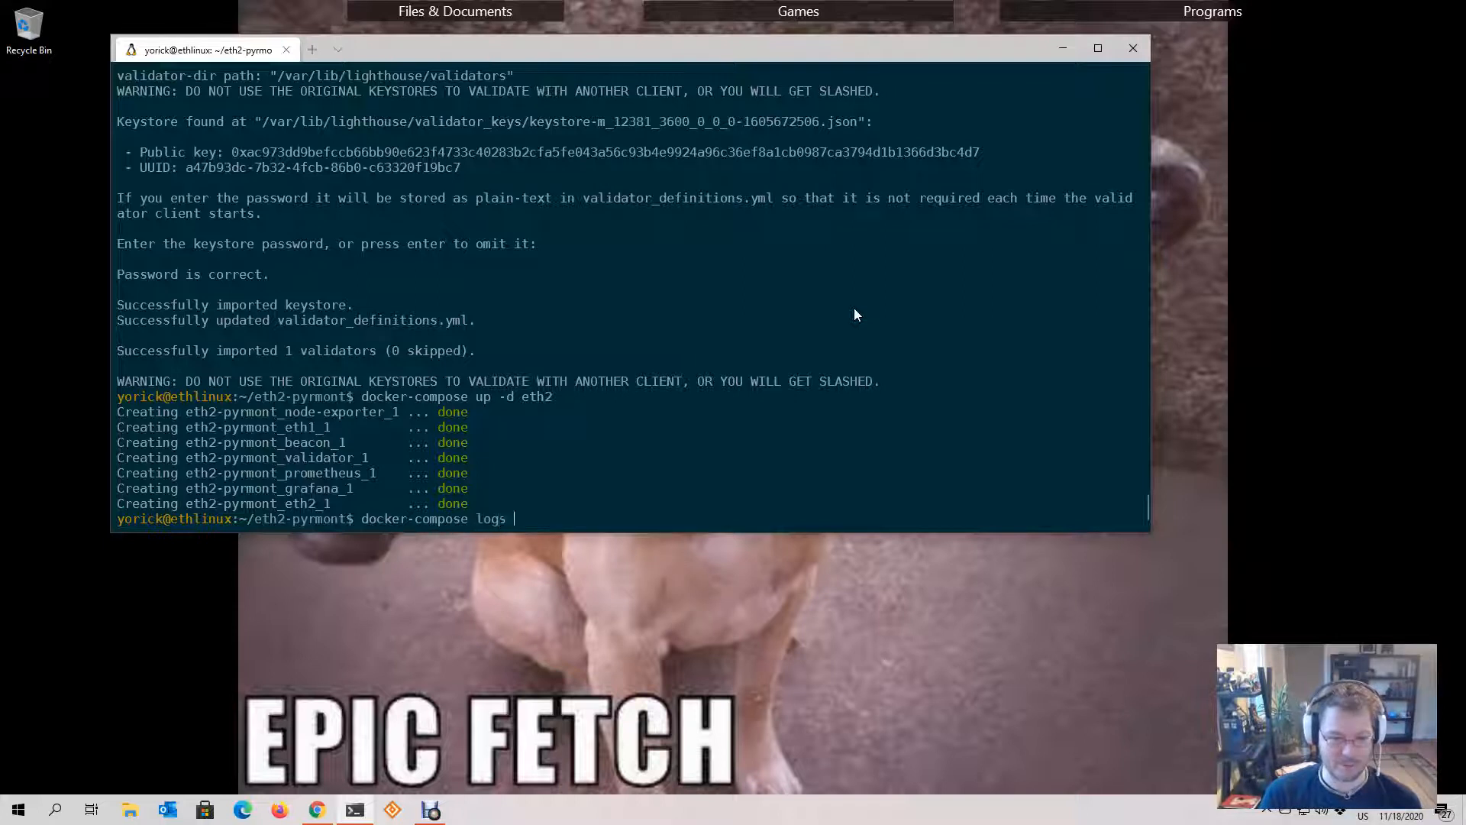
{"action": "type", "text": "-f eth1"}
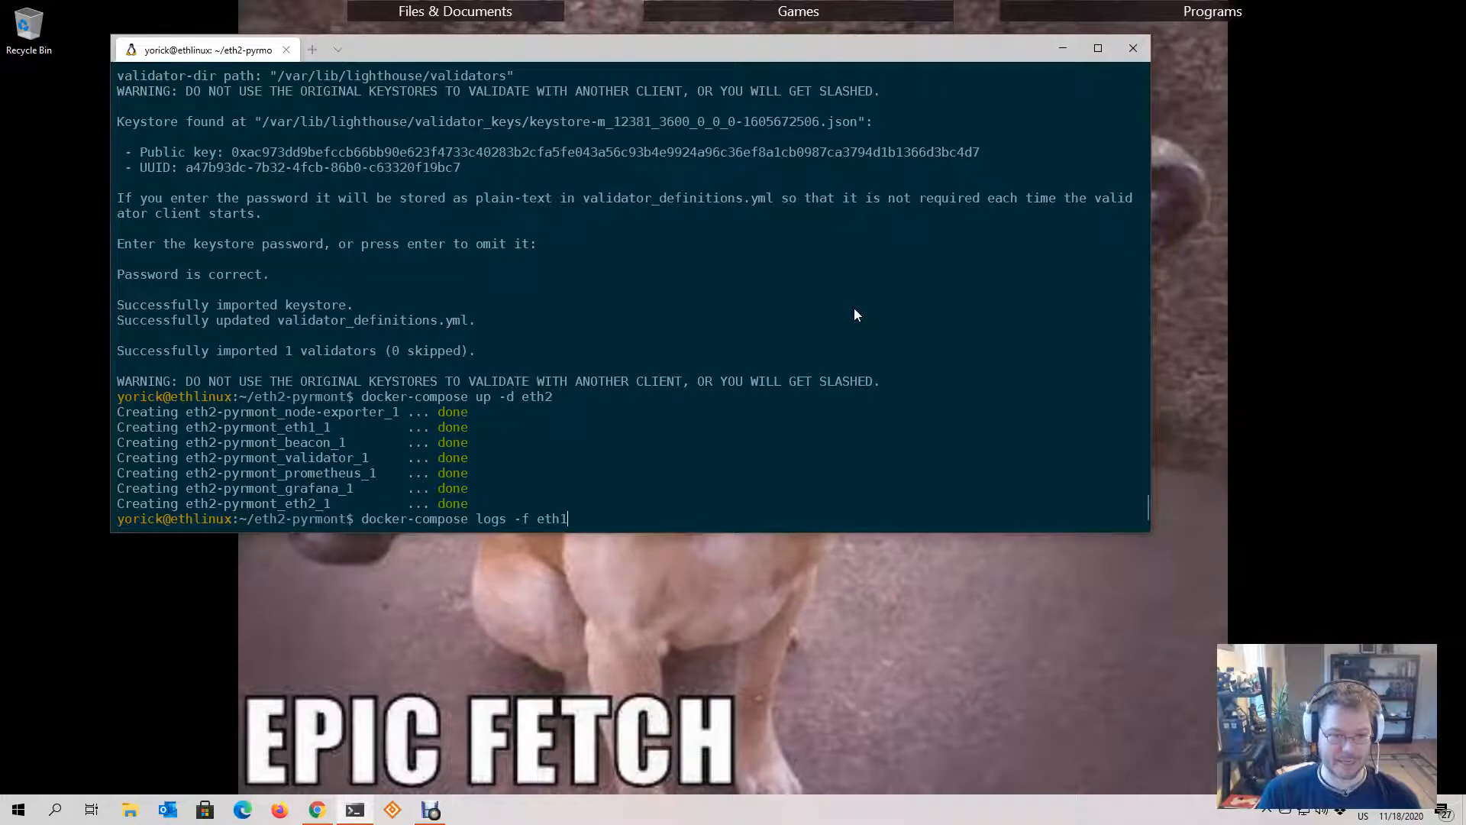
{"action": "key", "text": "enter"}
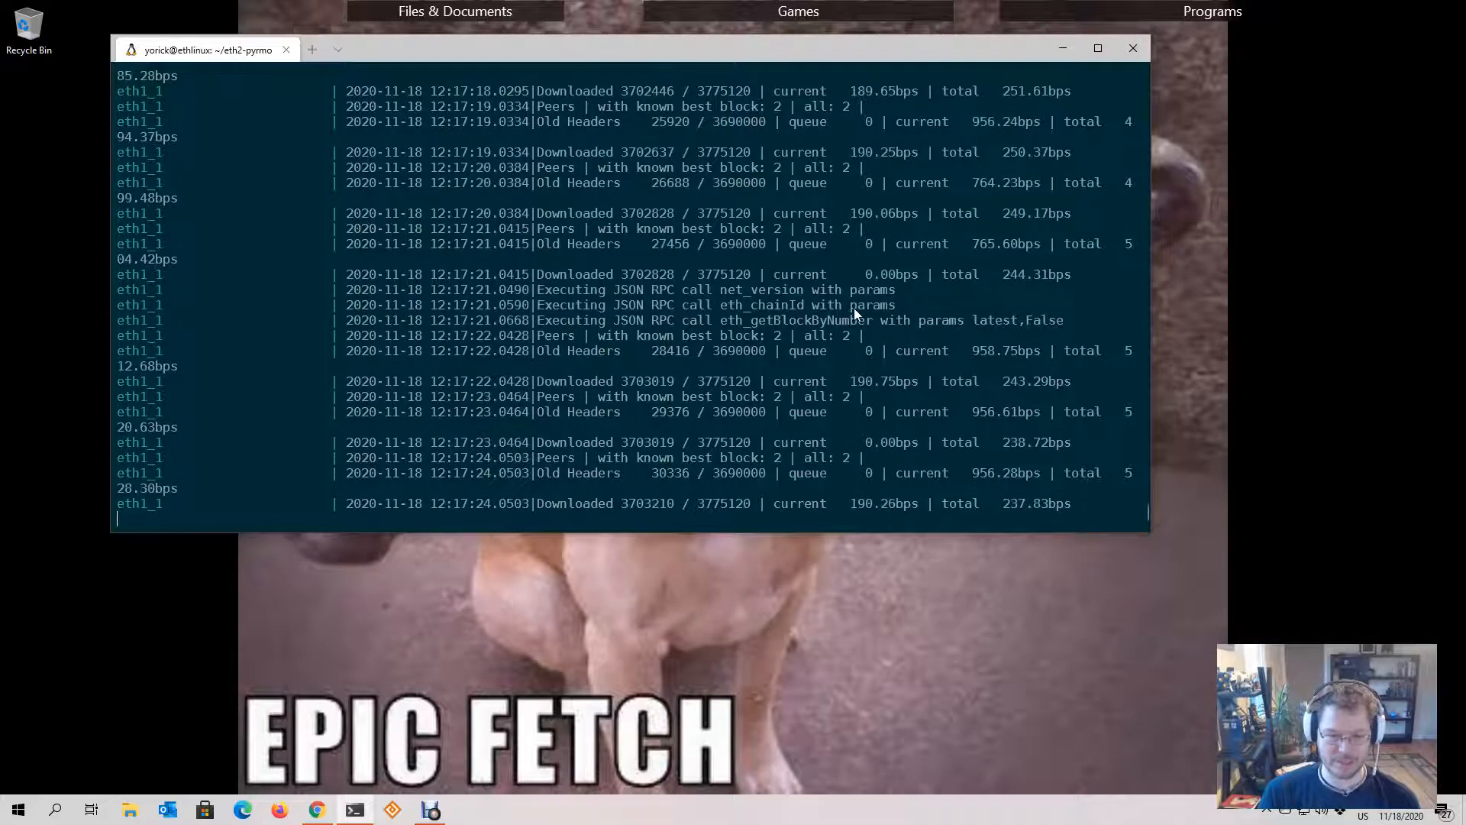
{"action": "key", "text": "ctrl+c"}
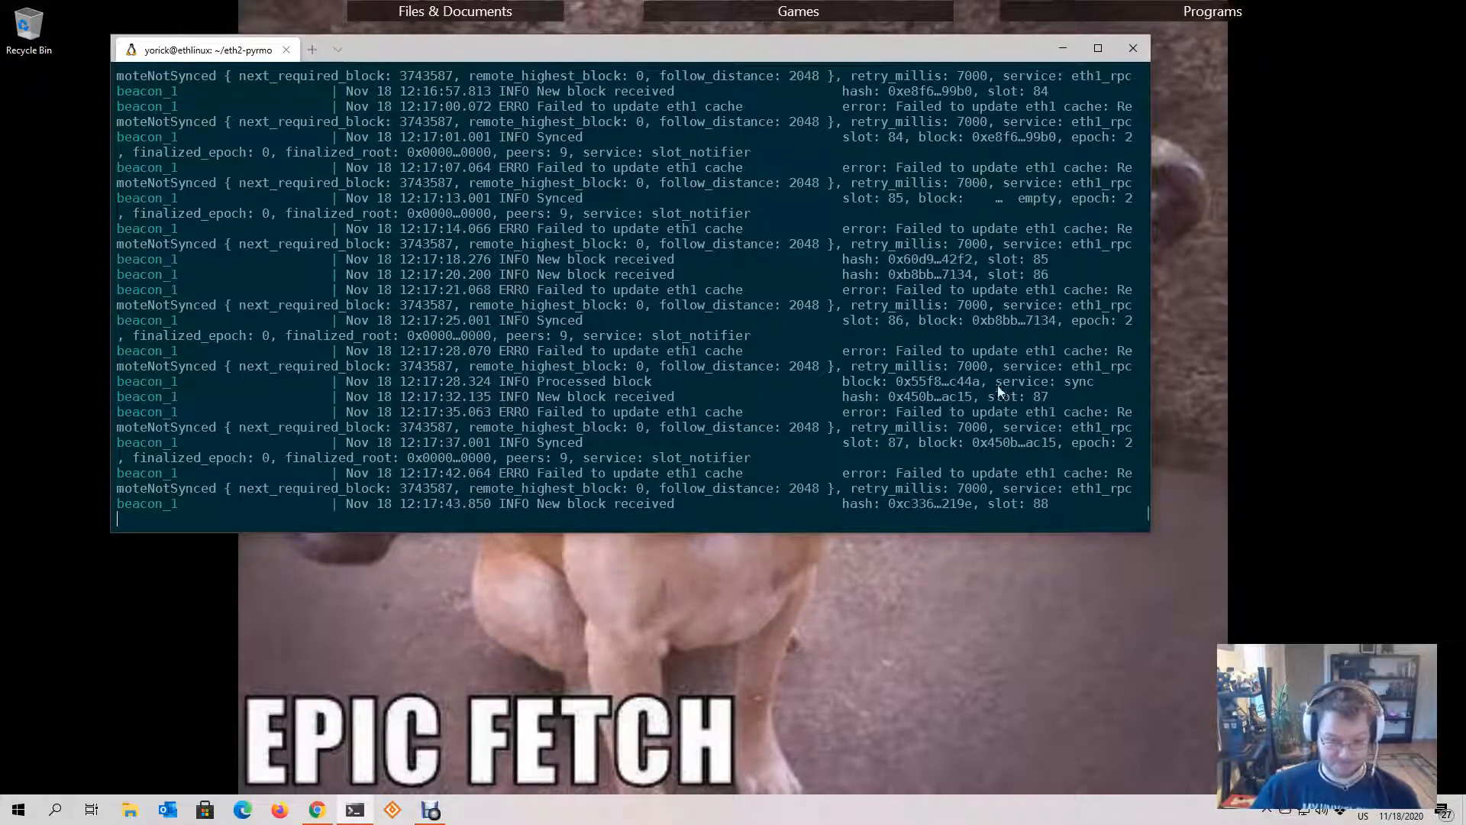
{"action": "key", "text": "ctrl+c"}
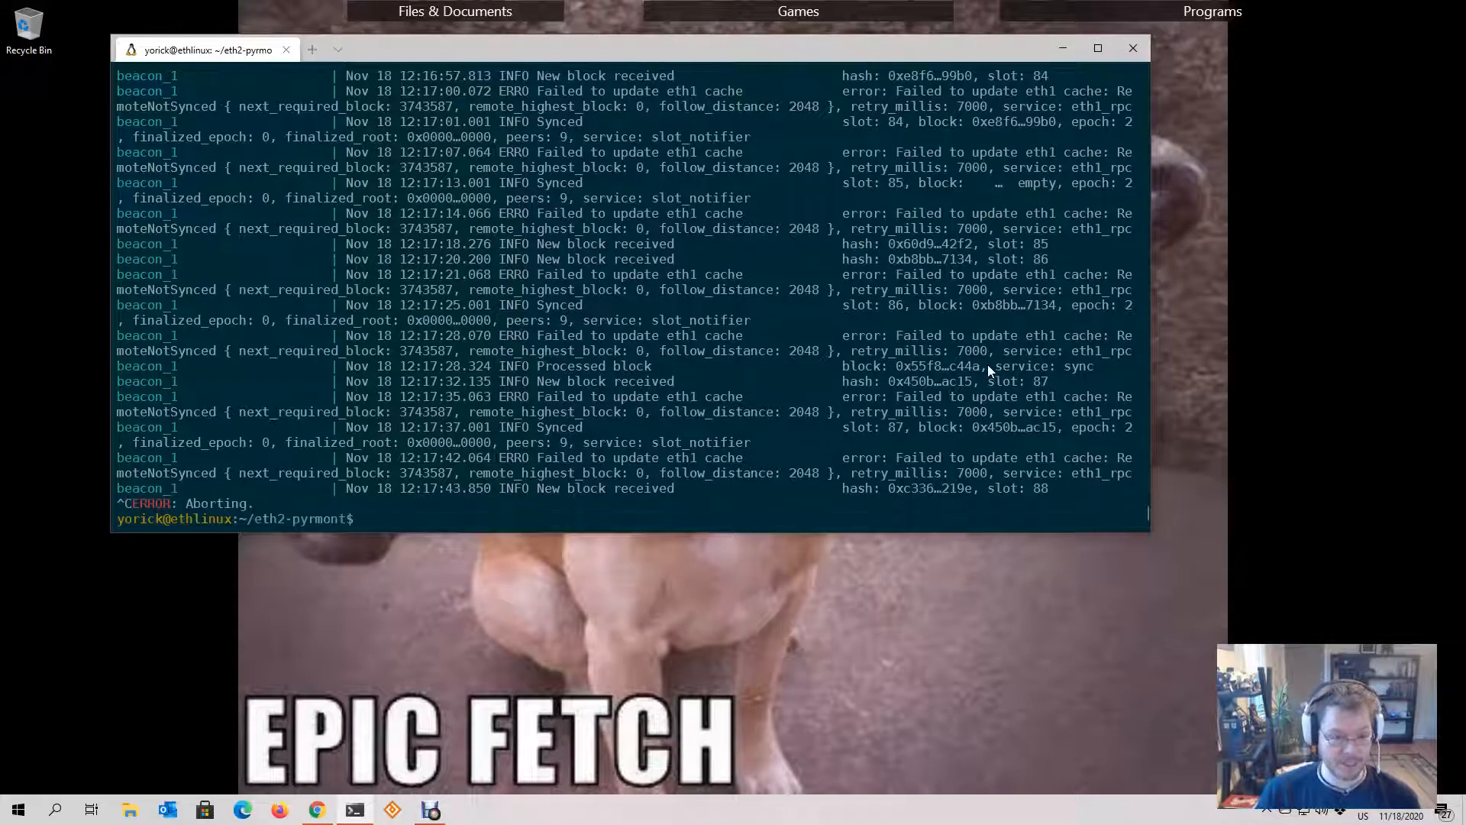
{"action": "type", "text": "docker-compose logs -f v"}
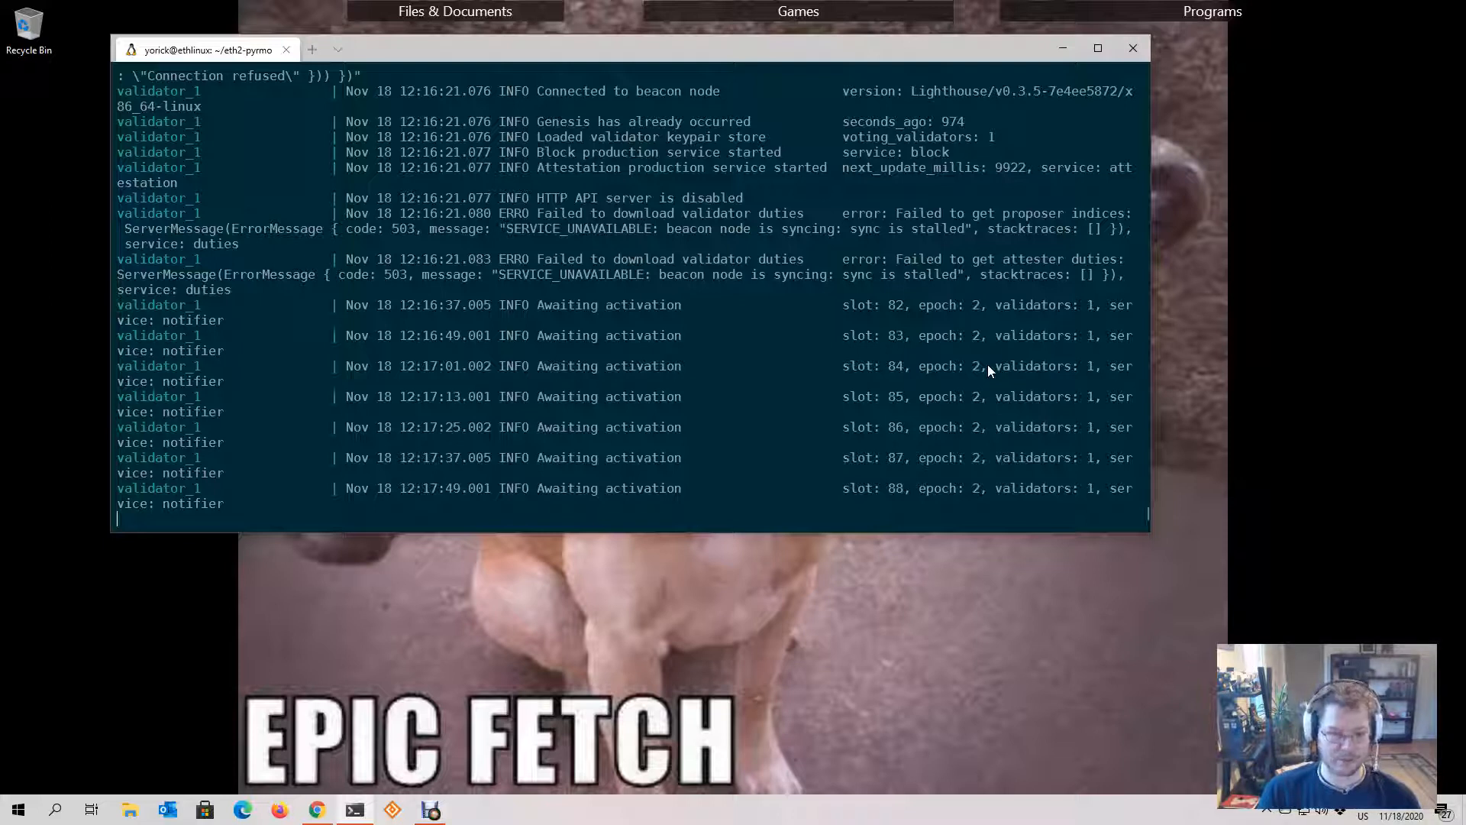
{"action": "key", "text": "ctrl+c"}
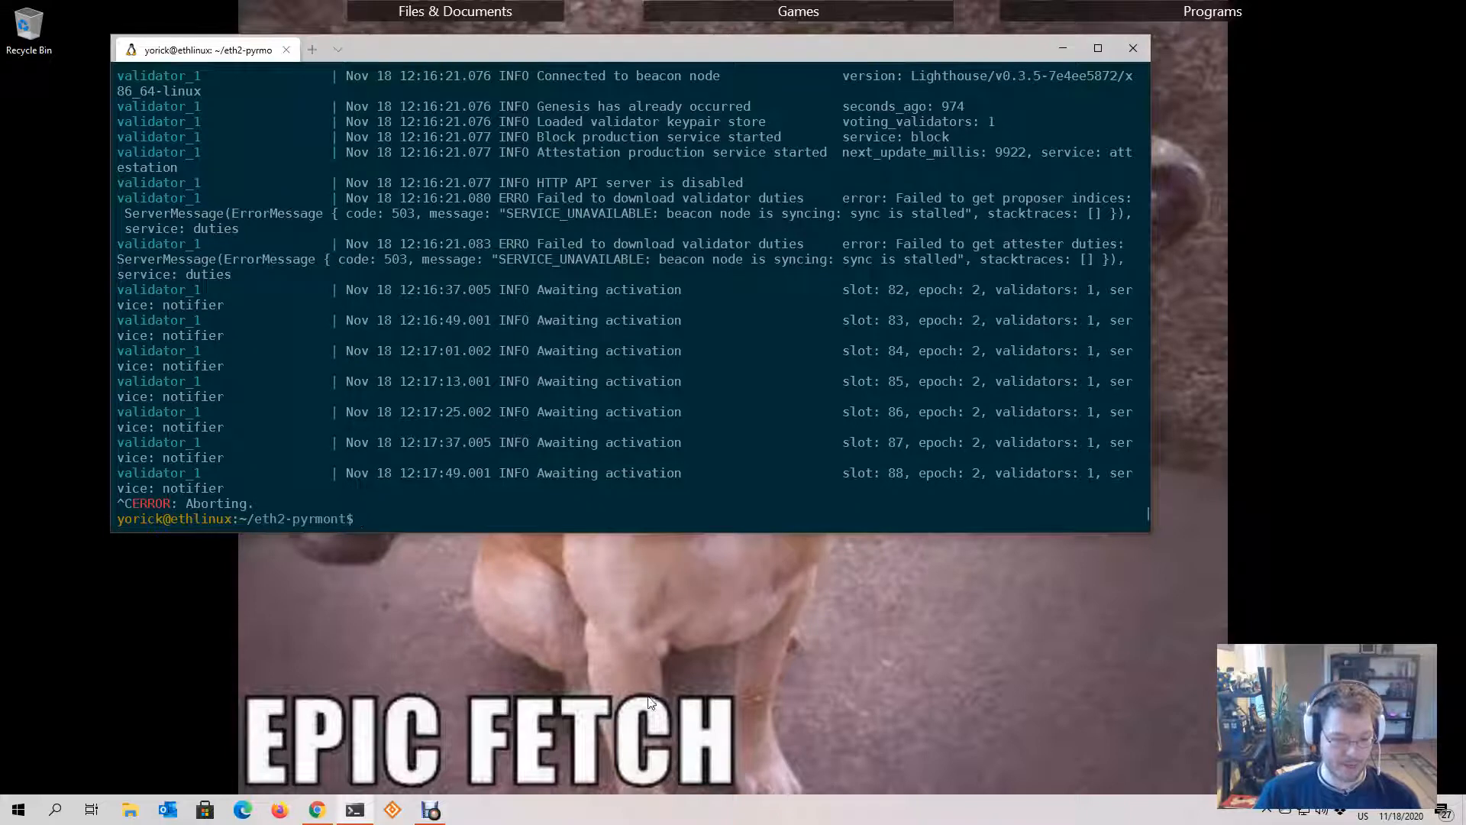
{"action": "mouse_move", "coordinate": [316, 808]}
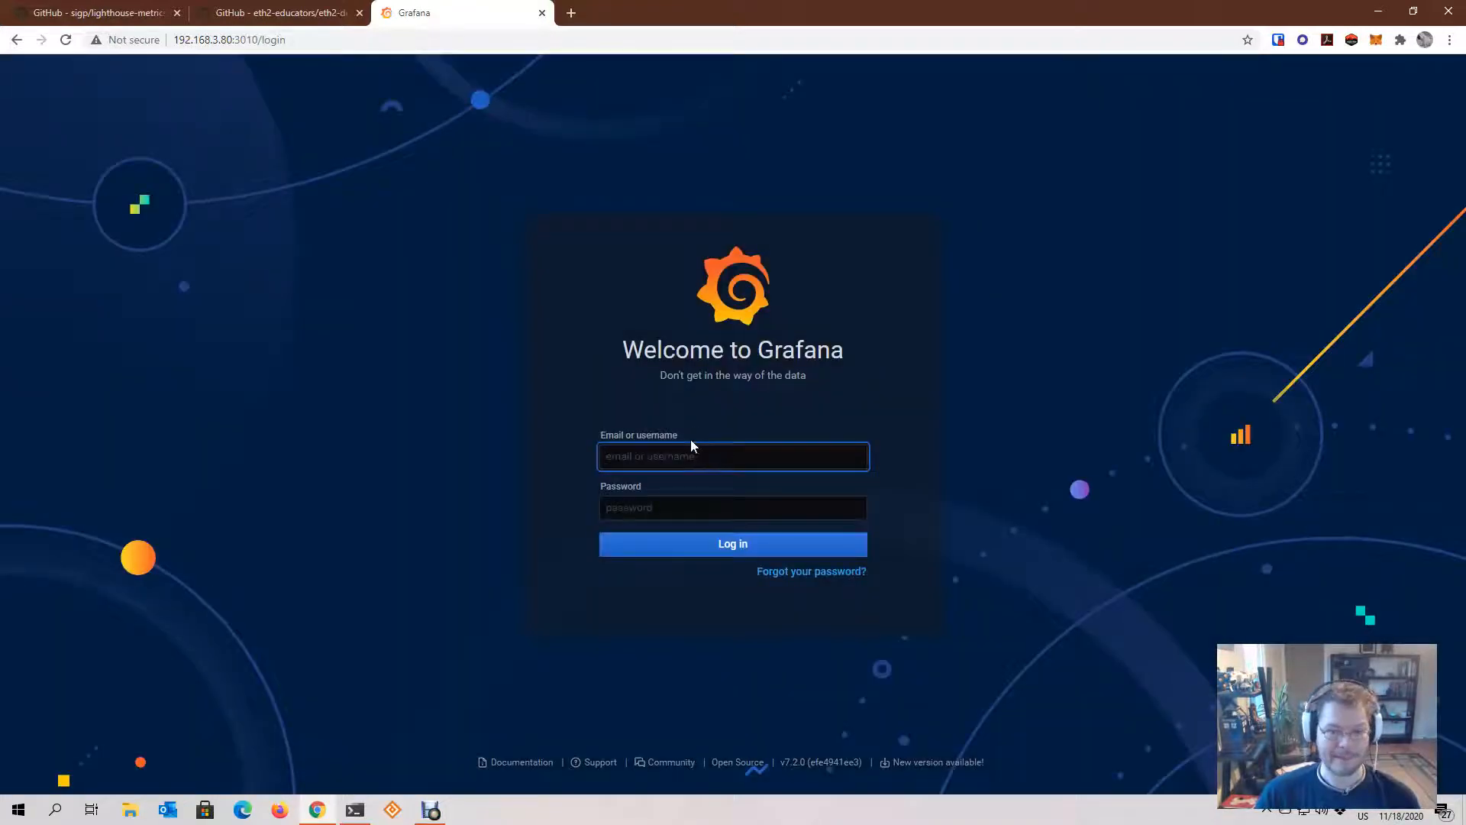
- Log in to Grafana as admin, then enter and confirm a new admin password
{"action": "type", "text": "admin"}
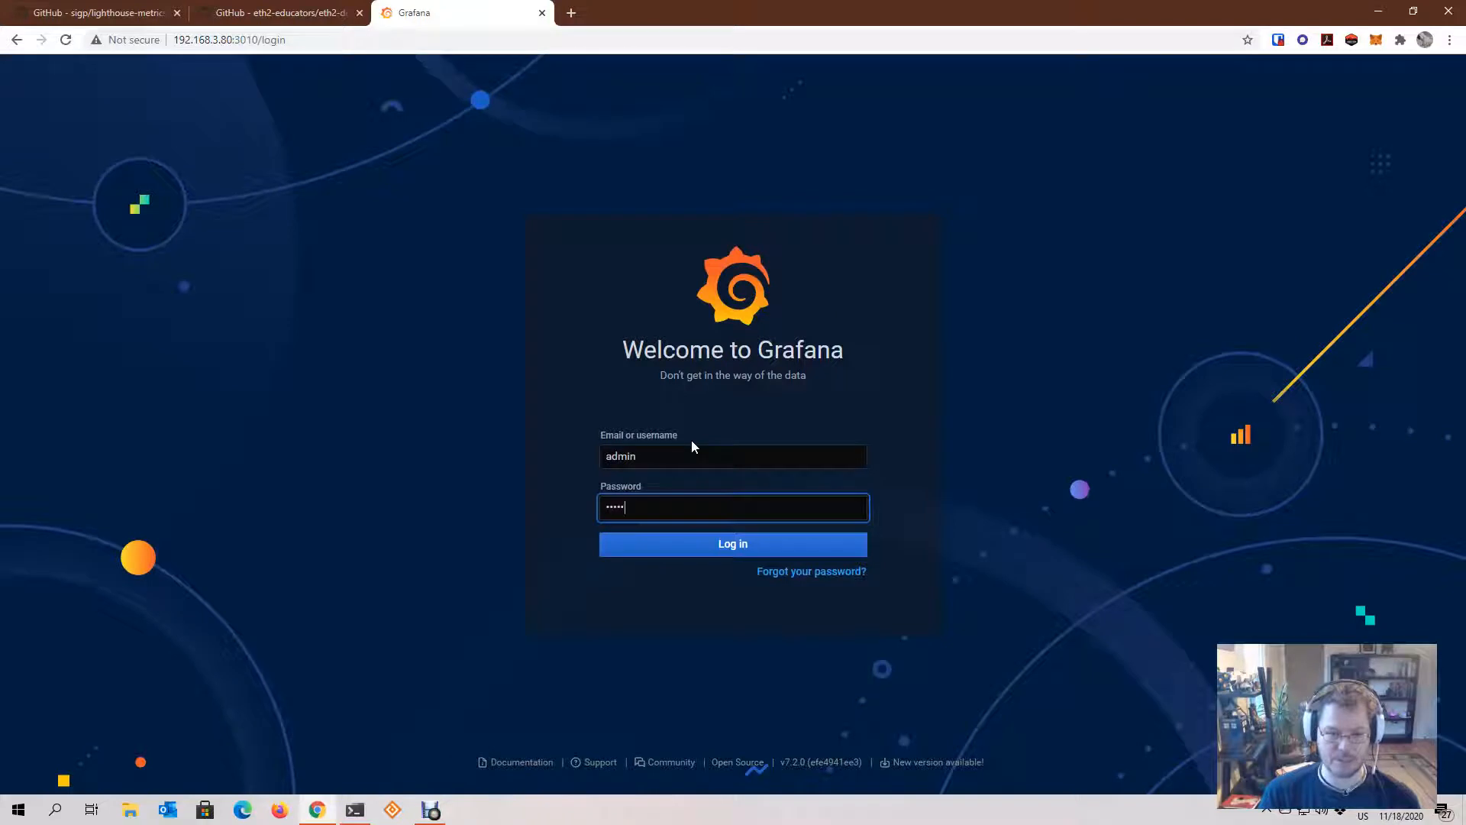
{"action": "left_click", "coordinate": [732, 543]}
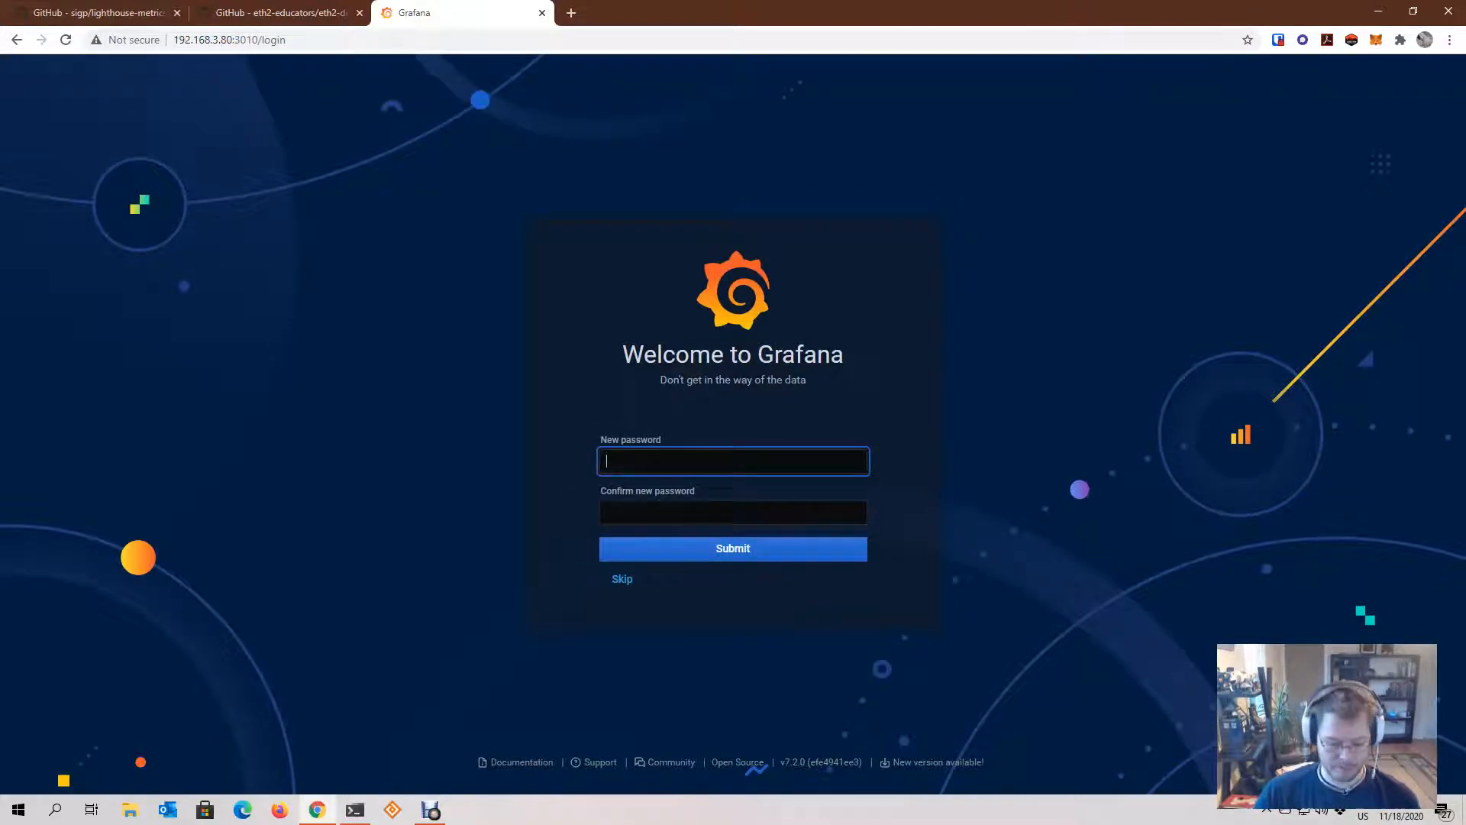
{"action": "type", "text": "password"}
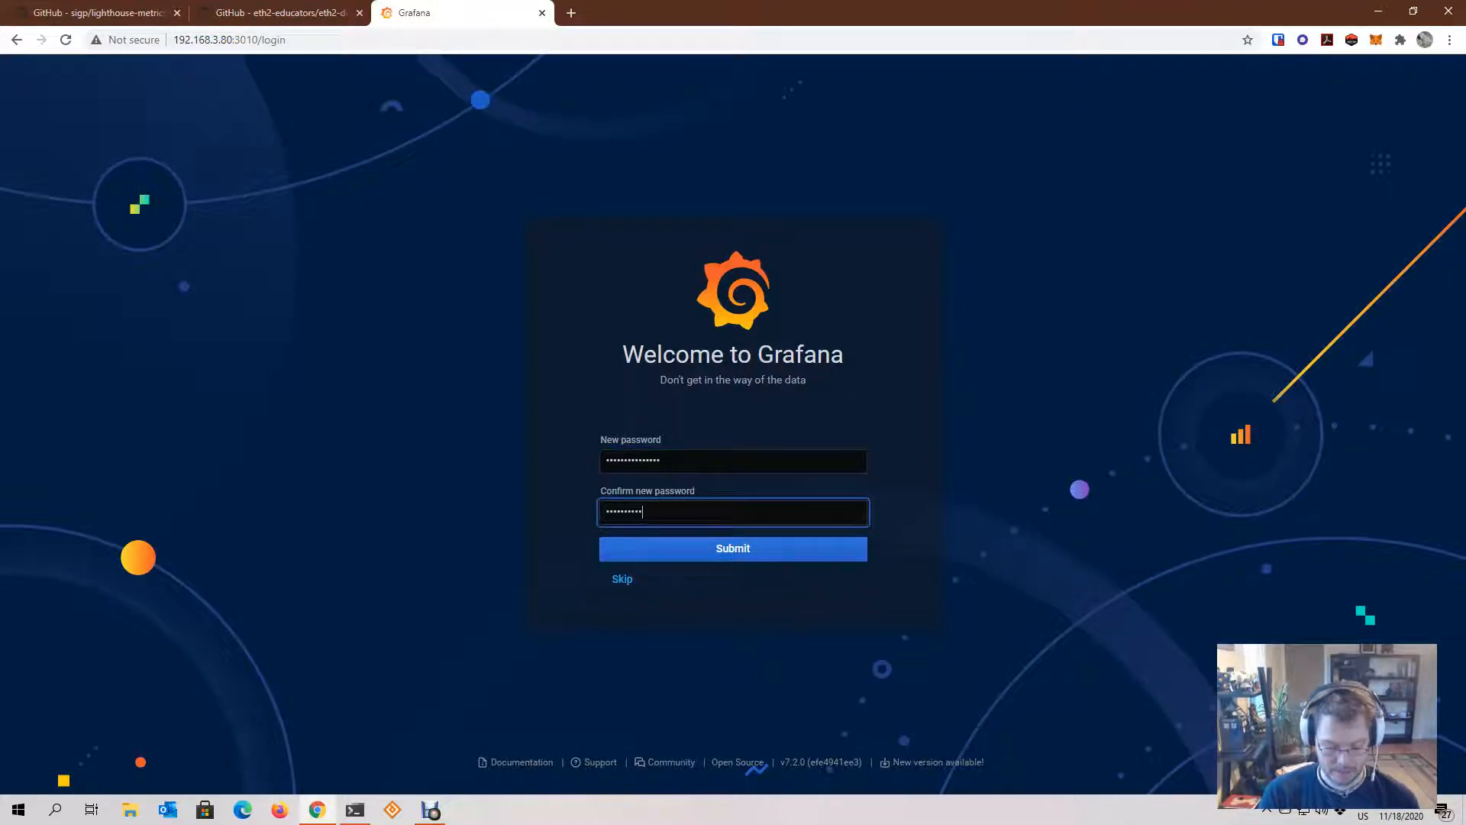
{"action": "left_click", "coordinate": [733, 548]}
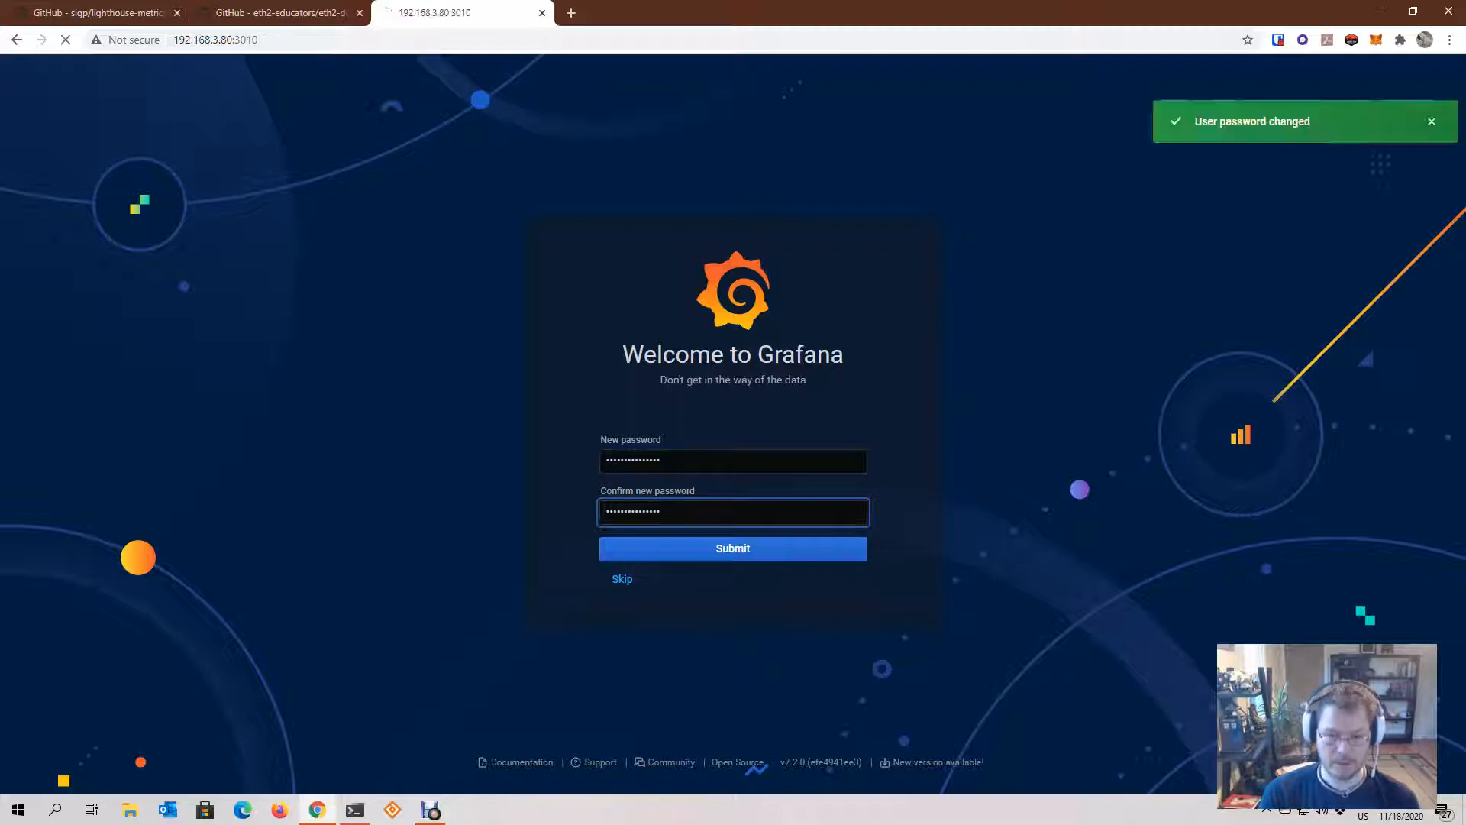
{"action": "left_click", "coordinate": [733, 548]}
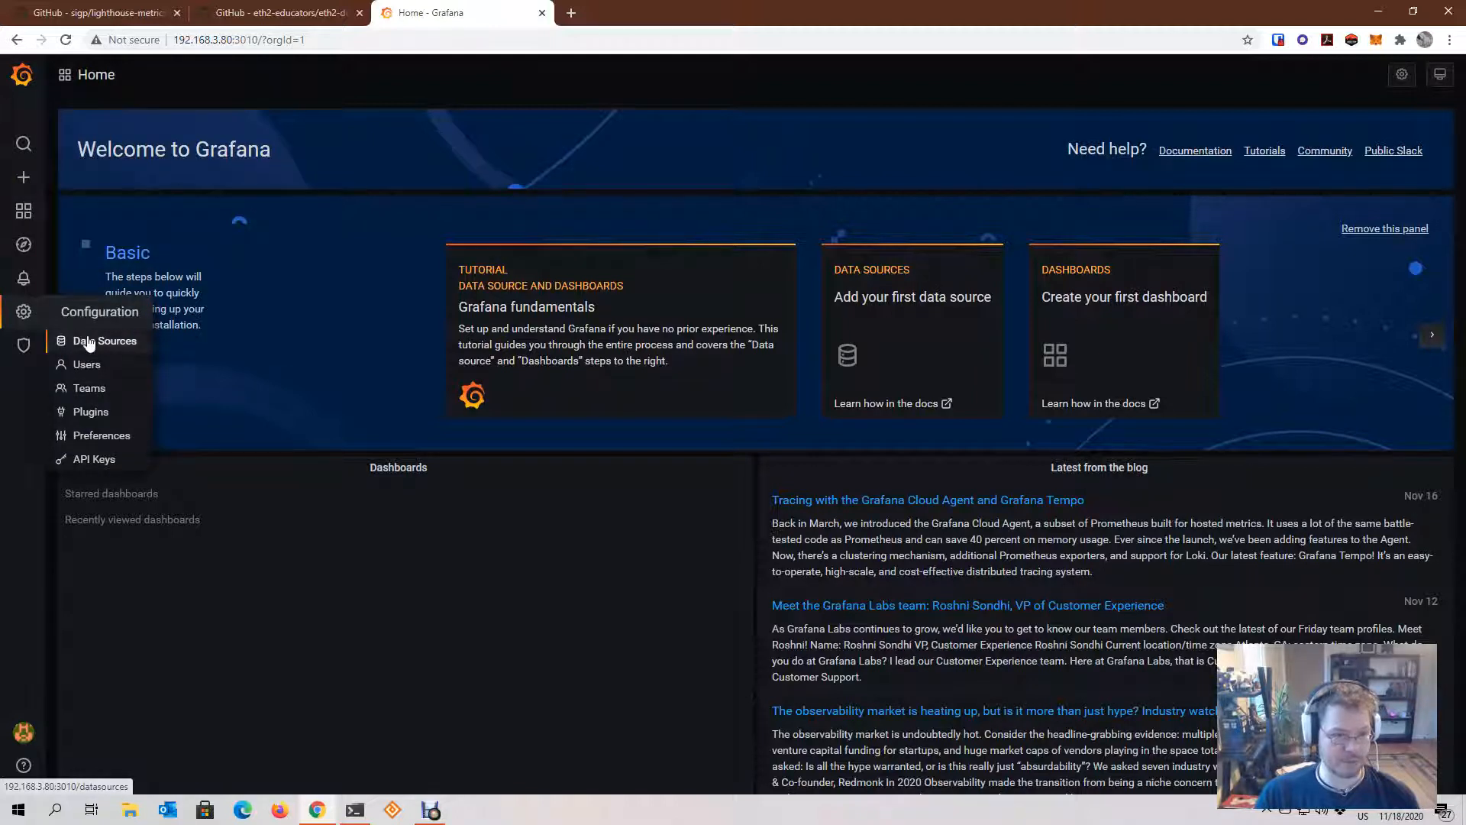
{"action": "left_click", "coordinate": [103, 340]}
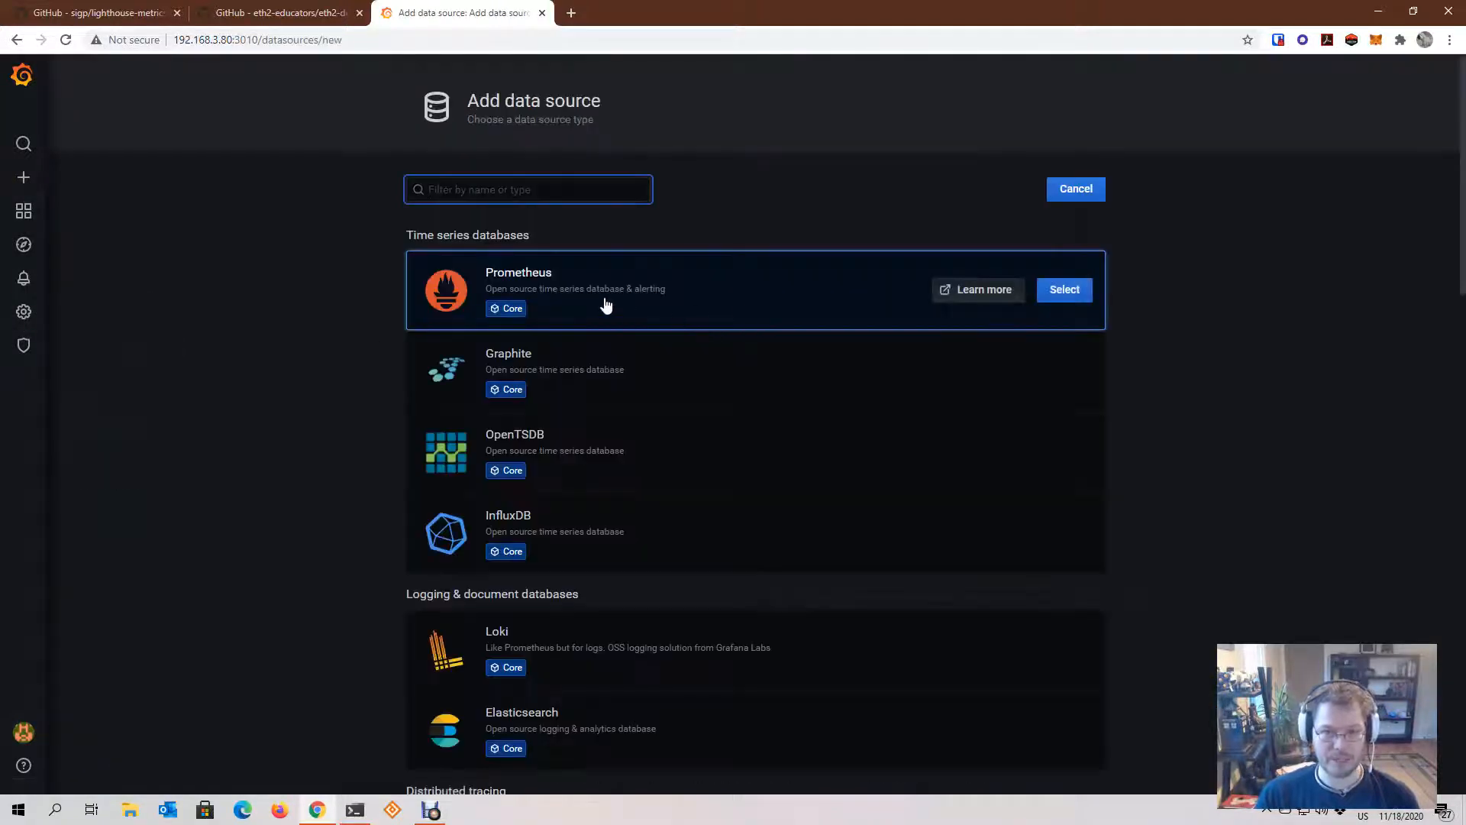
{"action": "left_click", "coordinate": [1063, 289]}
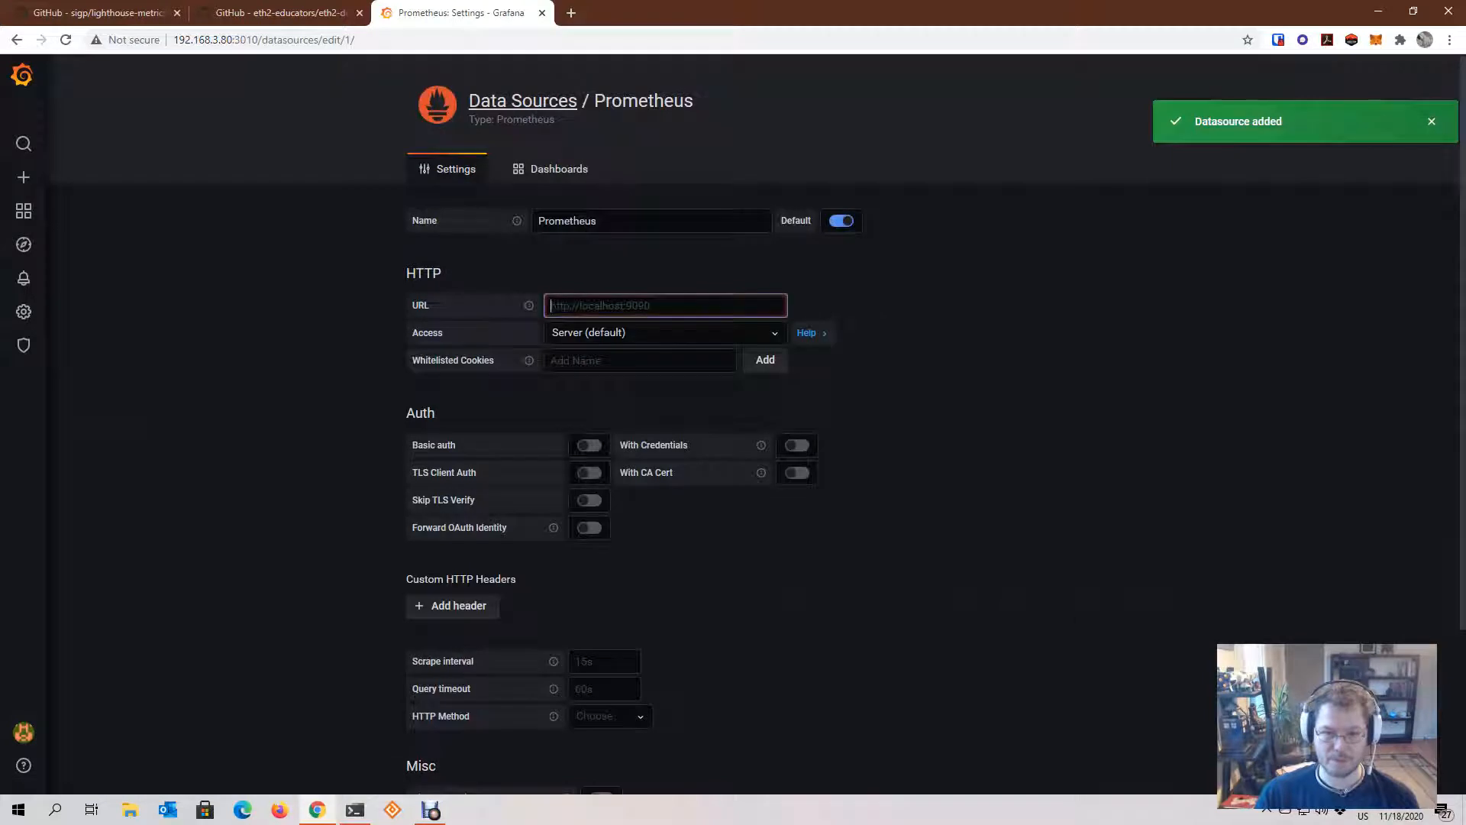
{"action": "type", "text": "http:L"}
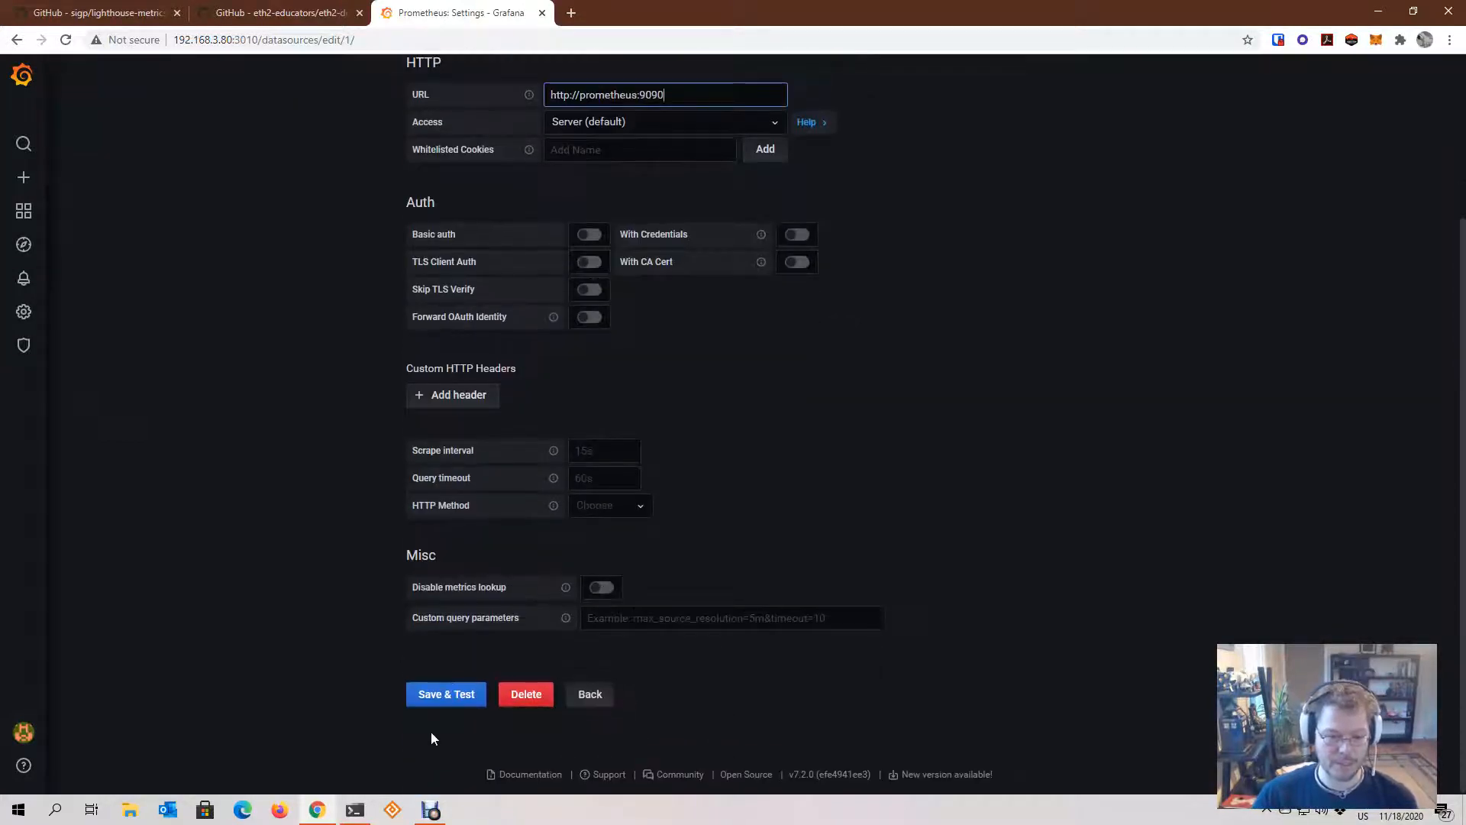
{"action": "left_click", "coordinate": [446, 694]}
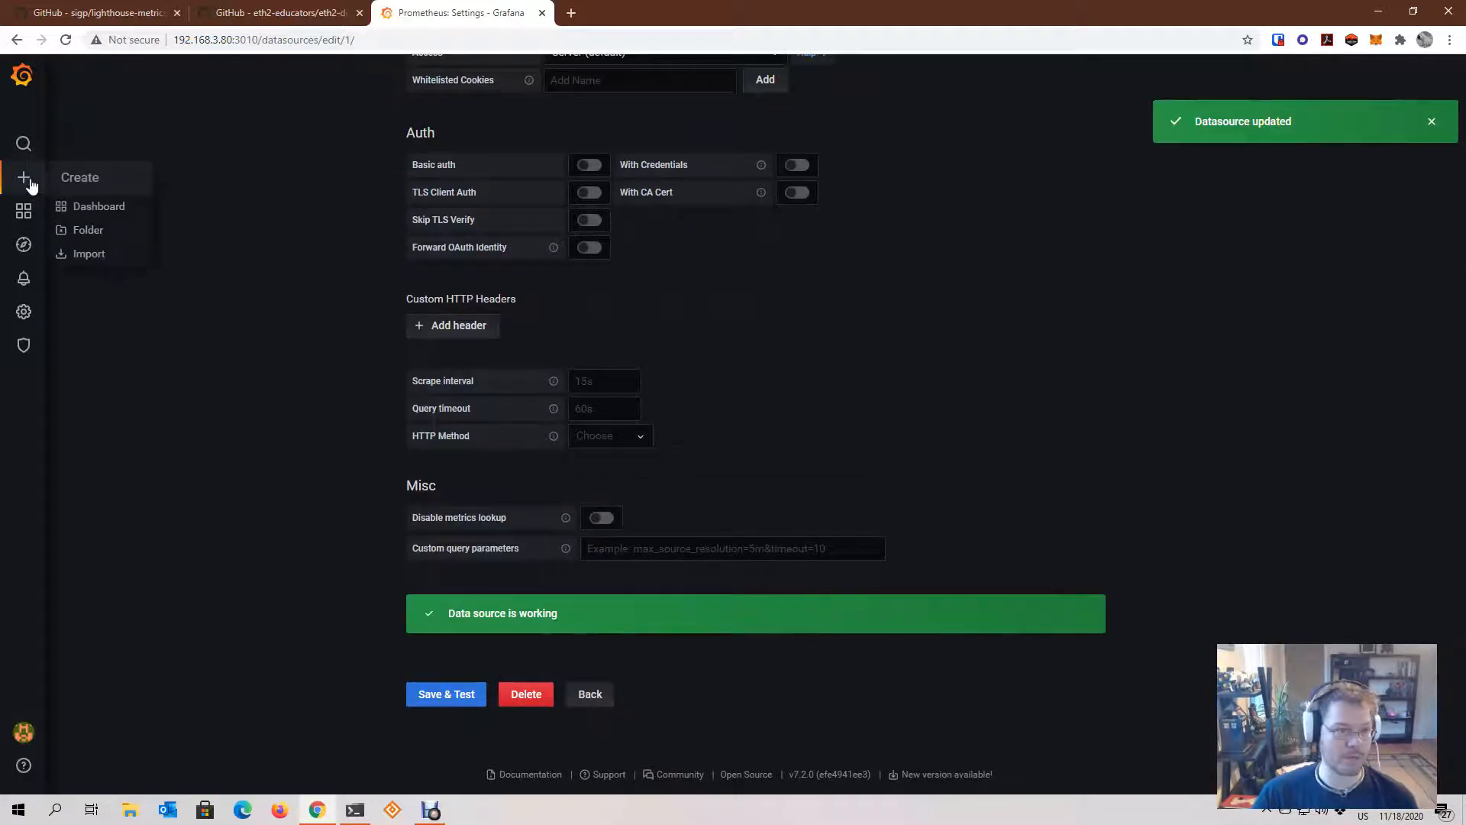
- Paste the lighthouse-metrics dashboards/Summary.json into Grafana's import page and load it
{"action": "left_click", "coordinate": [89, 253]}
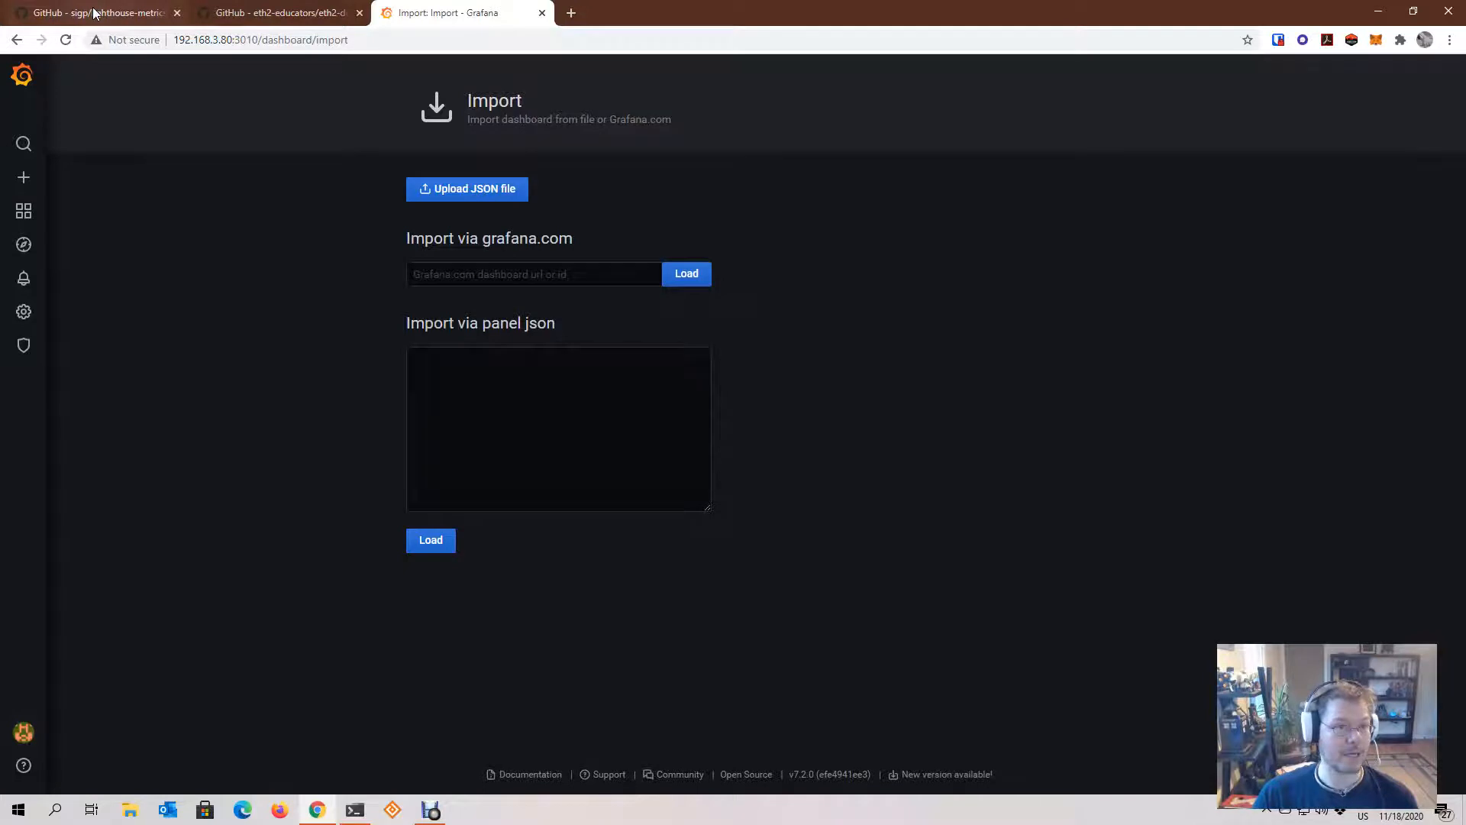
{"action": "left_click", "coordinate": [94, 12]}
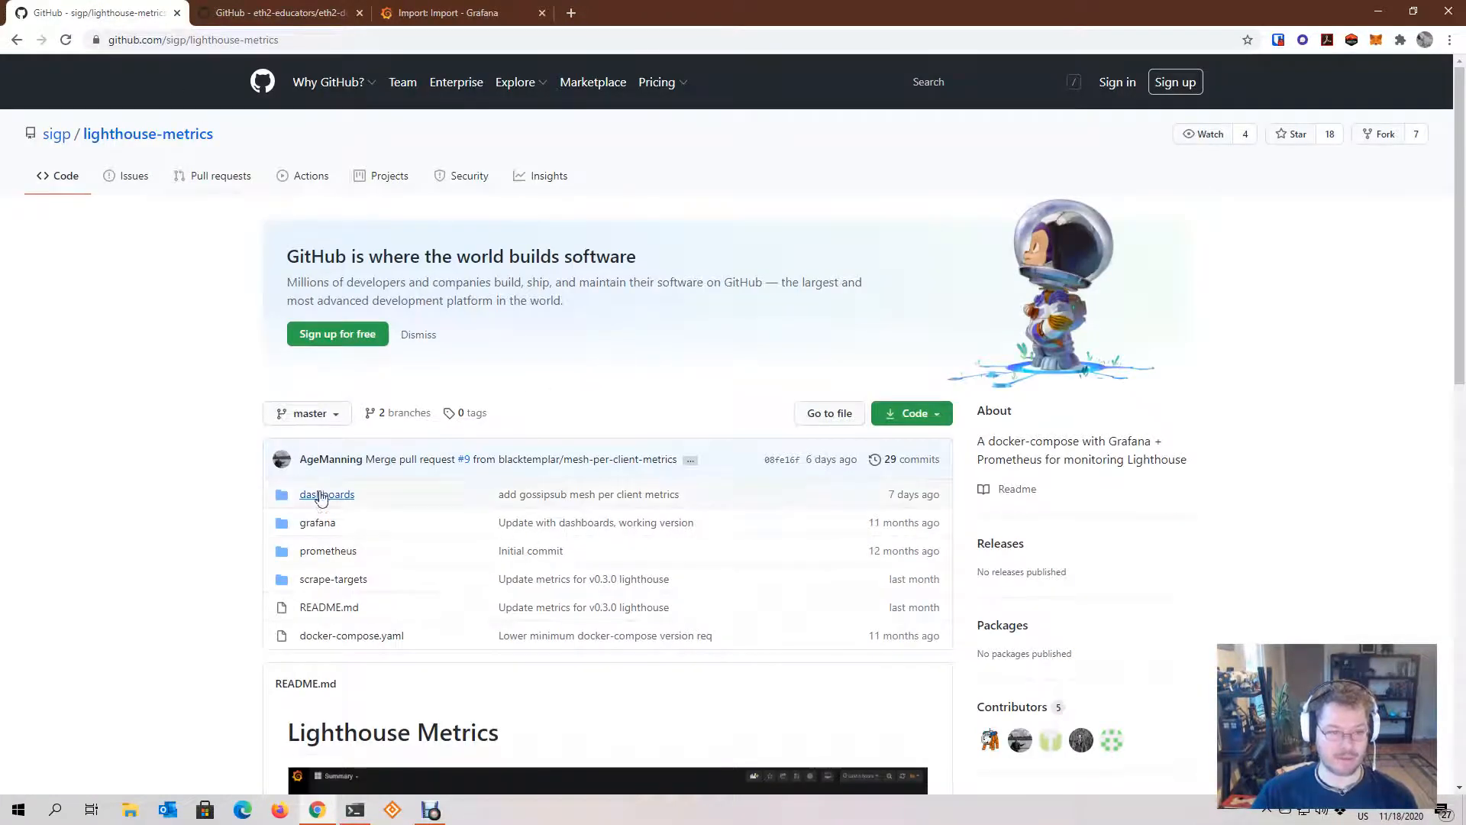
{"action": "left_click", "coordinate": [326, 494]}
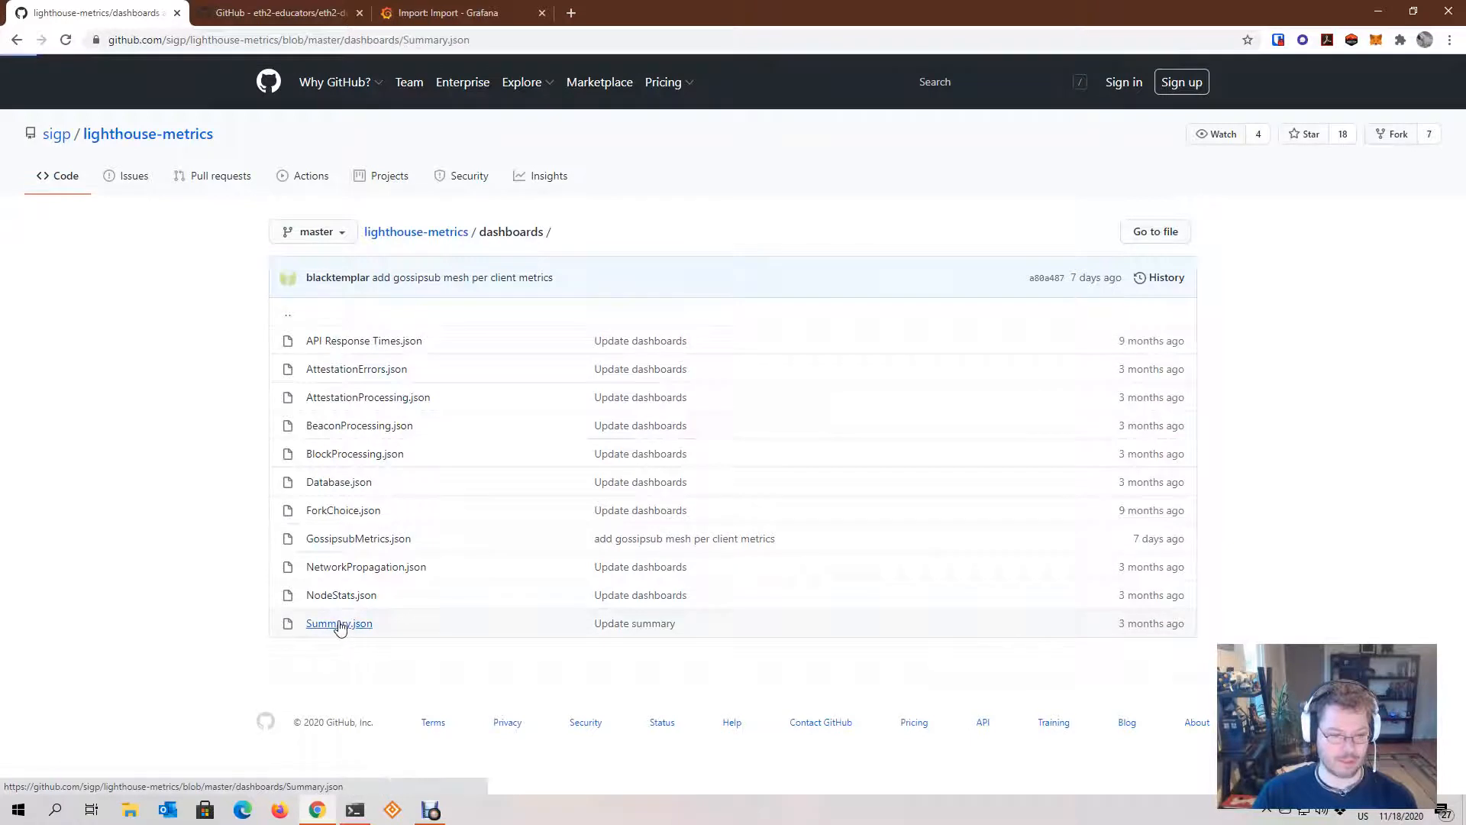
{"action": "left_click", "coordinate": [338, 623]}
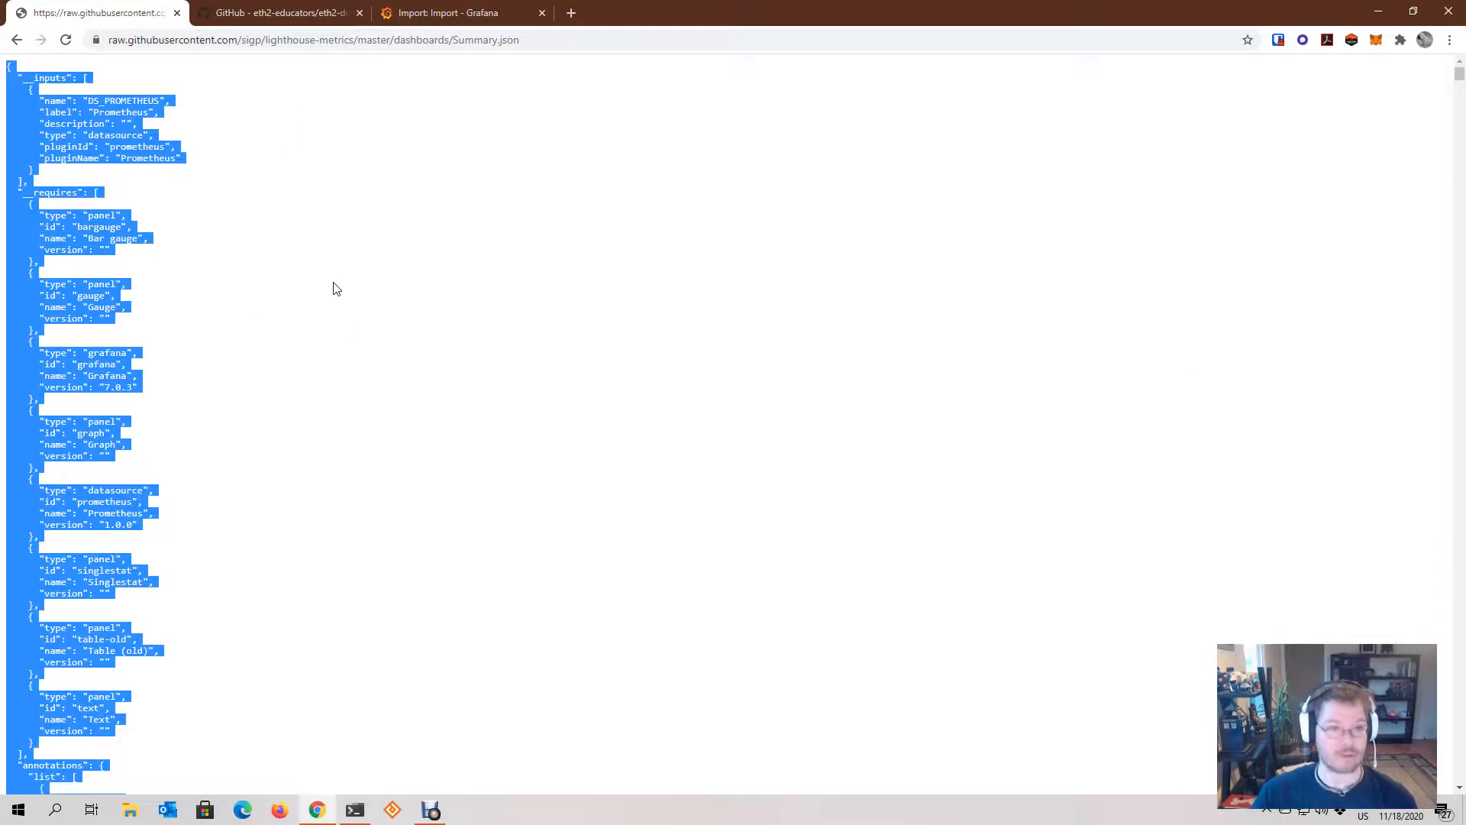
{"action": "left_click", "coordinate": [458, 12]}
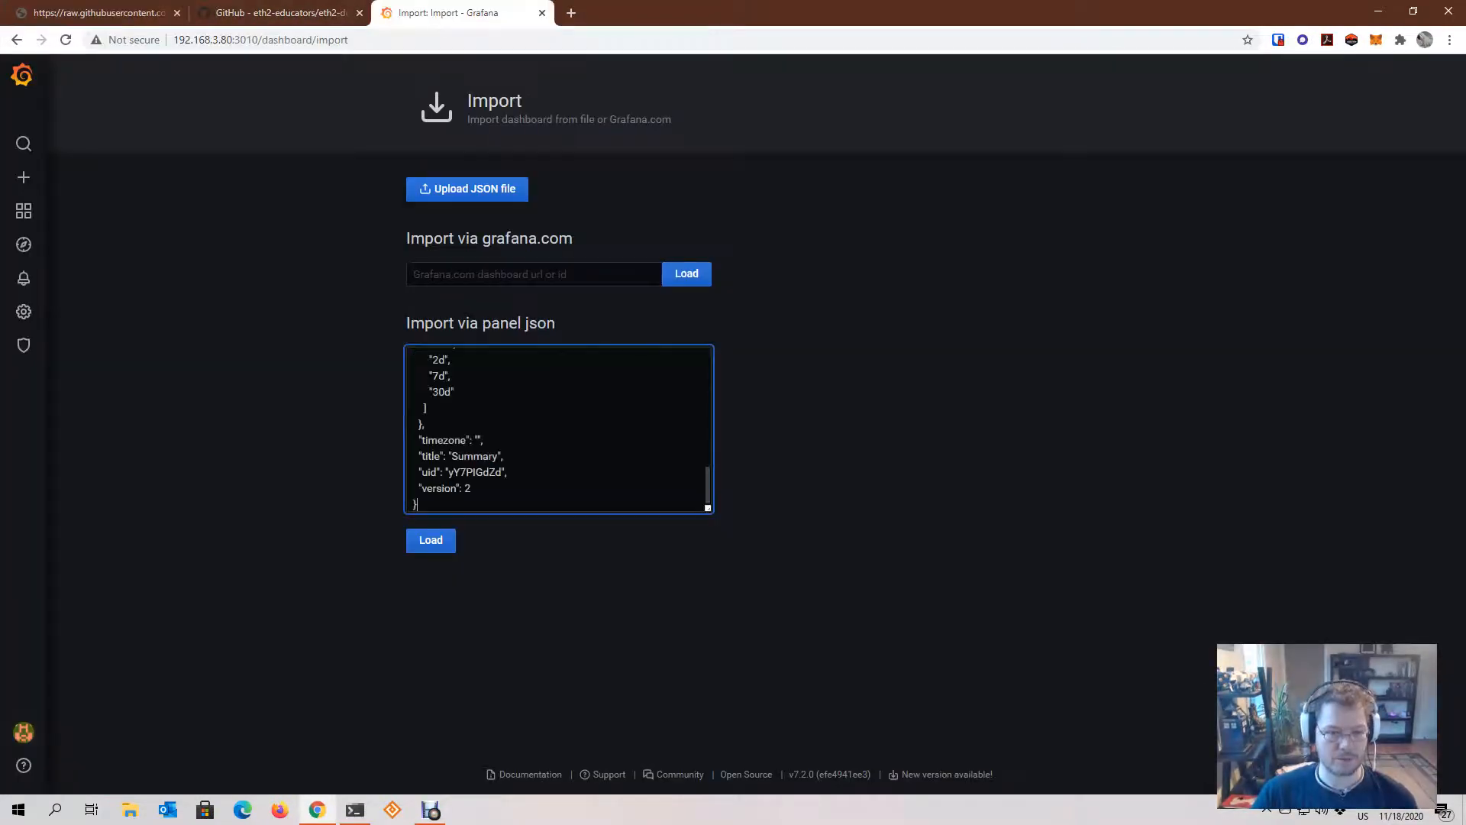
{"action": "left_click", "coordinate": [430, 540]}
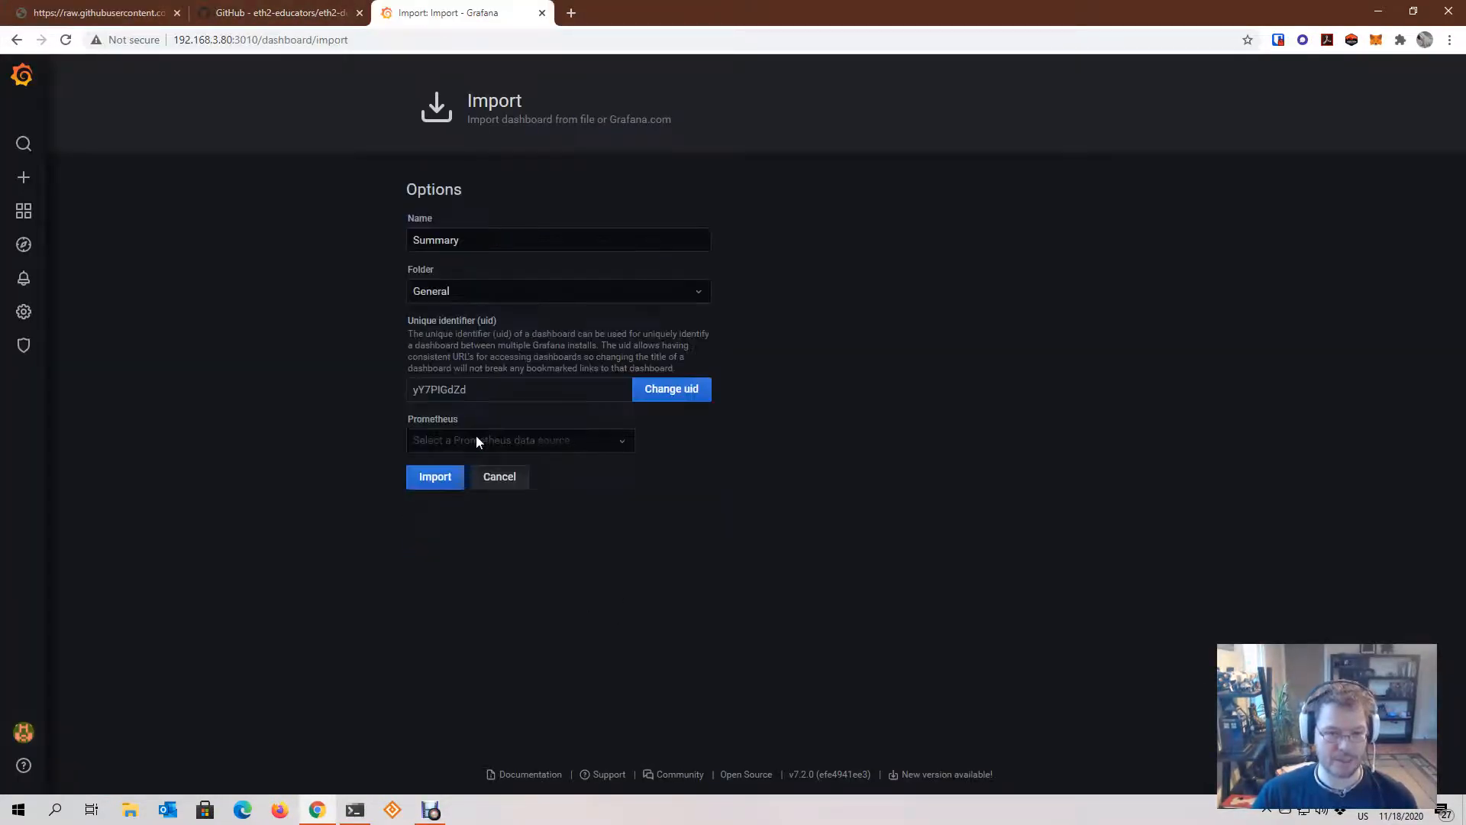
- Import the Summary dashboard with the Prometheus data source and scroll through its Lighthouse panels
{"action": "left_click", "coordinate": [434, 475]}
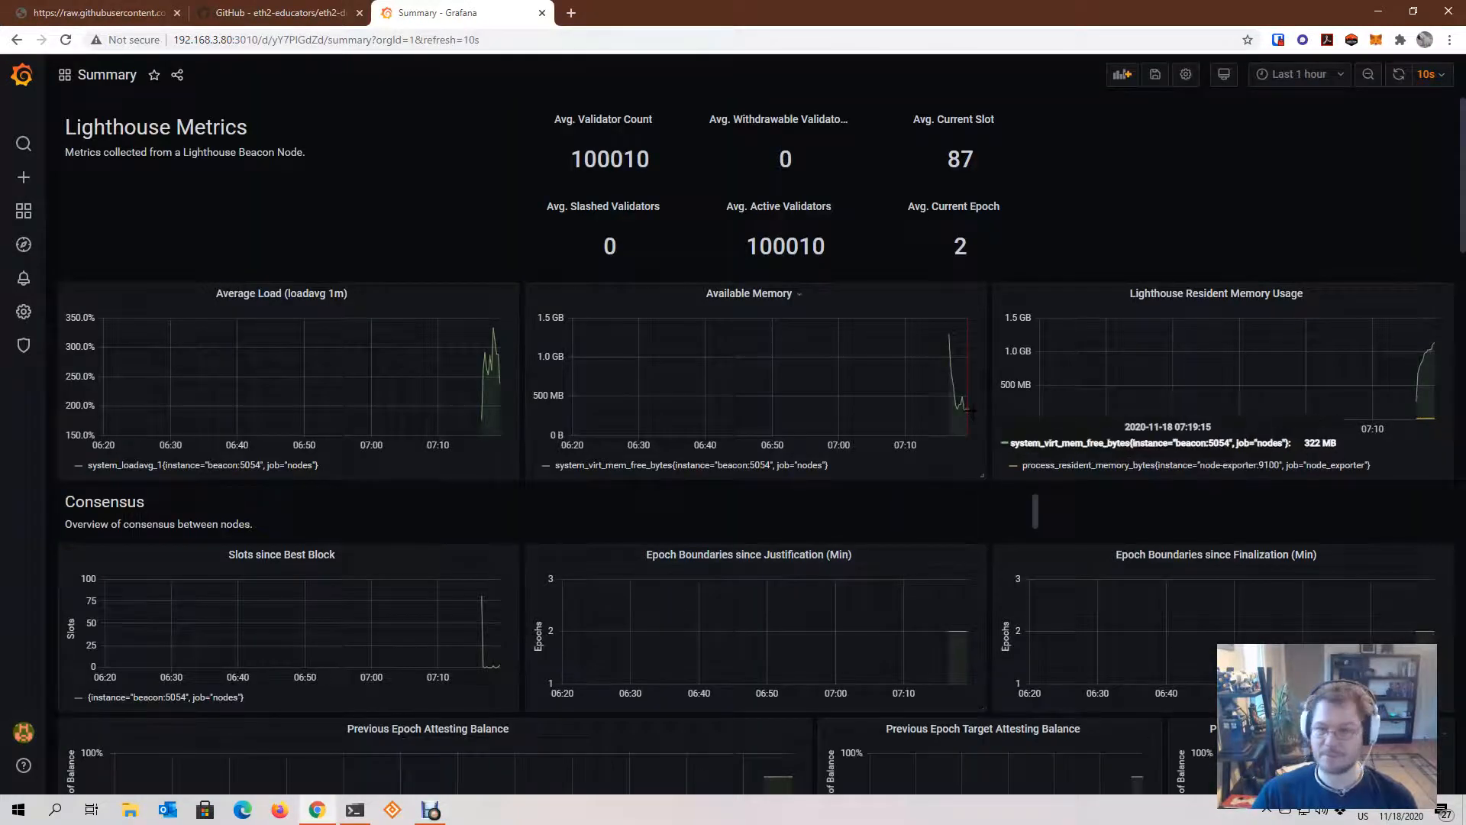
{"action": "scroll", "scroll_direction": "down", "scroll_amount": 3}
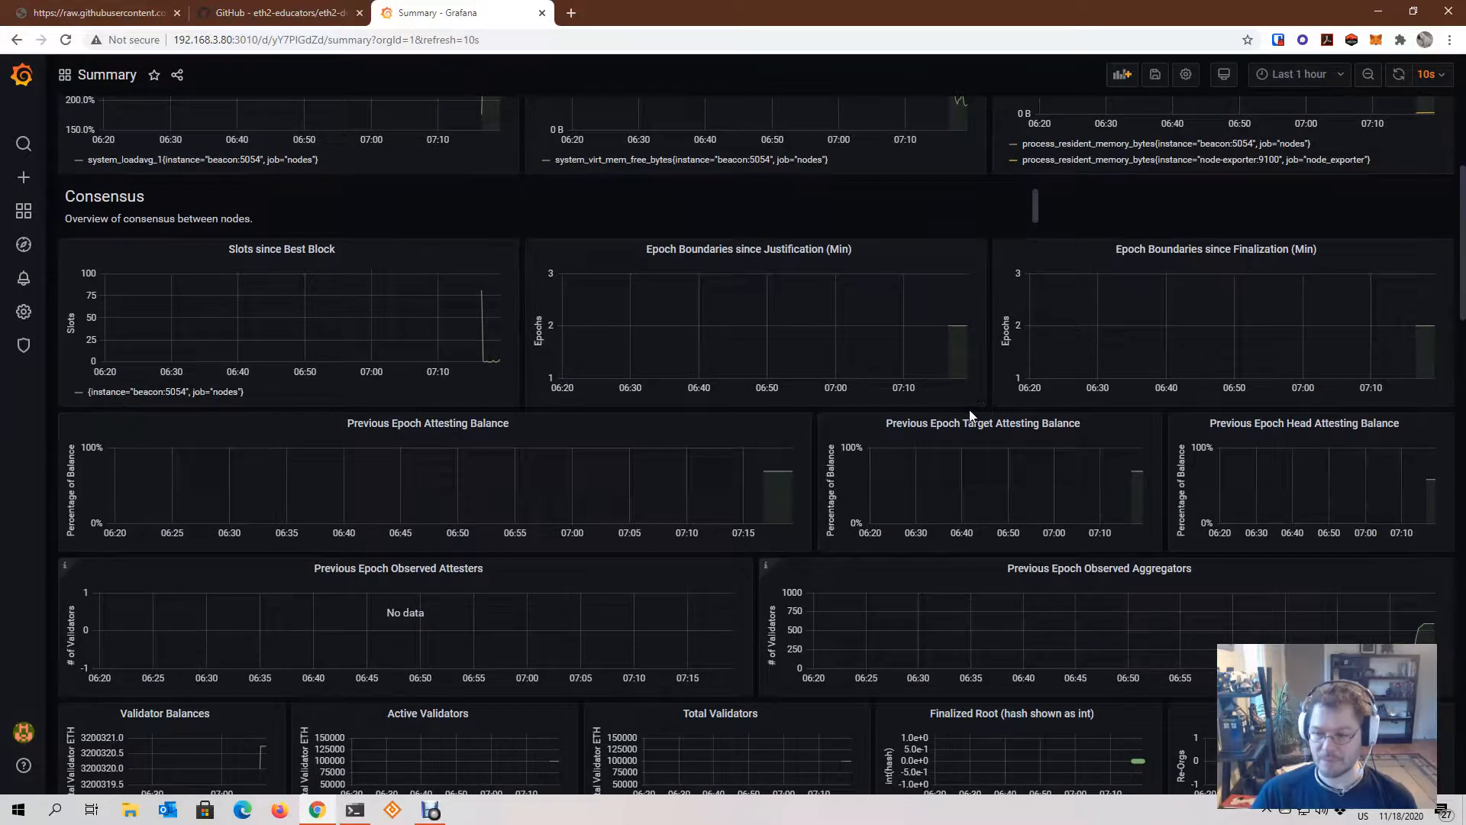
{"action": "scroll", "scroll_direction": "down", "scroll_amount": 3}
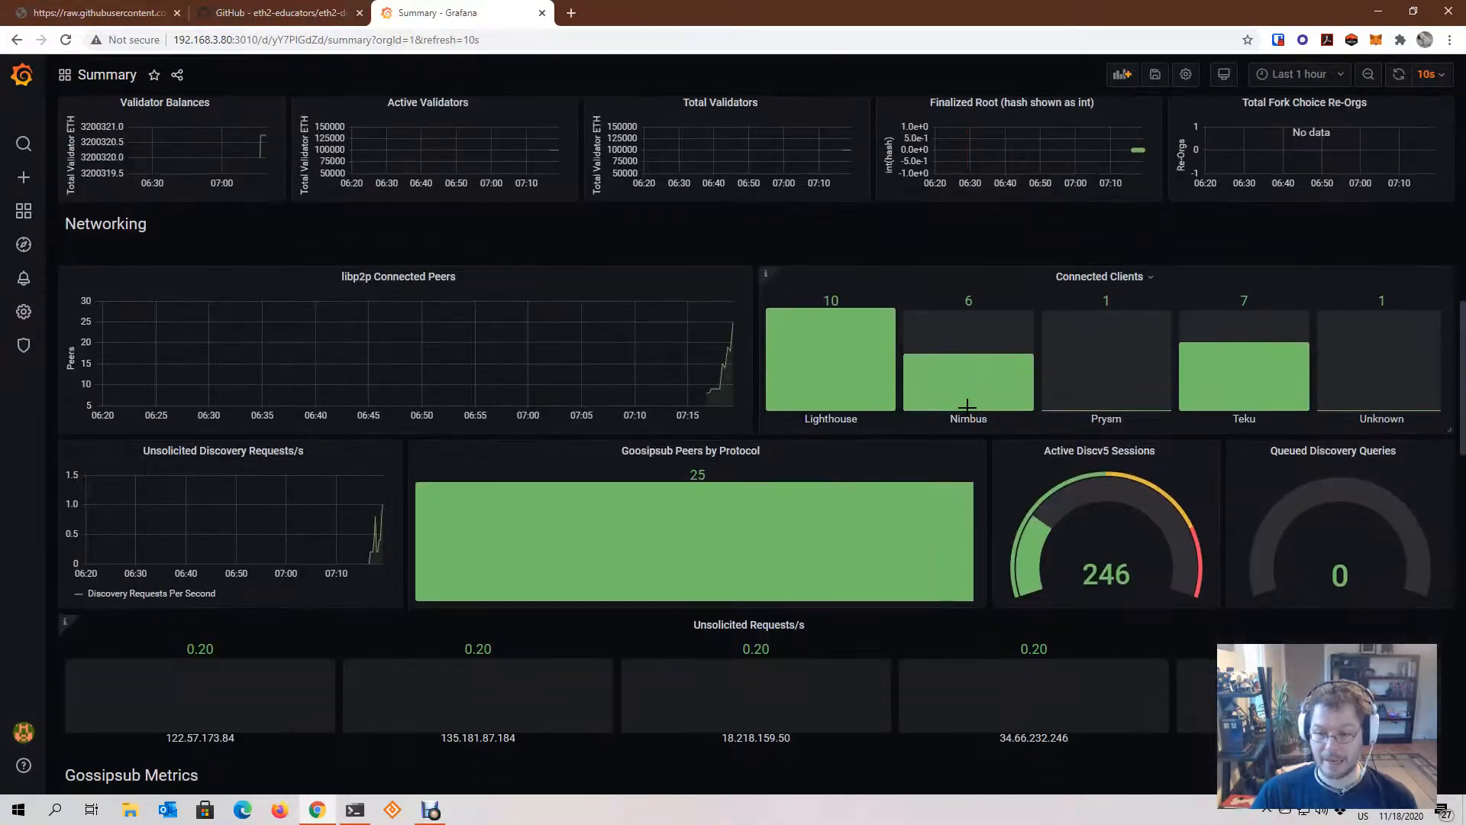
{"action": "scroll", "scroll_direction": "down", "scroll_amount": 3}
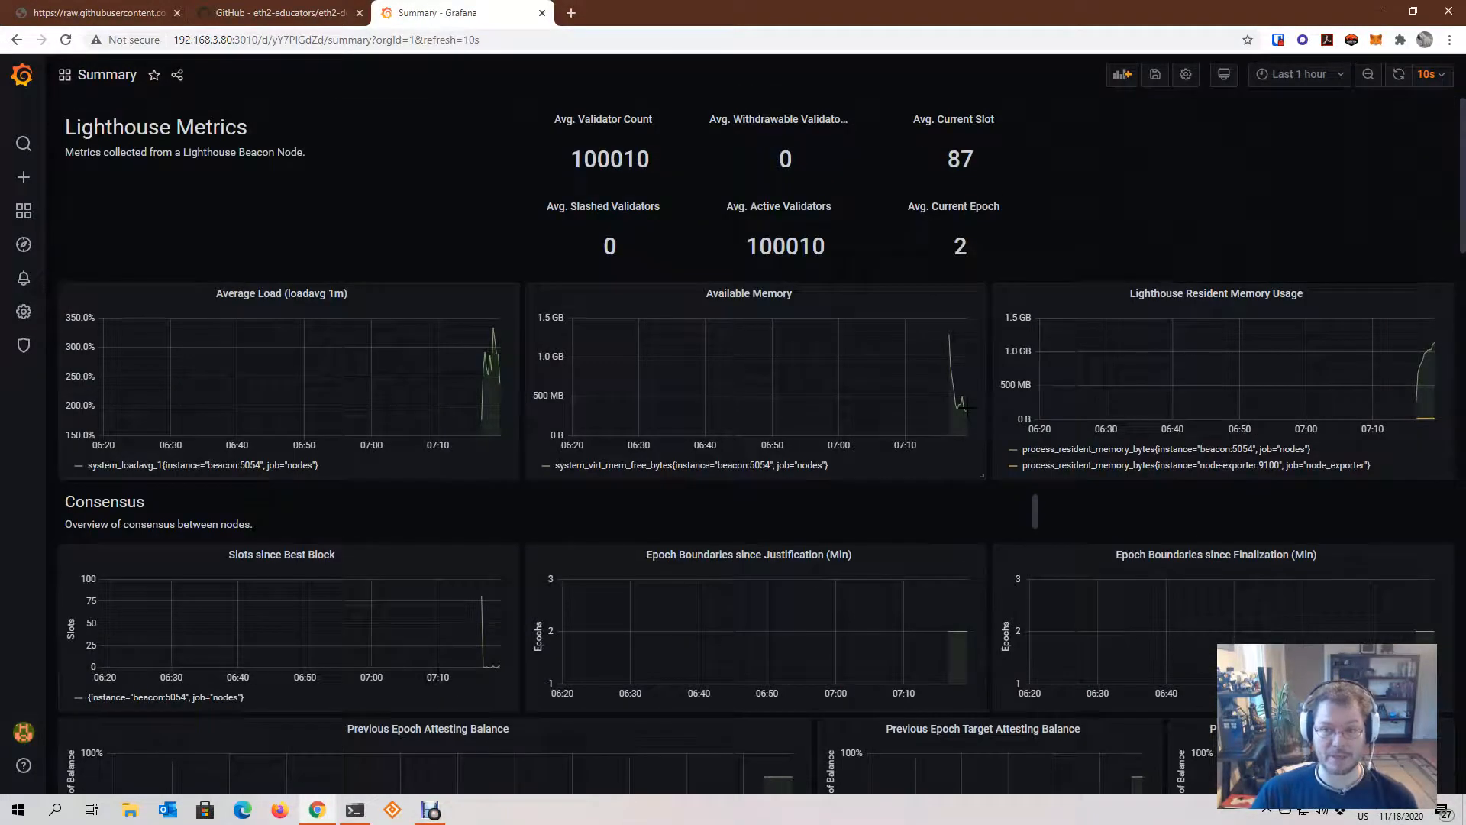